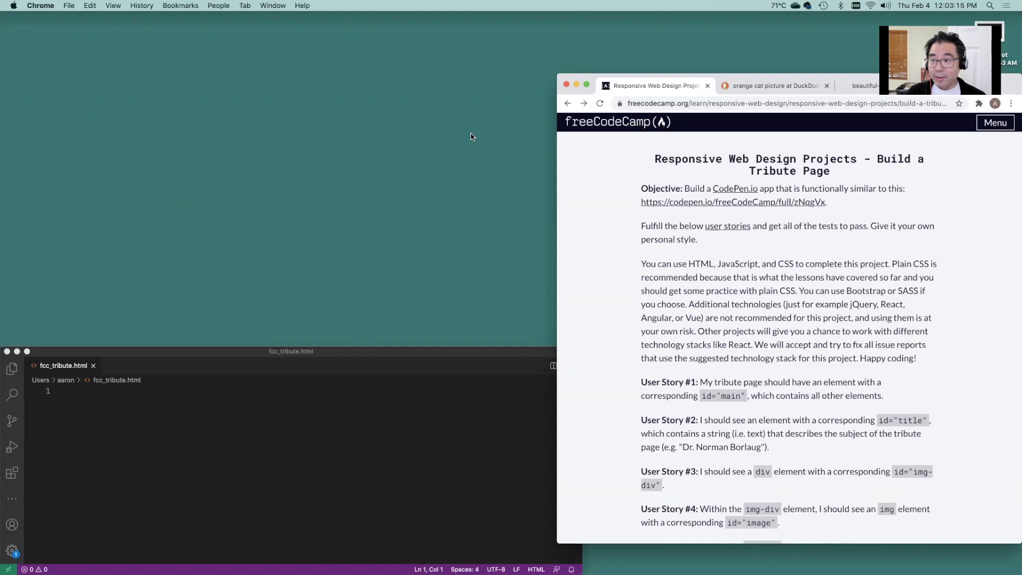
mouse_move(593, 179)
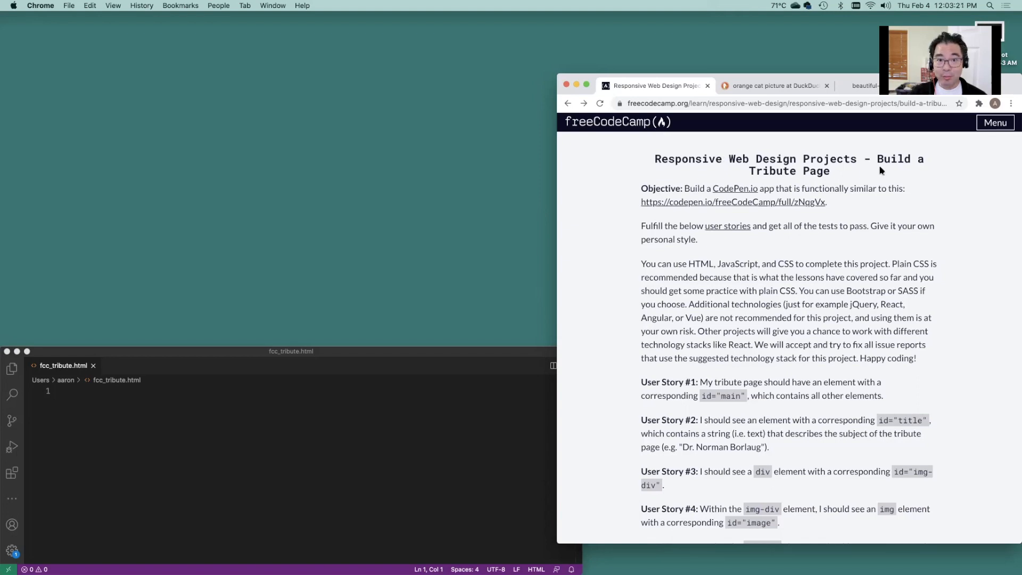
Open the 'this CodePen pen' test template link in a new browser window
scroll("down", 3)
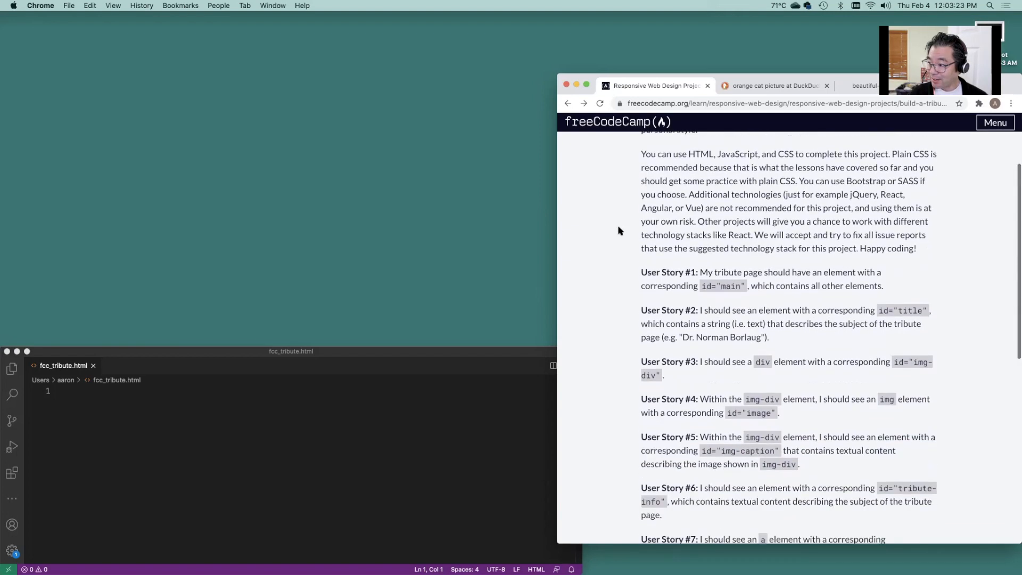
scroll("down", 3)
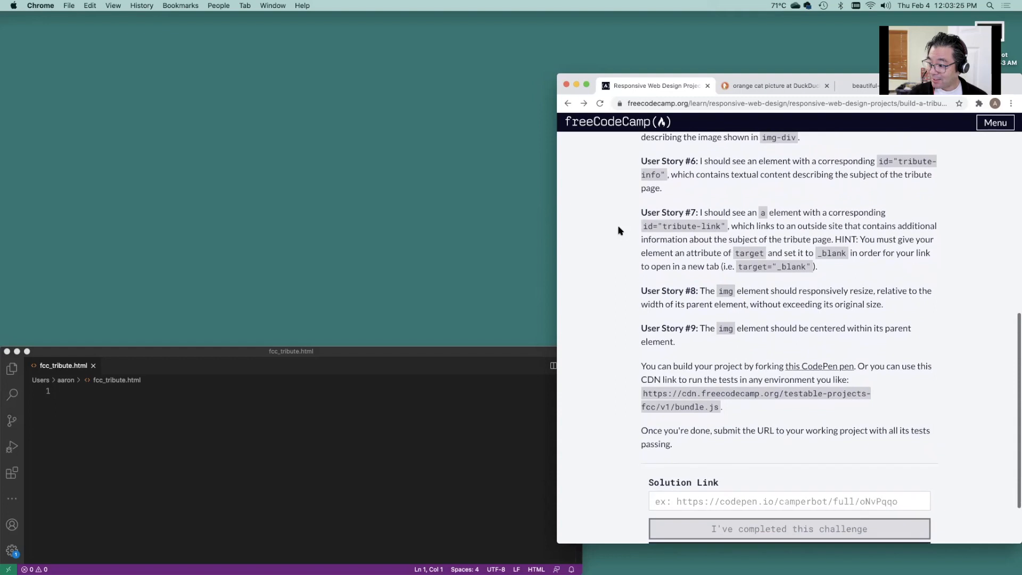
scroll("down", 3)
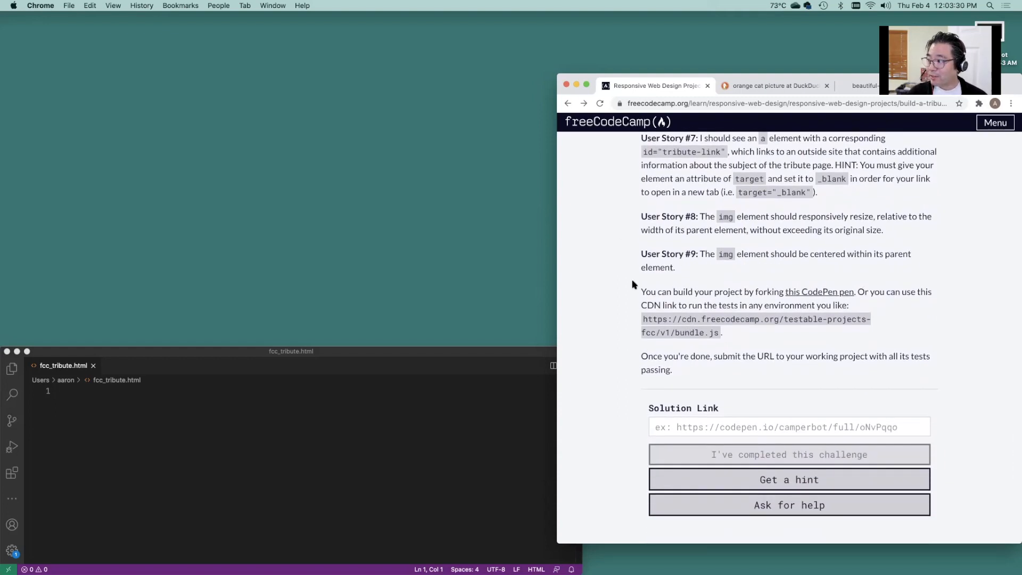
mouse_move(676, 262)
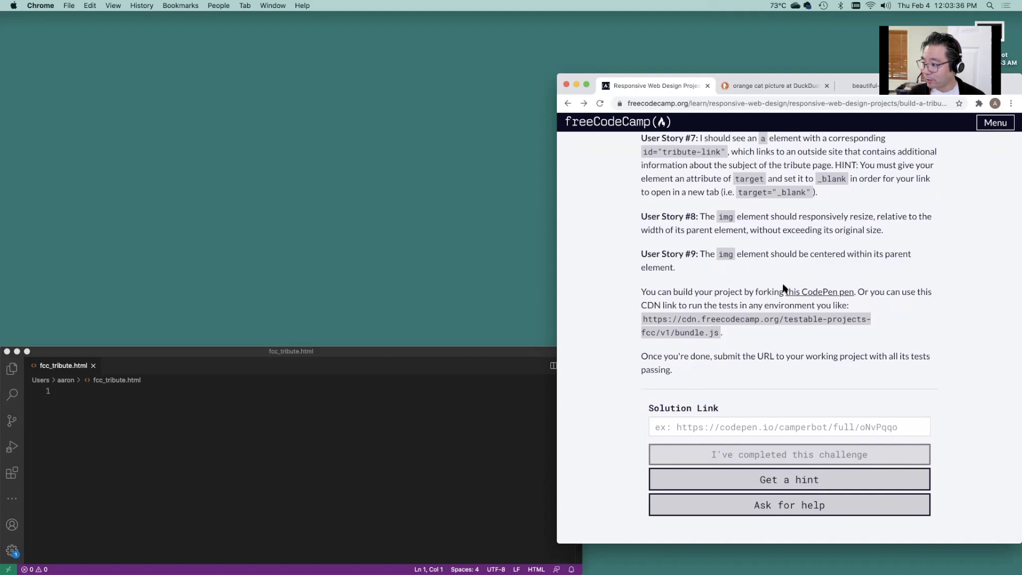
mouse_move(820, 292)
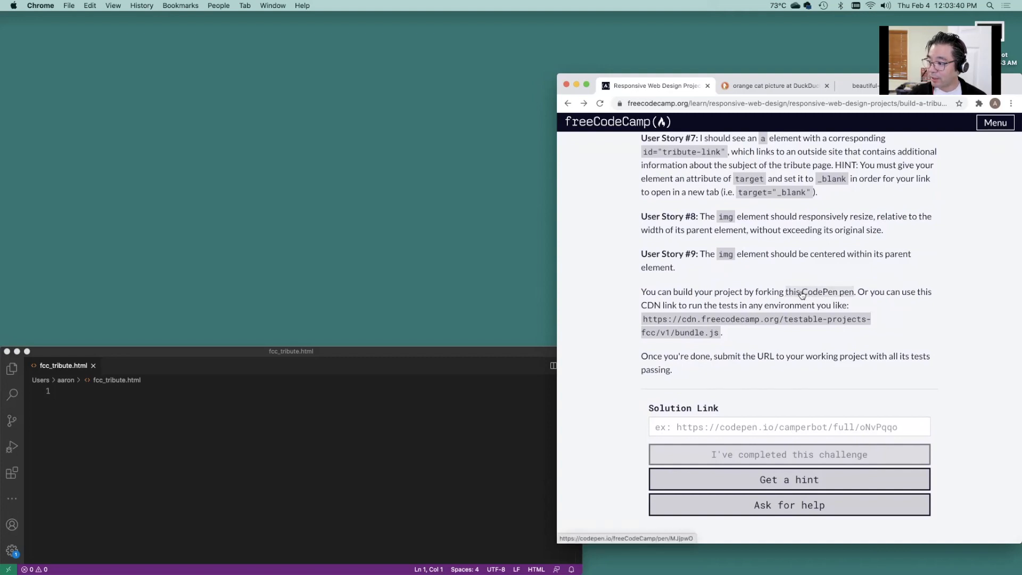
right_click(819, 292)
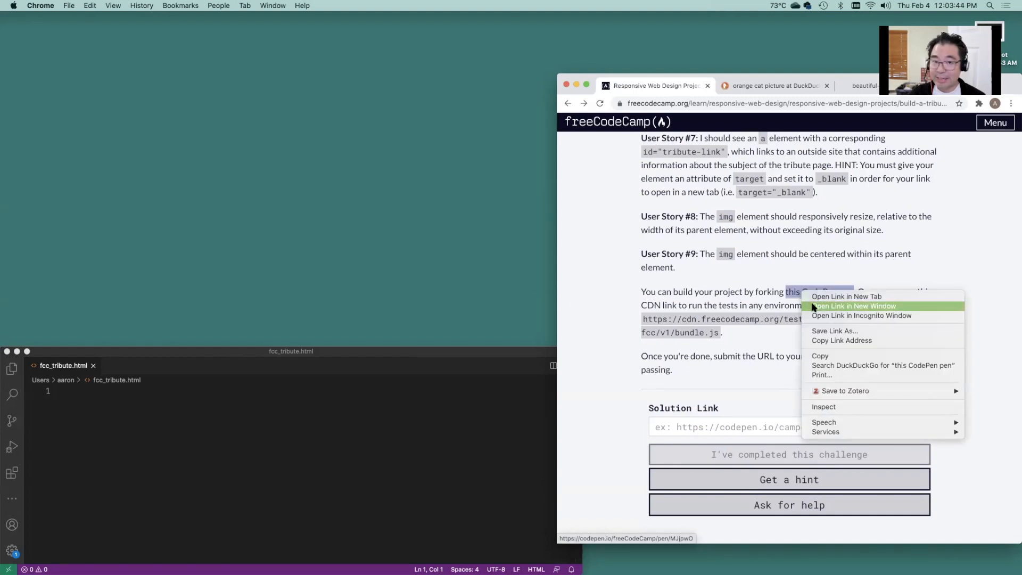
left_click(854, 306)
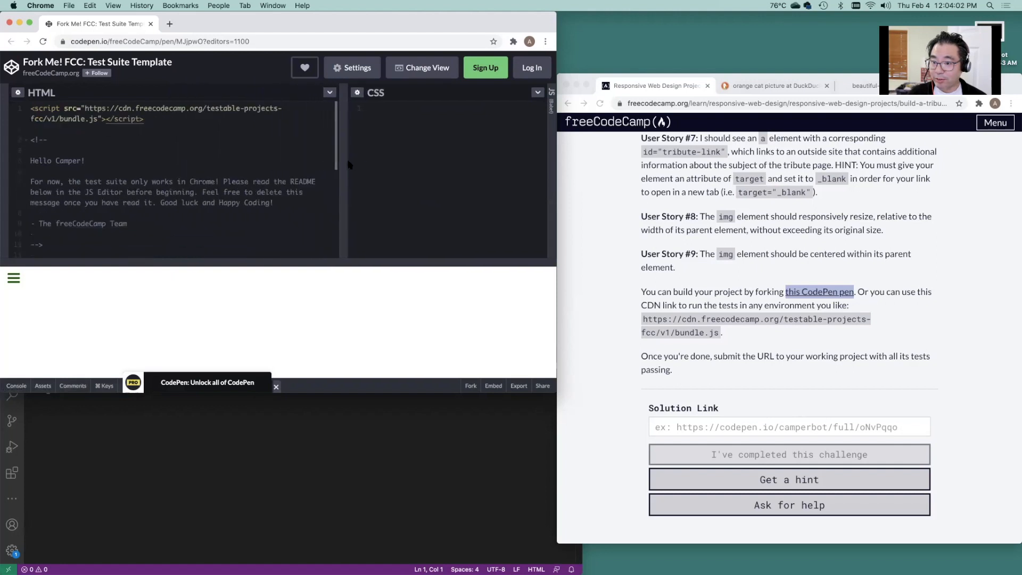
mouse_move(224, 280)
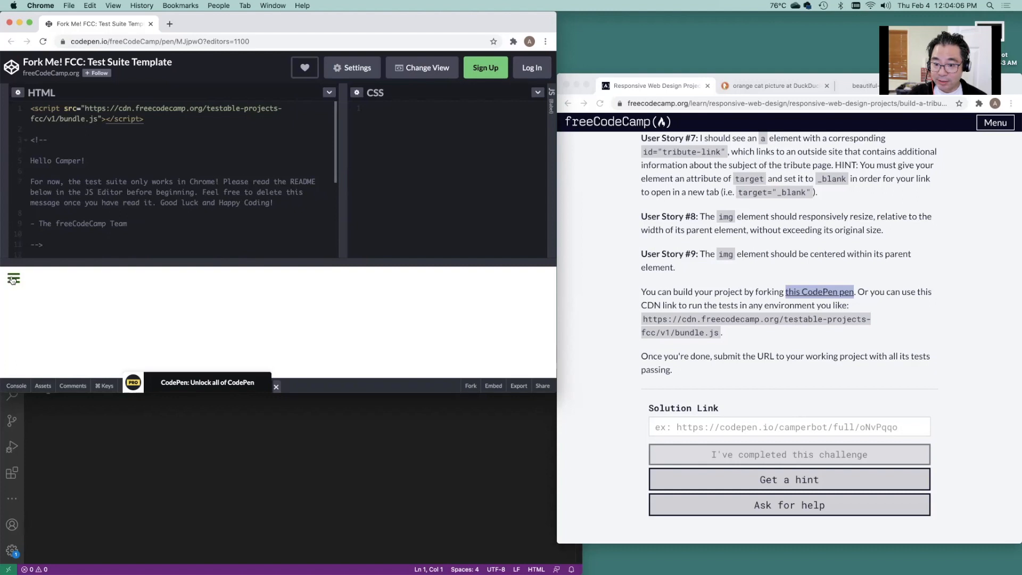
Select the Tribute Page test suite and run it, getting 1 of 10 passing
left_click(13, 278)
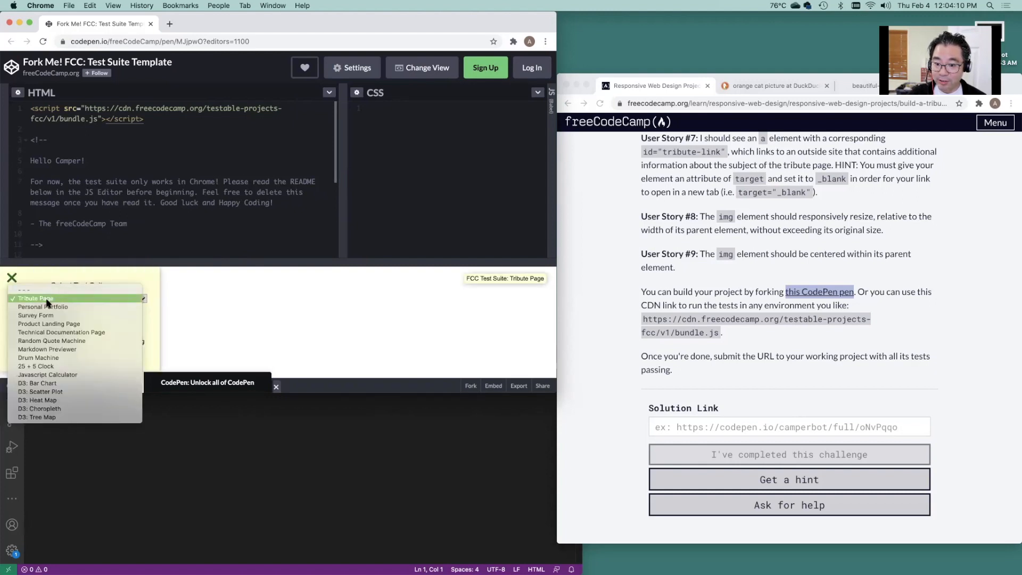
mouse_move(46, 349)
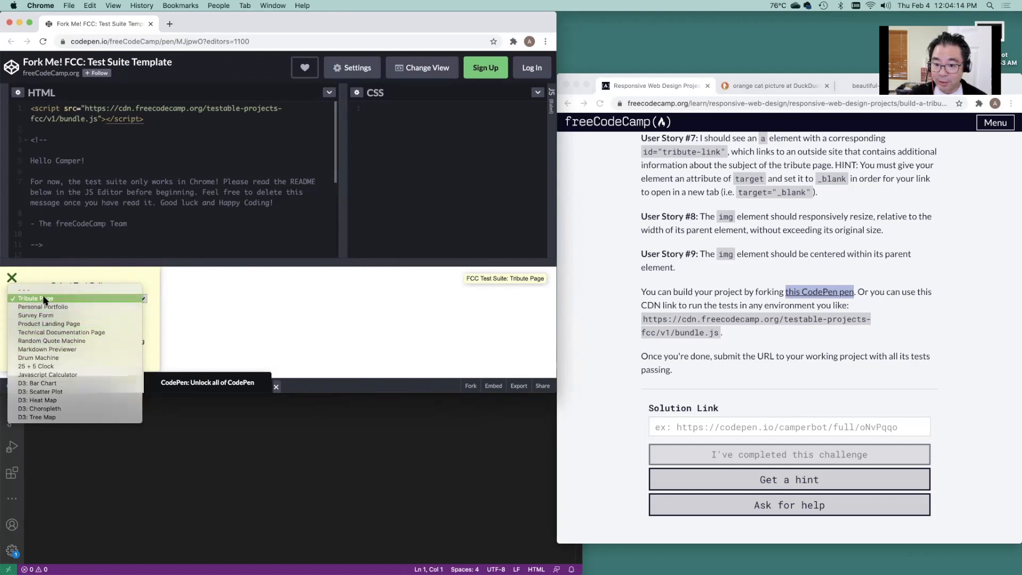
left_click(35, 298)
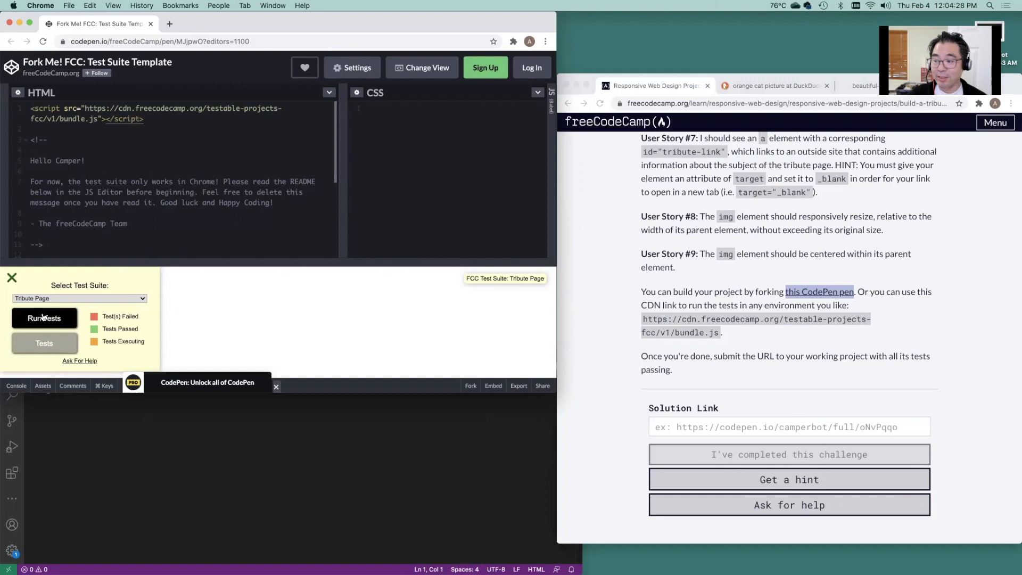
mouse_move(44, 318)
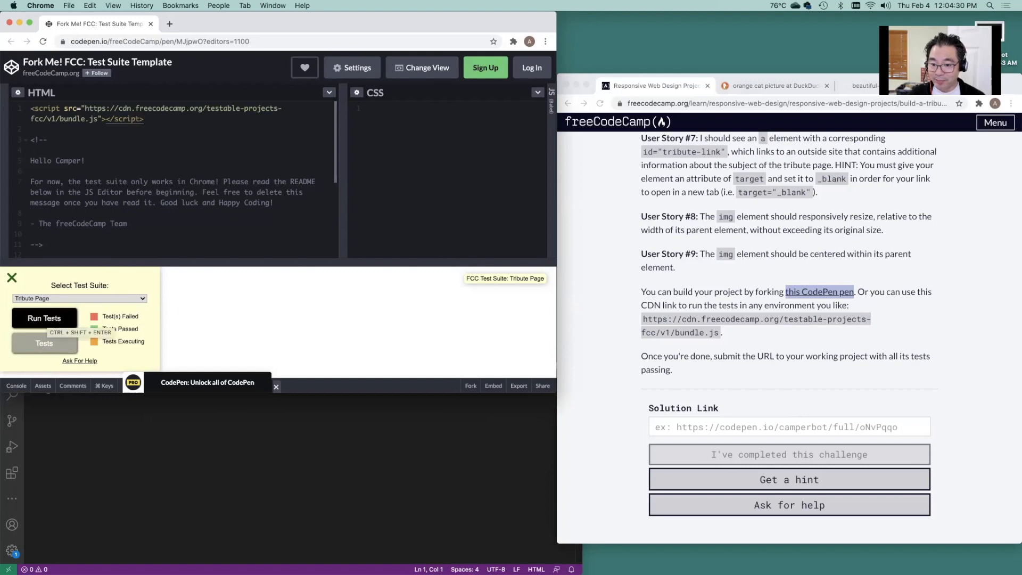
left_click(44, 318)
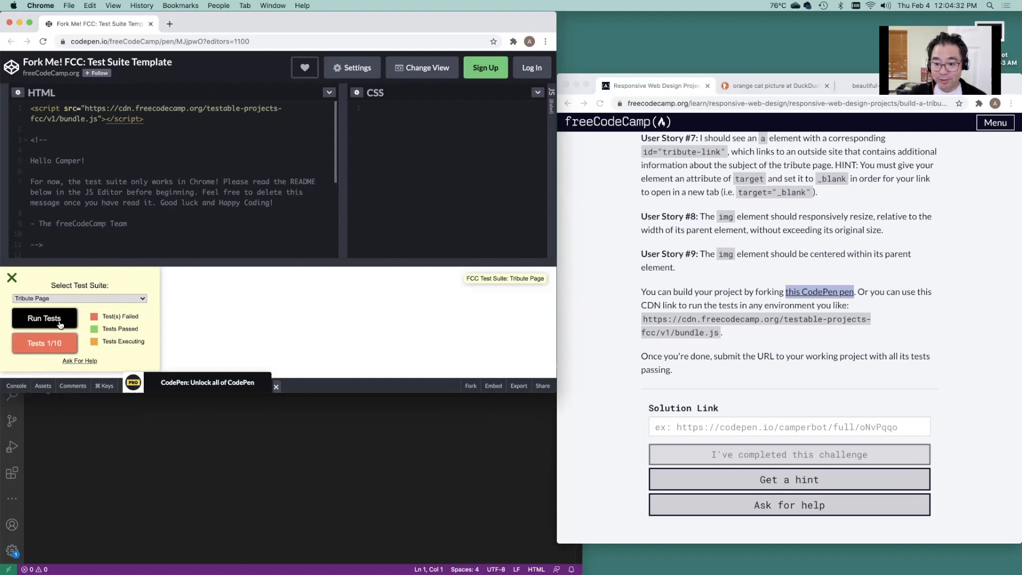
mouse_move(51, 343)
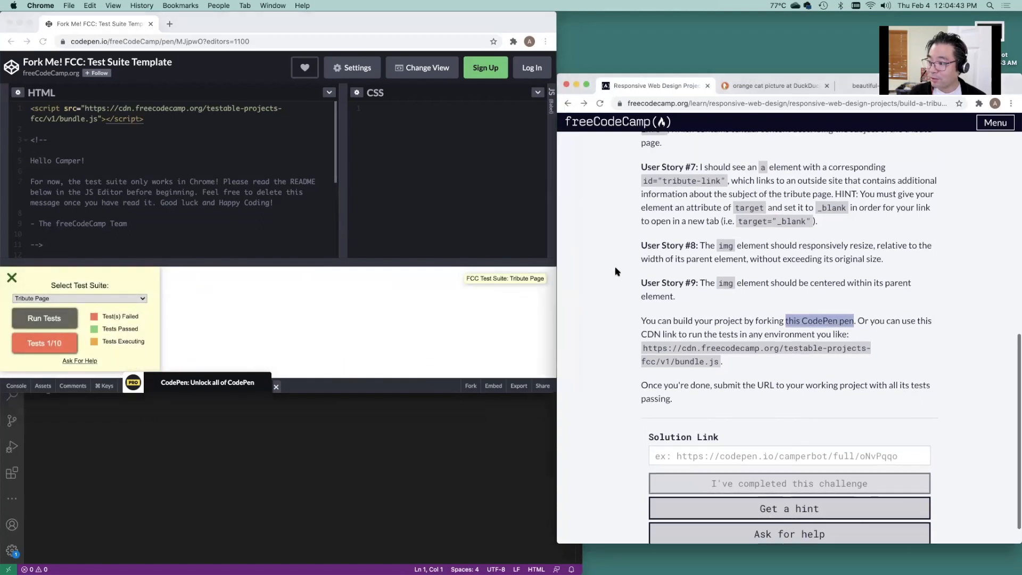
scroll("up", 3)
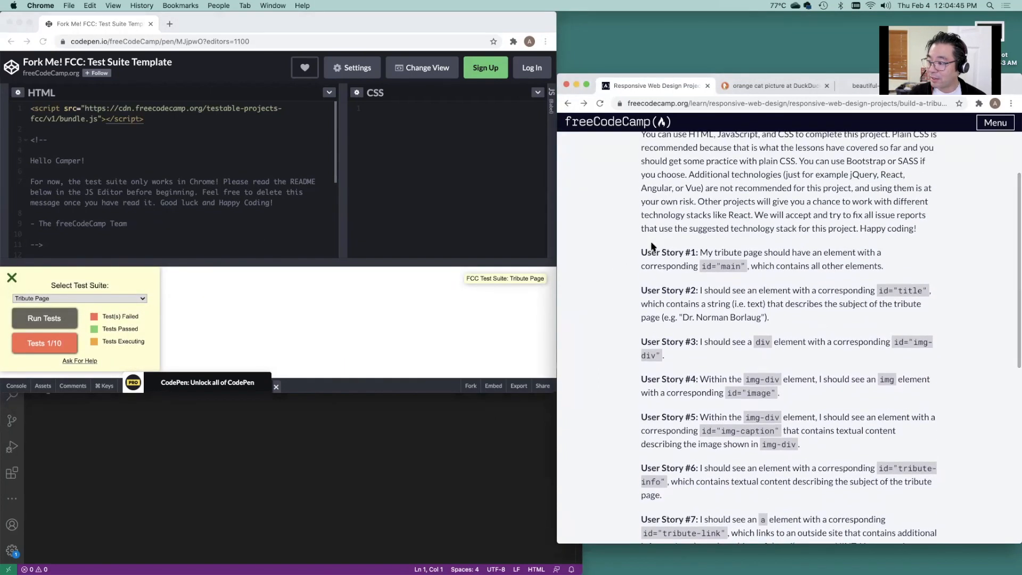
scroll("down", 3)
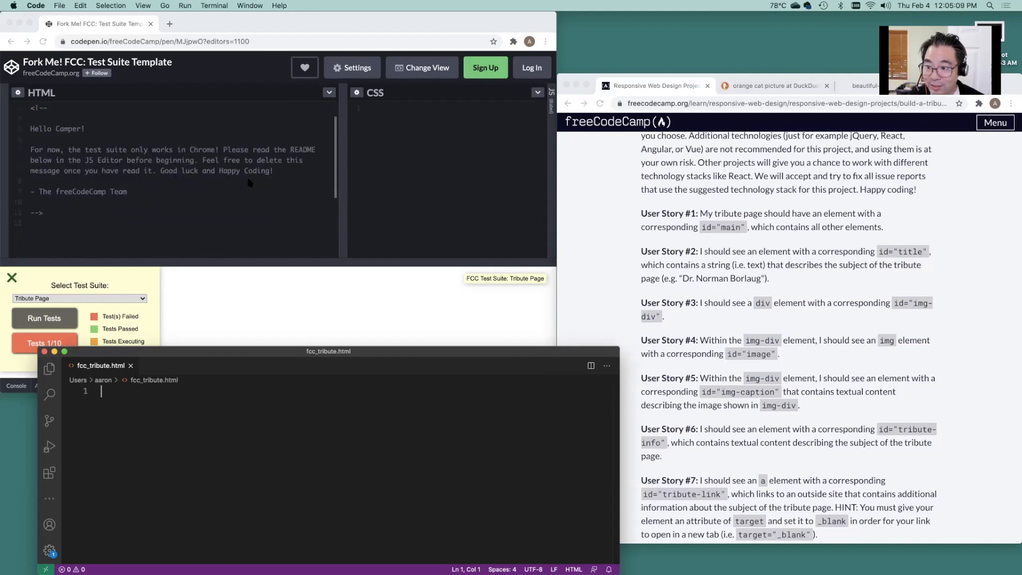
Scroll up through fcc_tribute.html to view the inserted HTML5 boilerplate
scroll("up", 3)
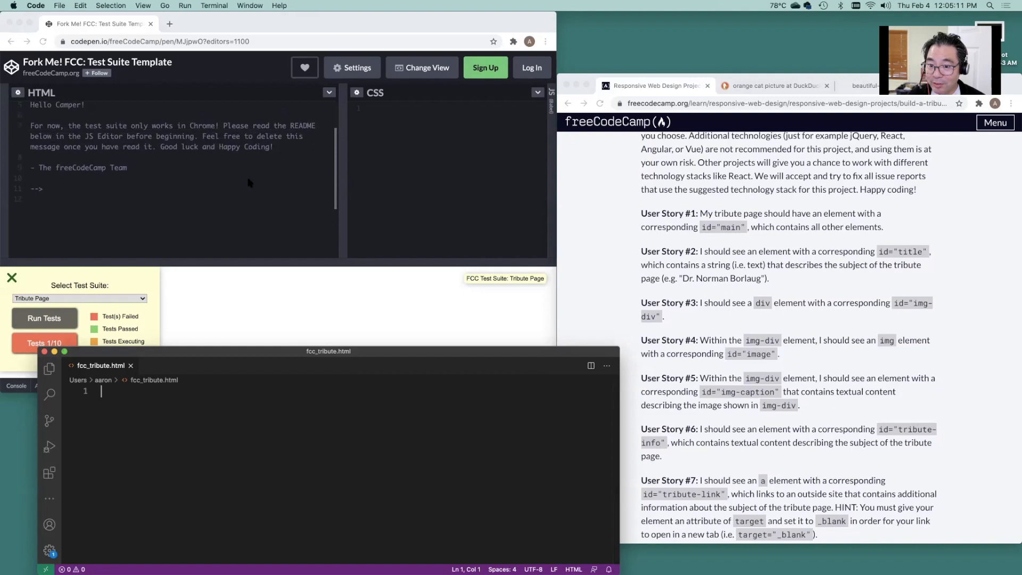
mouse_move(162, 201)
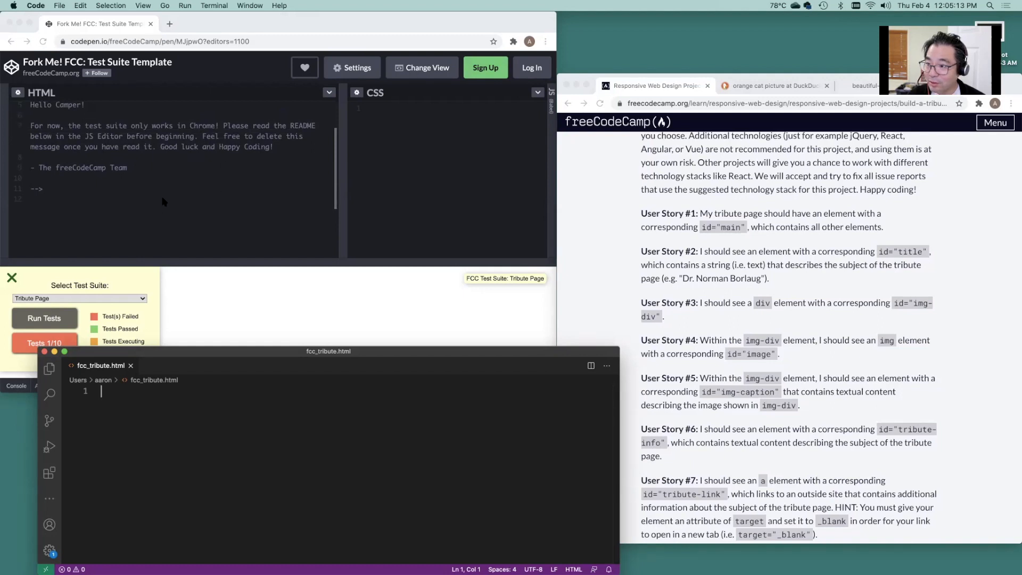
mouse_move(428, 196)
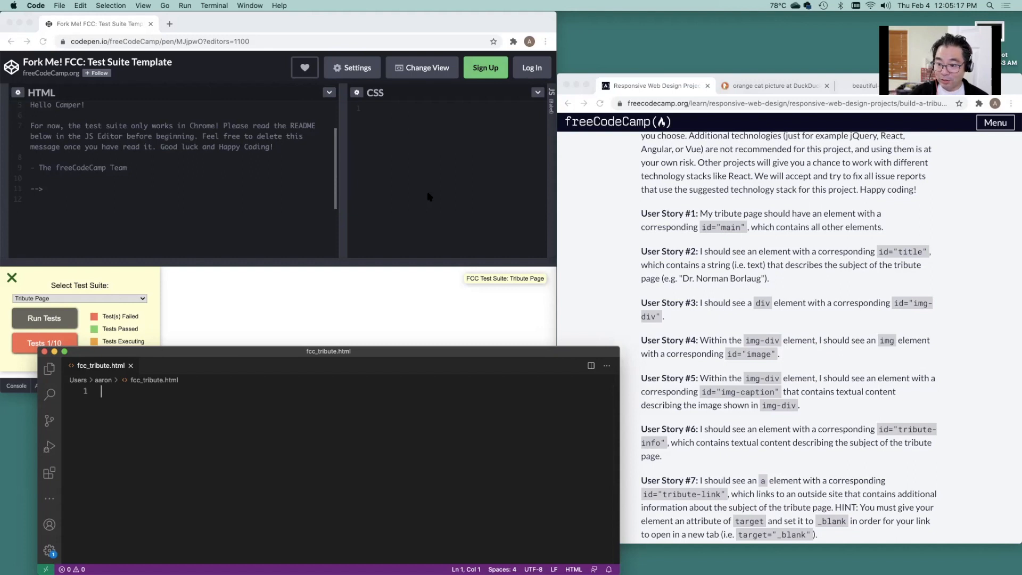
mouse_move(299, 450)
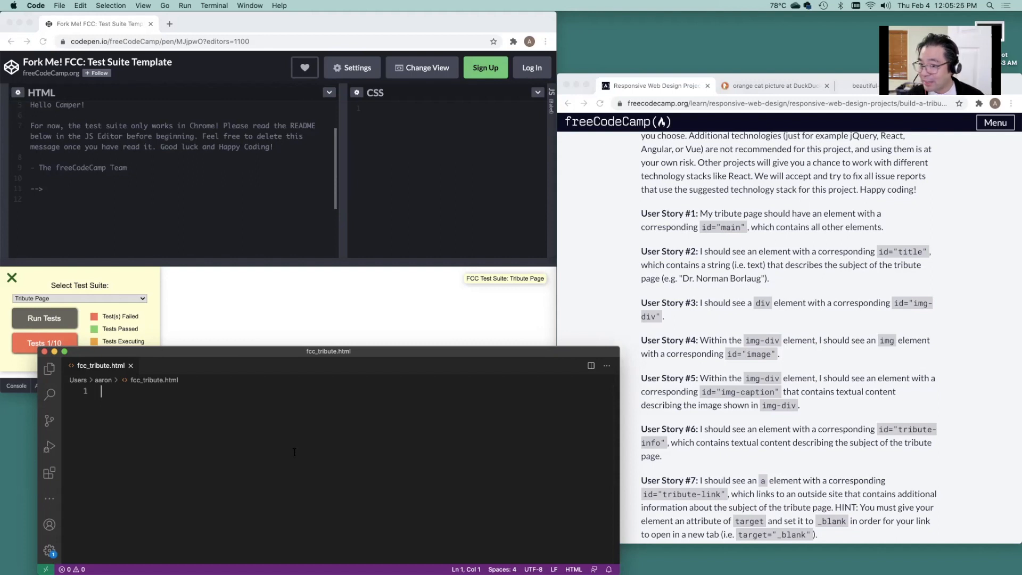
scroll("up", 3)
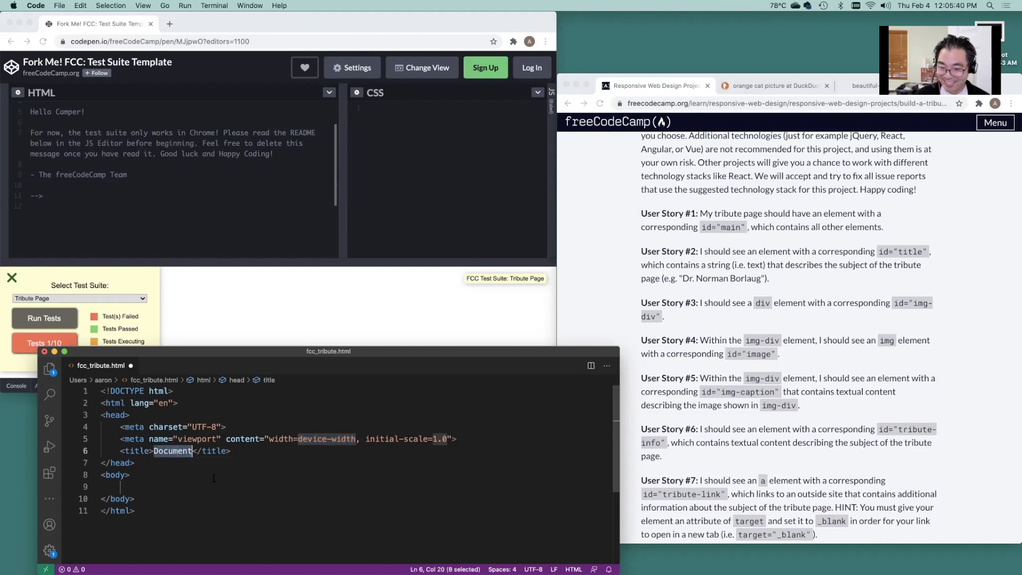
Retitle the page 'FCC Tribute Page' and link the layout.css stylesheet in the head
key("Backspace")
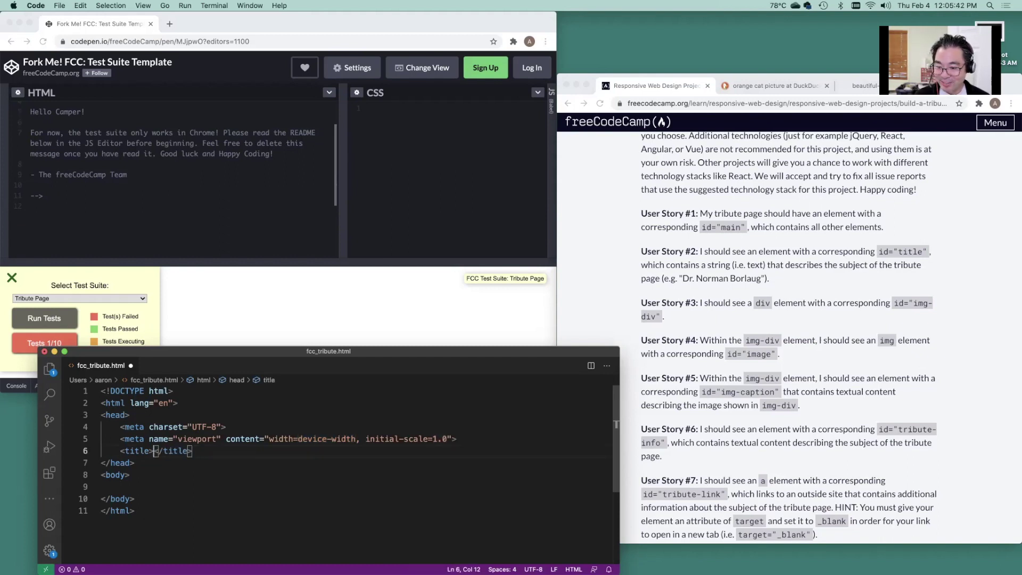
type("FCC Tribure")
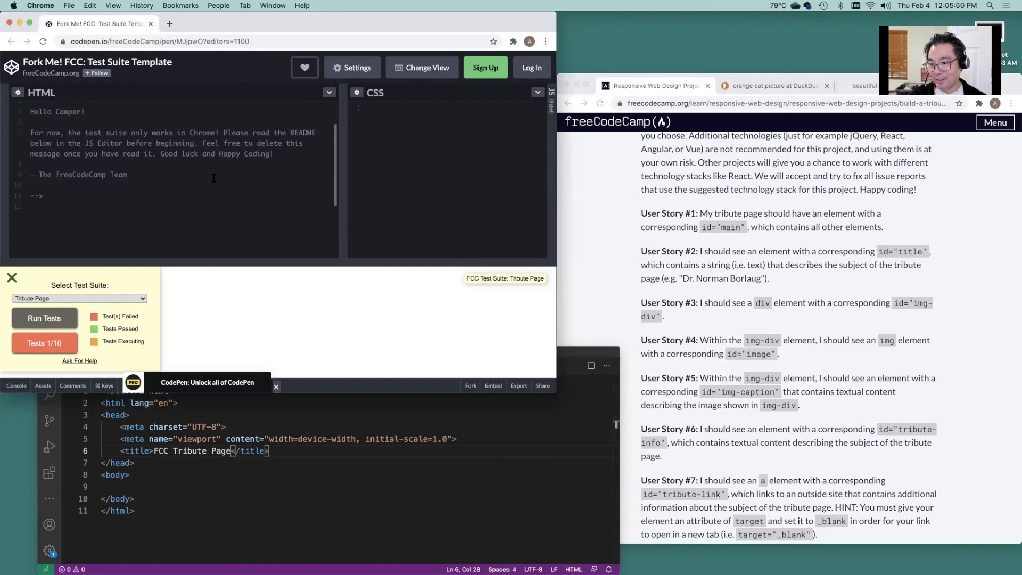
mouse_move(425, 142)
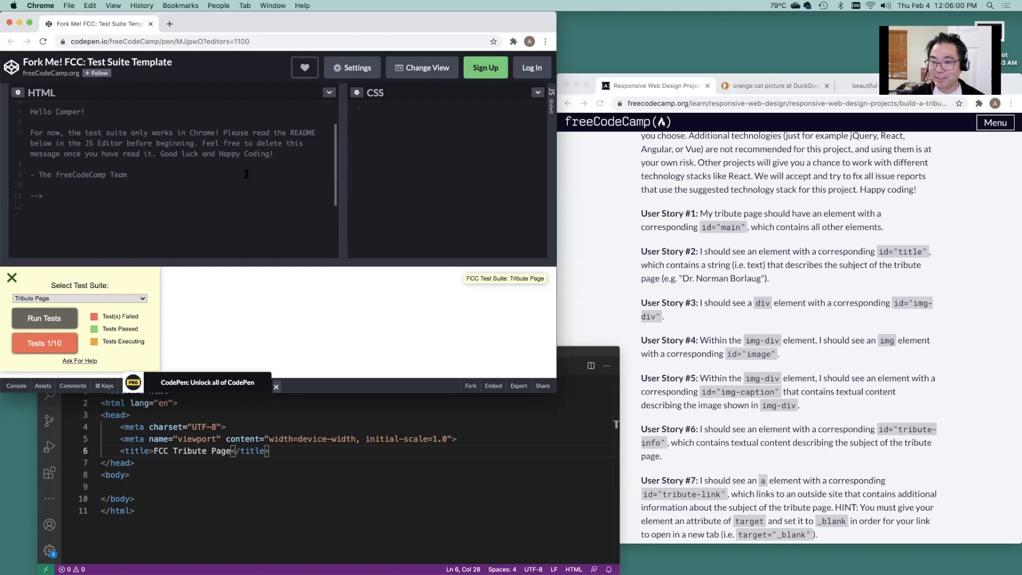
mouse_move(284, 459)
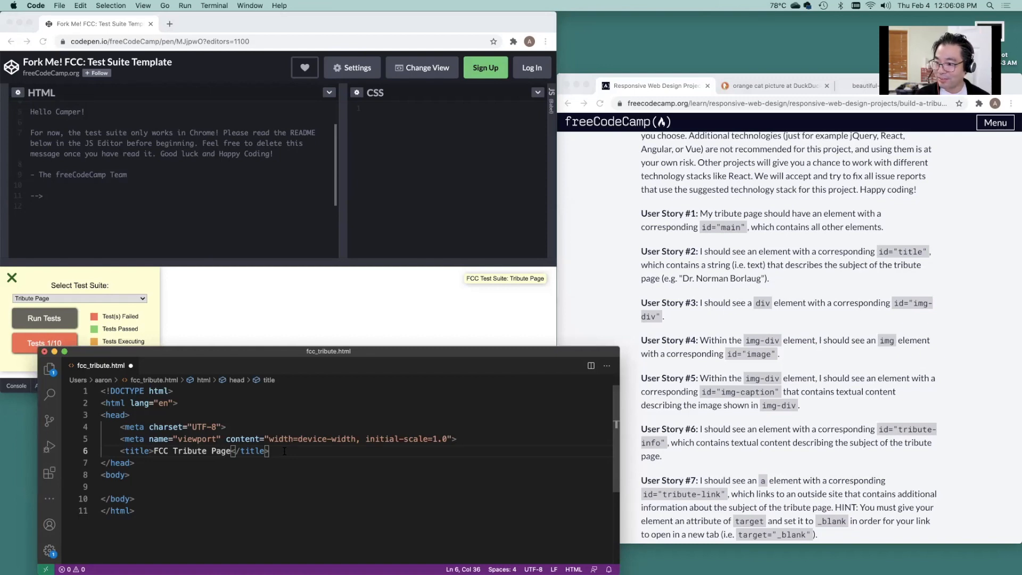
type("link:")
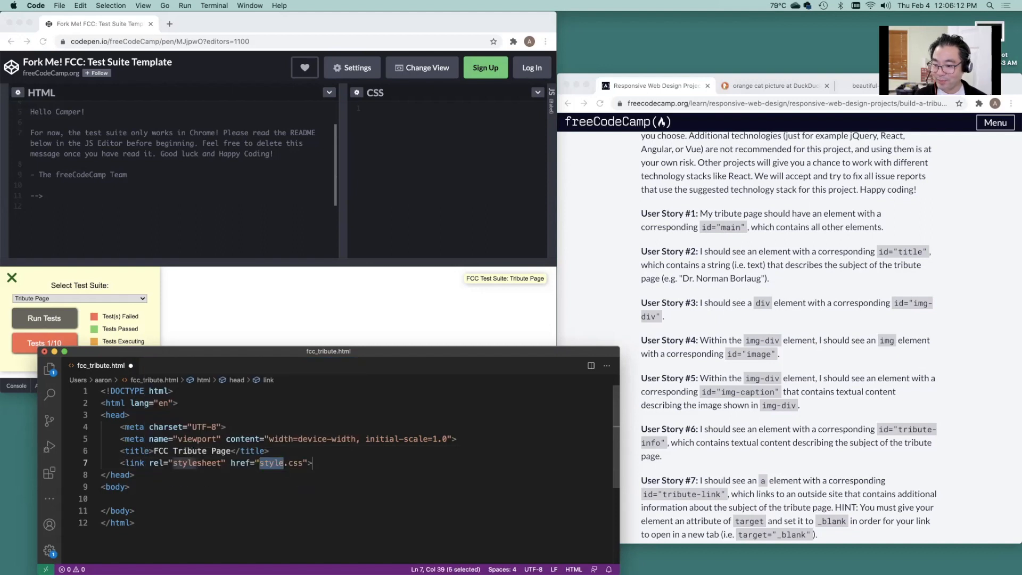
type("layout")
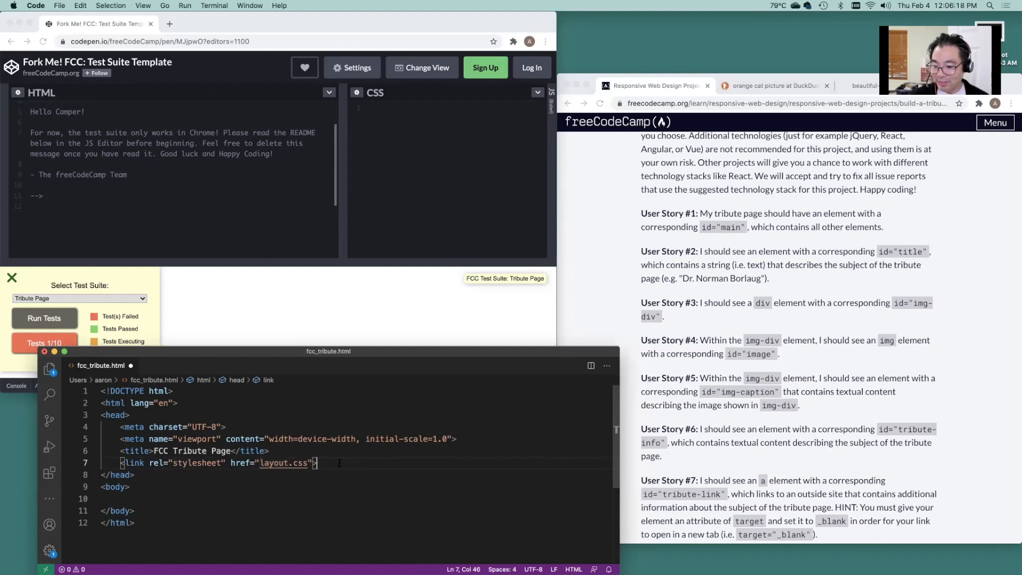
left_click(128, 486)
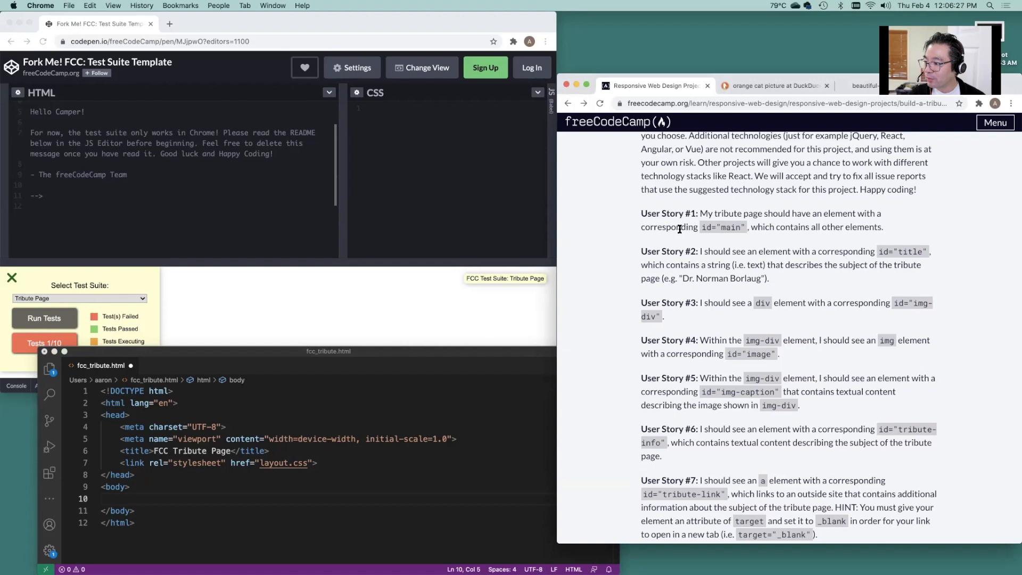
mouse_move(285, 415)
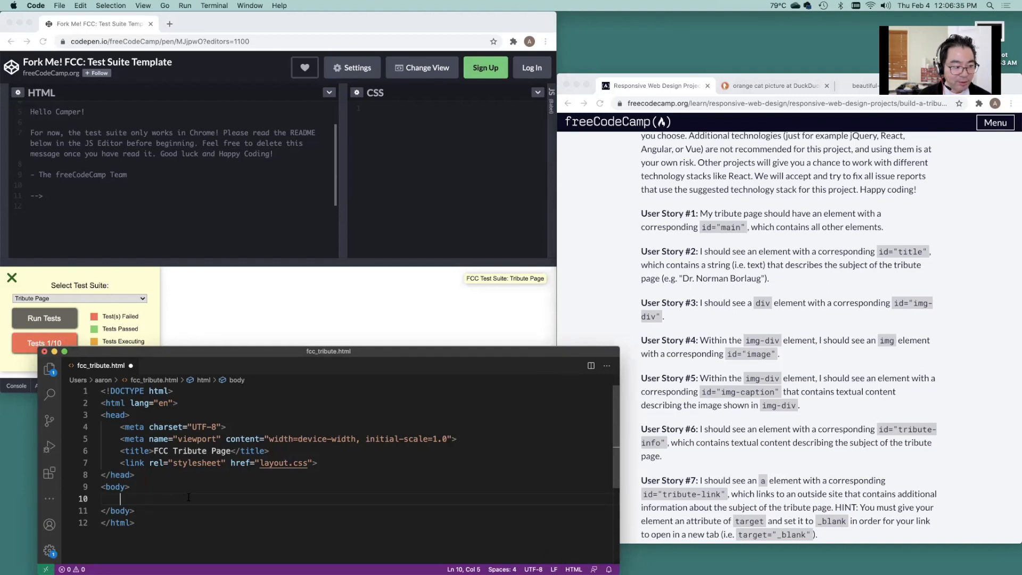
Add an empty div with id 'main' to the body using div#main
type("div#")
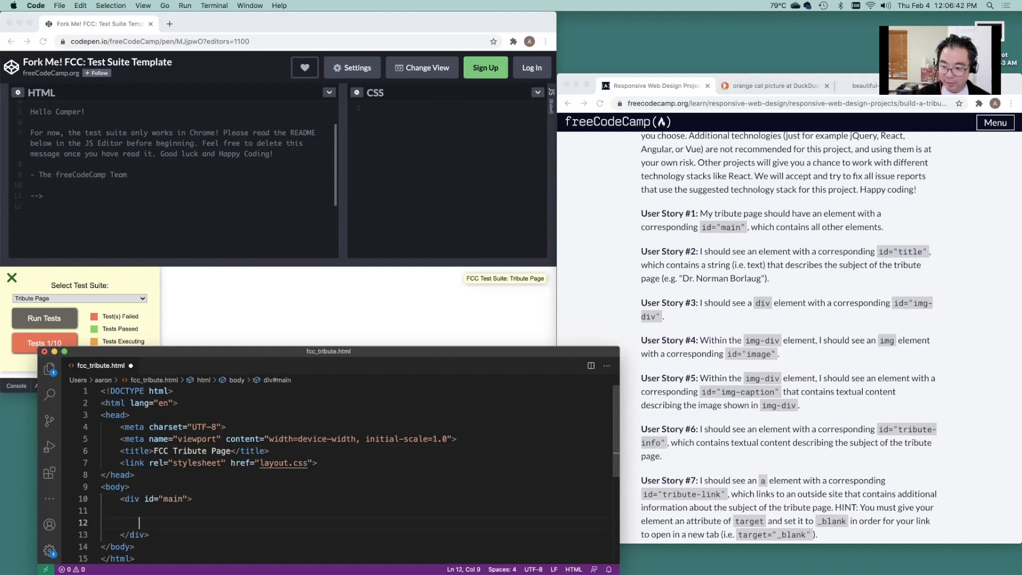
scroll("down", 3)
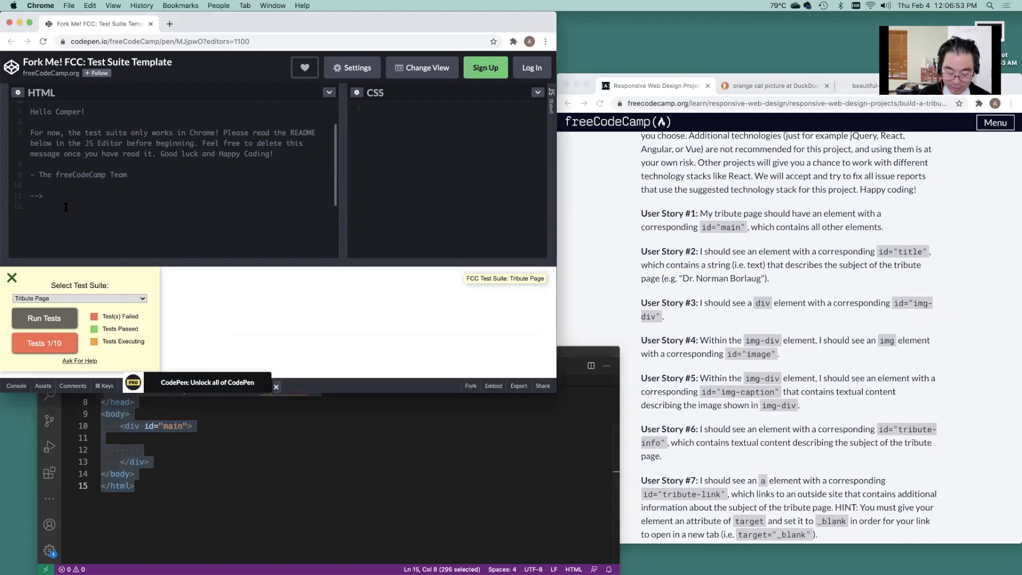
Run the tests on the pasted markup, then close and reopen the test panel
left_click(45, 318)
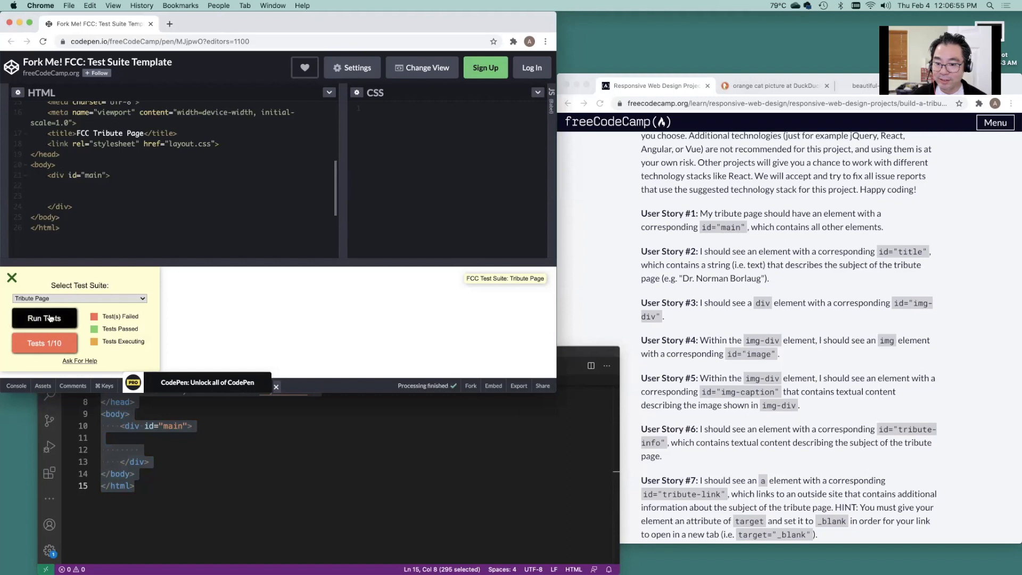
left_click(11, 278)
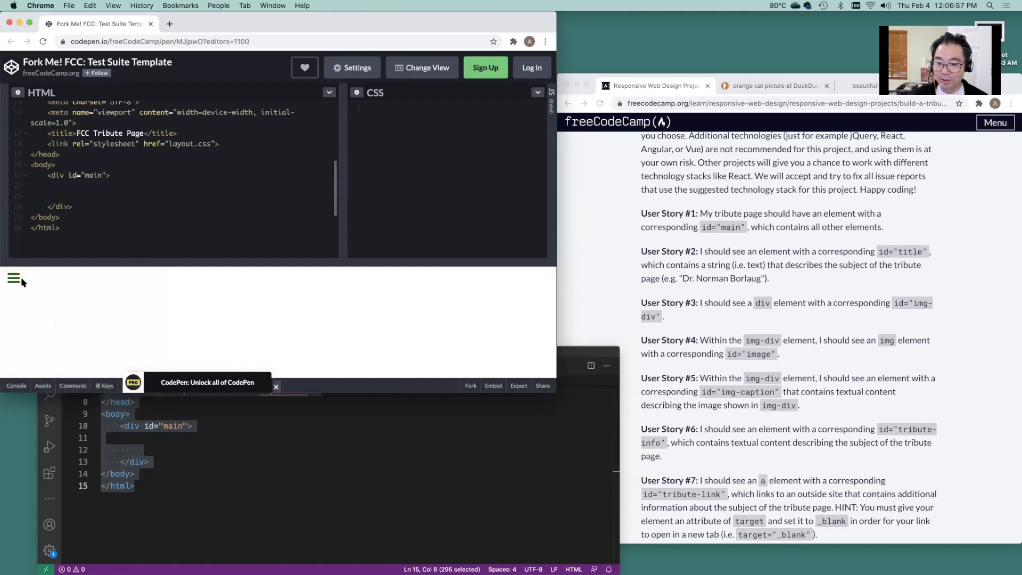
left_click(13, 279)
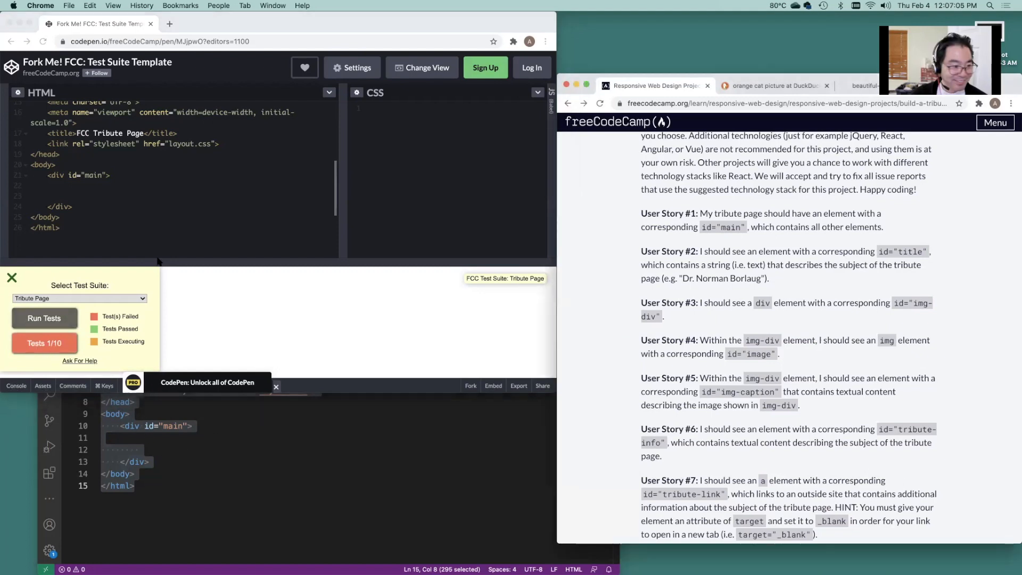
mouse_move(235, 433)
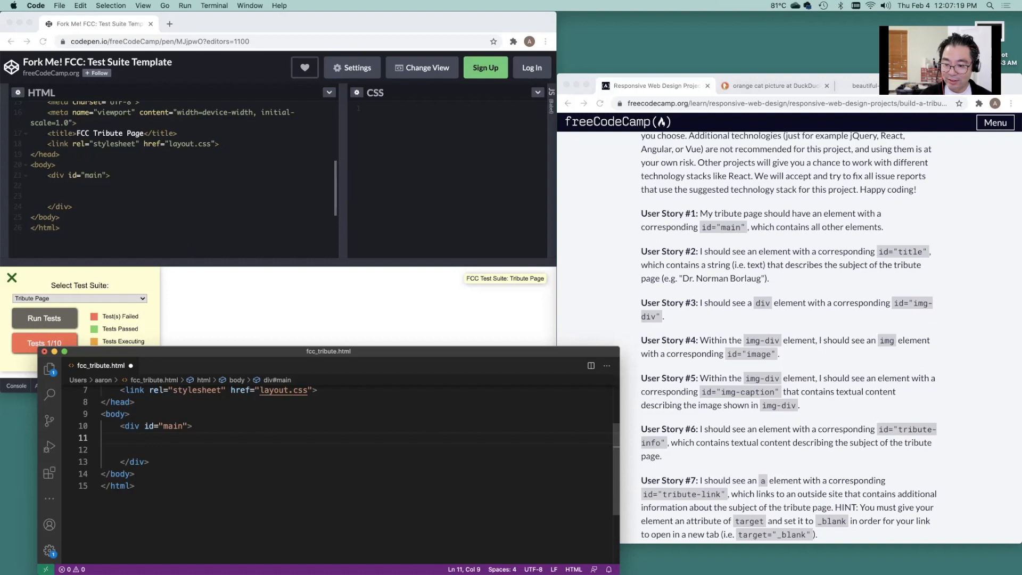
Add an h1 with id 'title' inside the main div
type("h1")
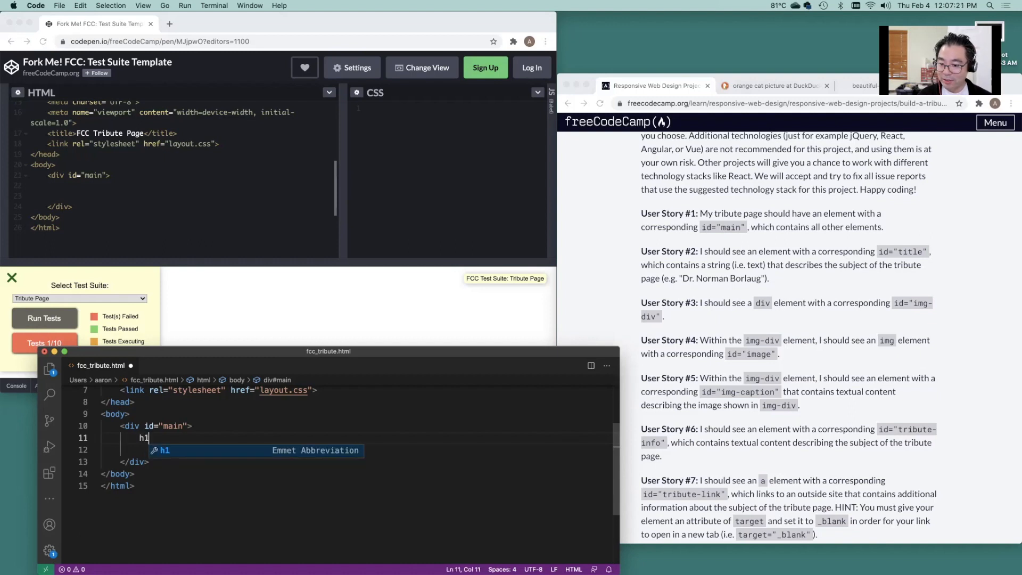
type("#")
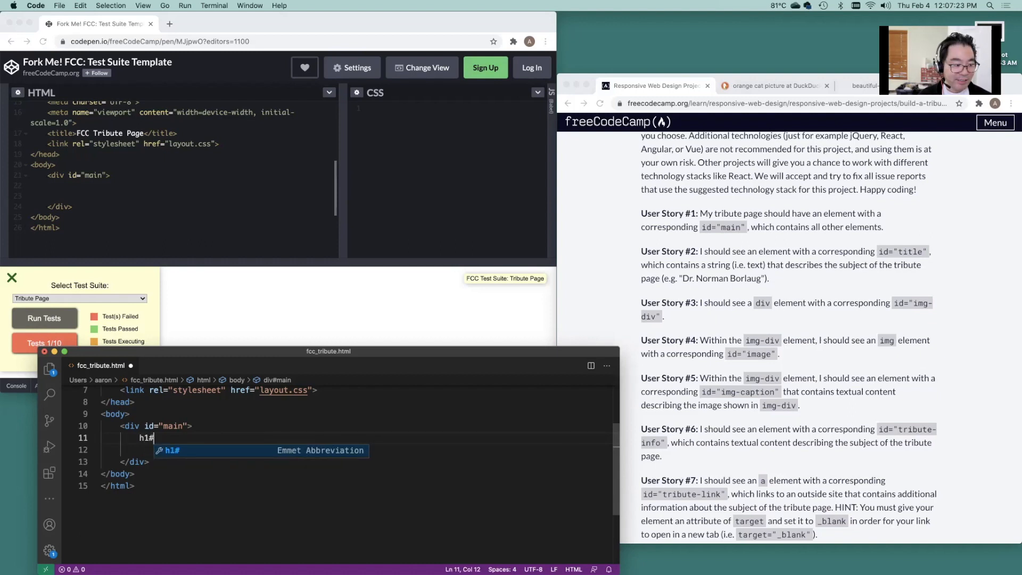
type("title\"></h1>")
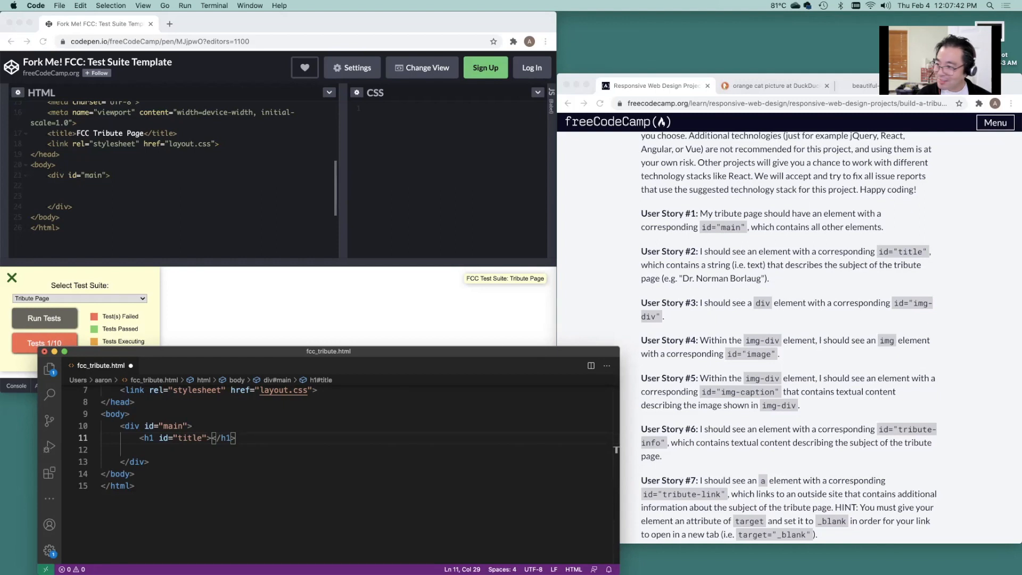
scroll("down", 3)
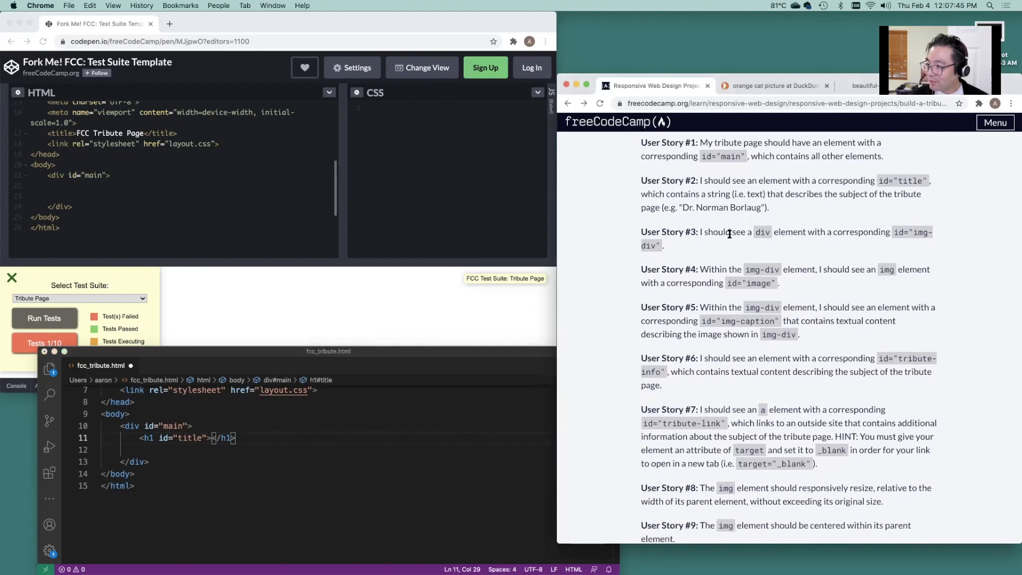
mouse_move(824, 233)
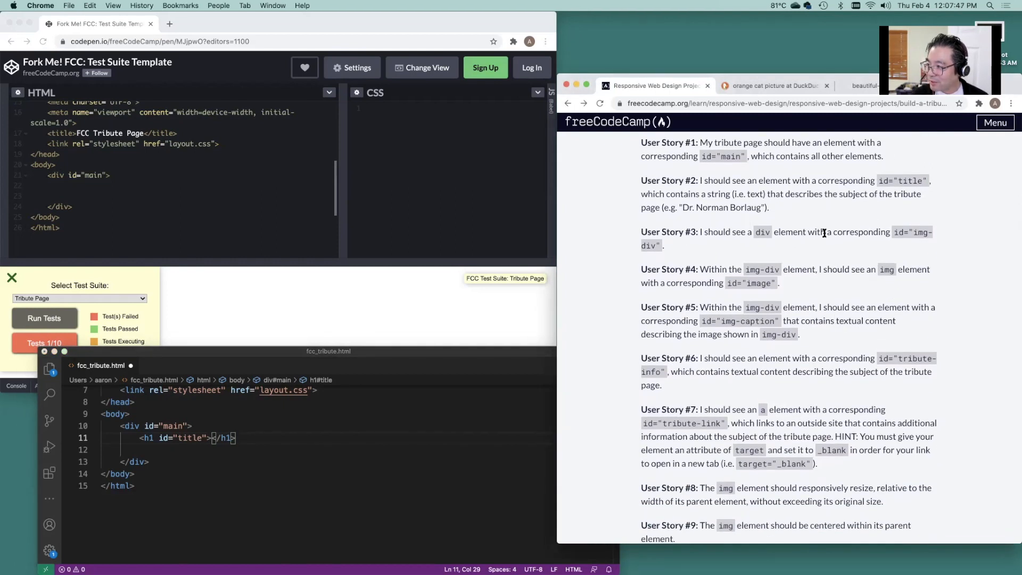
mouse_move(537, 329)
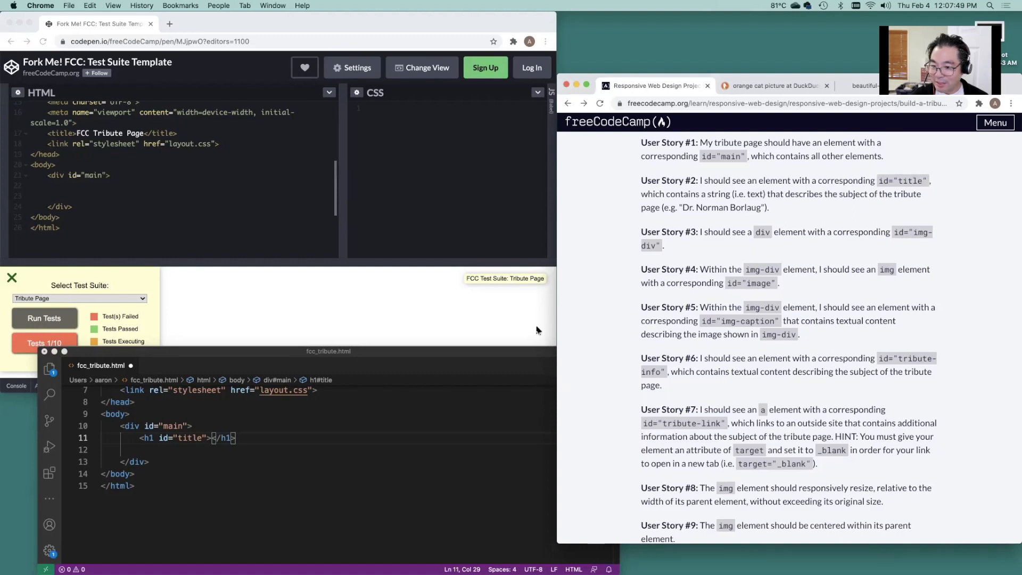
Add an empty div with id 'img-div' below the title and copy the markup
left_click(284, 436)
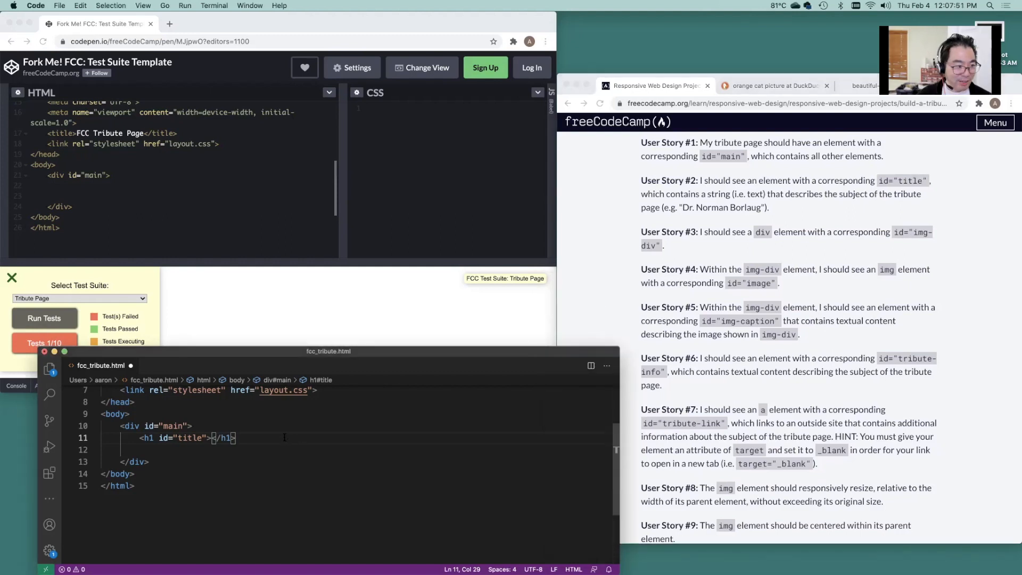
key("Return")
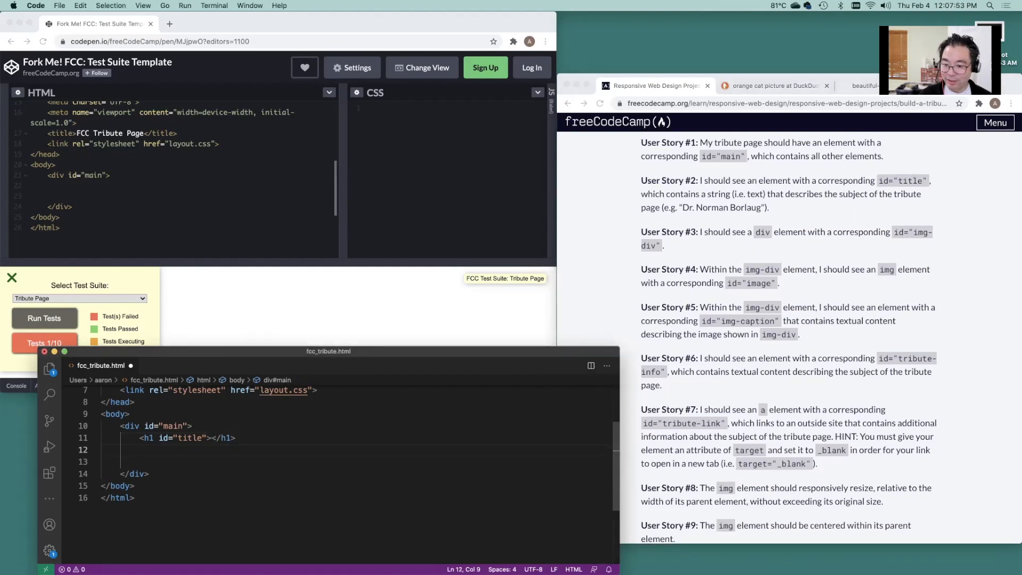
type("div")
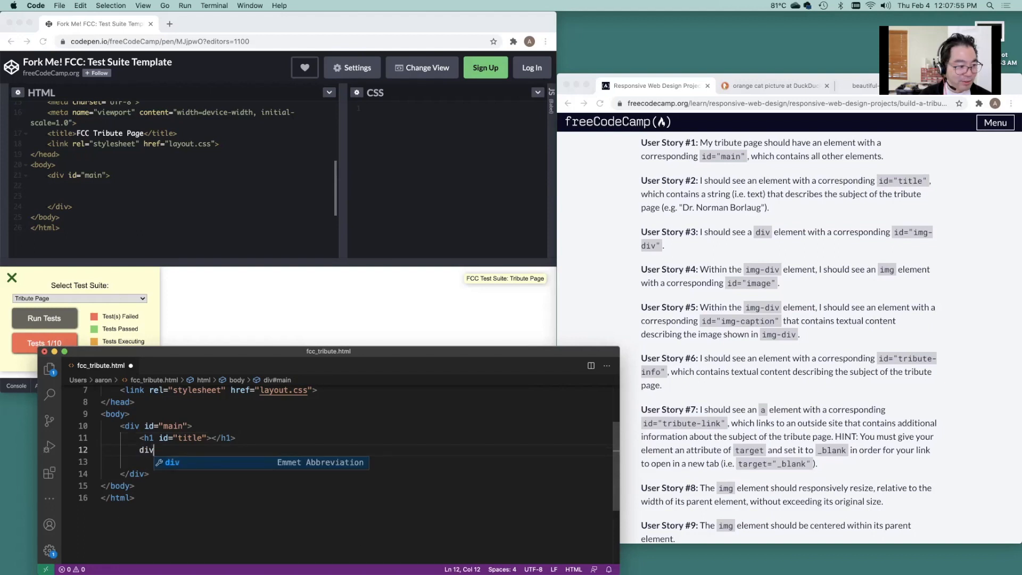
type("#img")
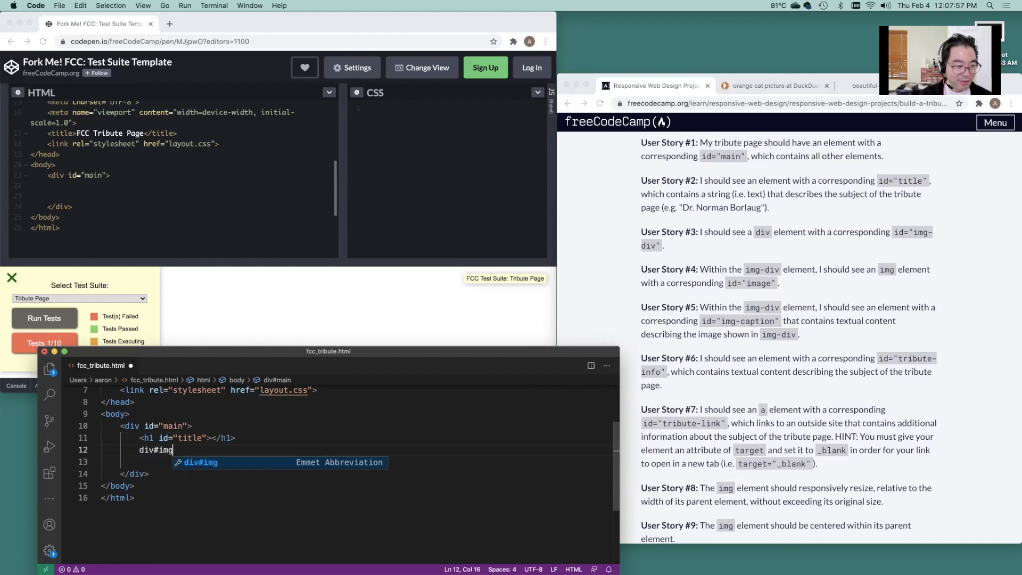
type("-div\">")
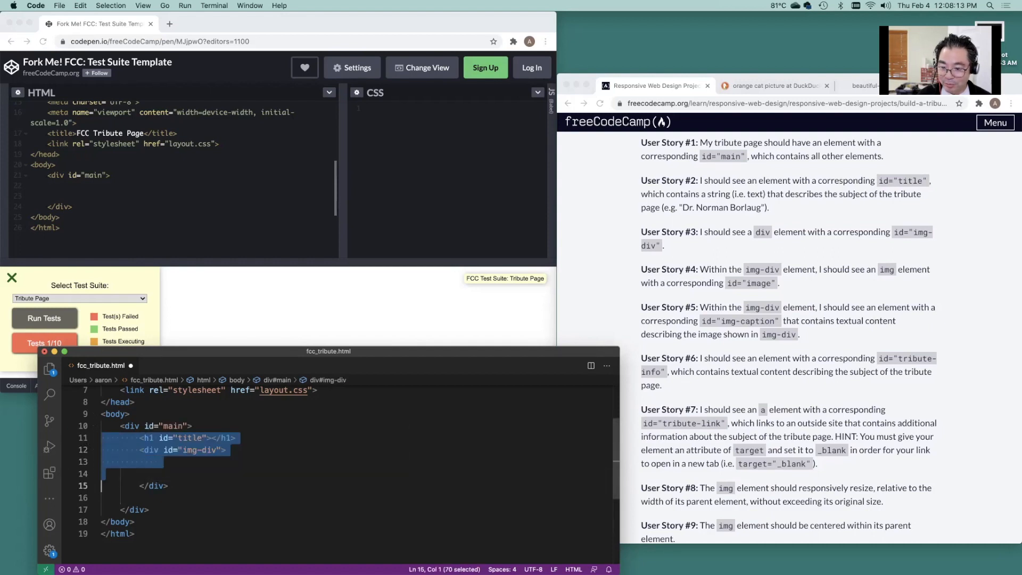
key("shift+down")
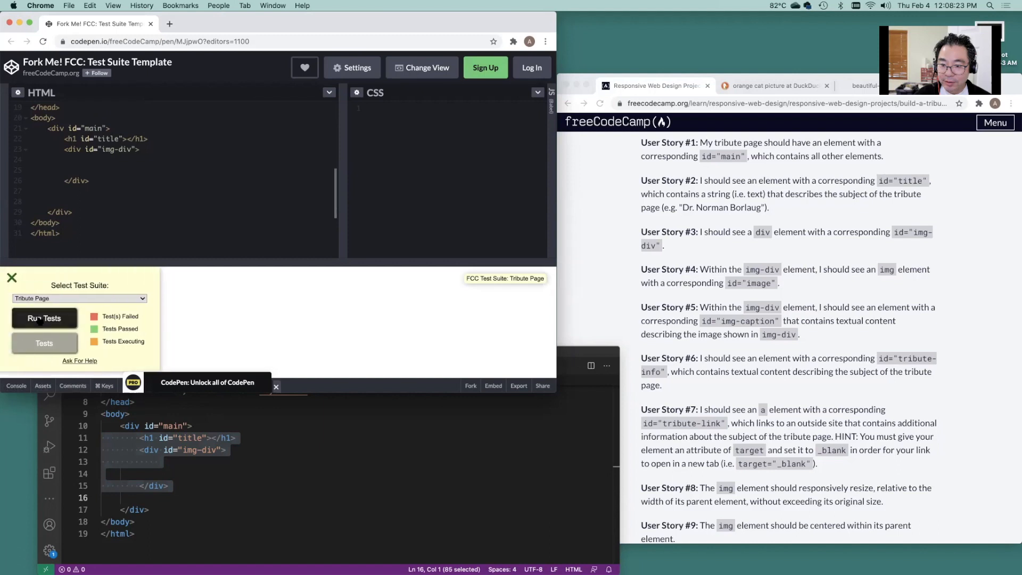
Re-run the tests on the updated markup (3 of 10 pass) and return to VS Code
left_click(44, 317)
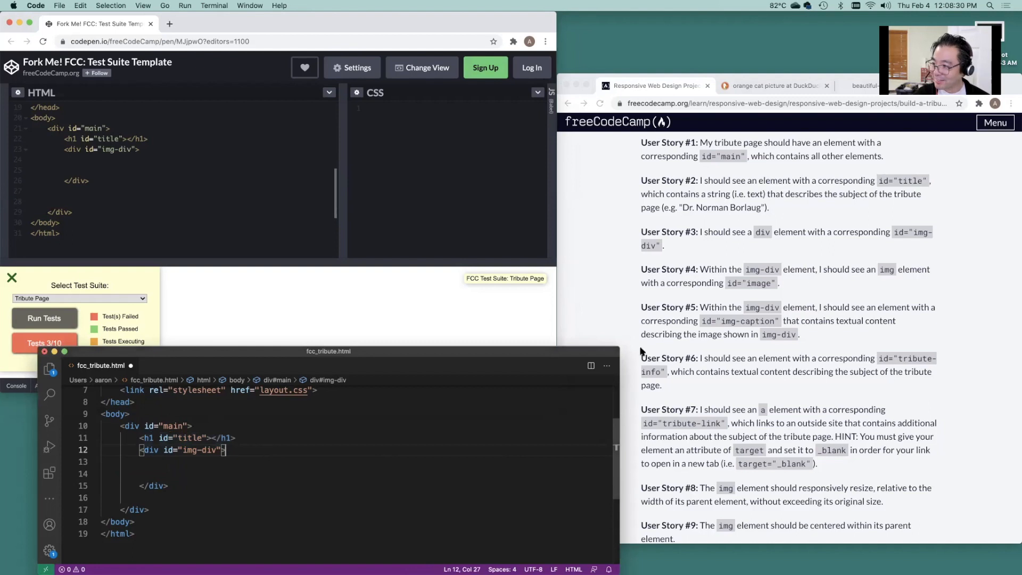
left_click(711, 267)
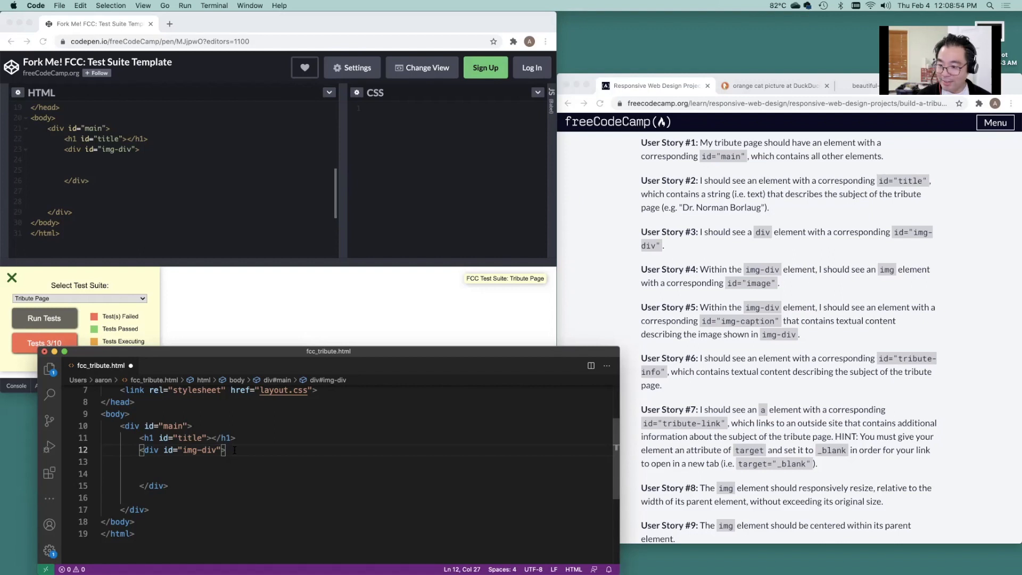
Insert an img with id 'image' inside img-div via the img#image abbreviation
key("enter")
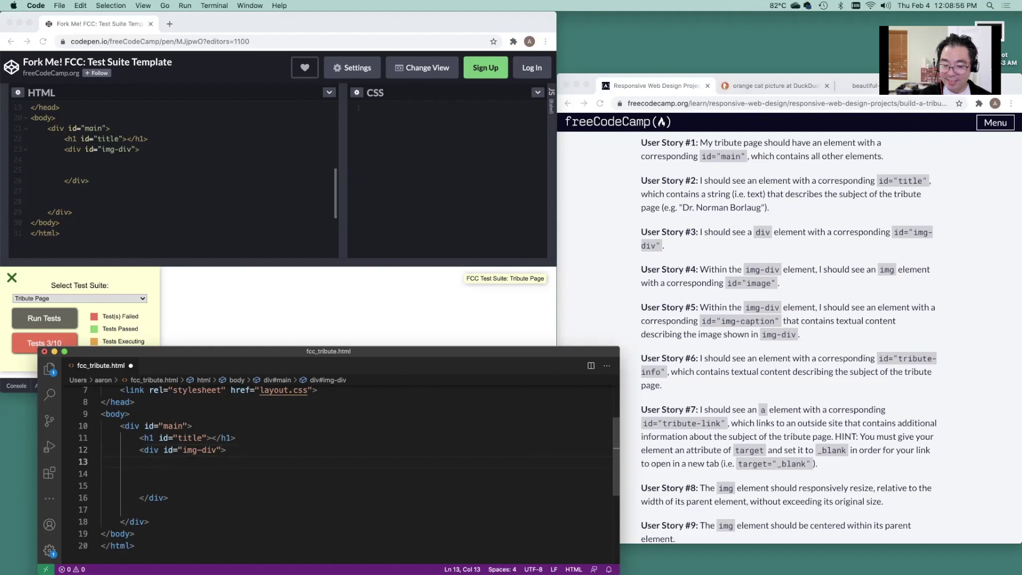
type("i")
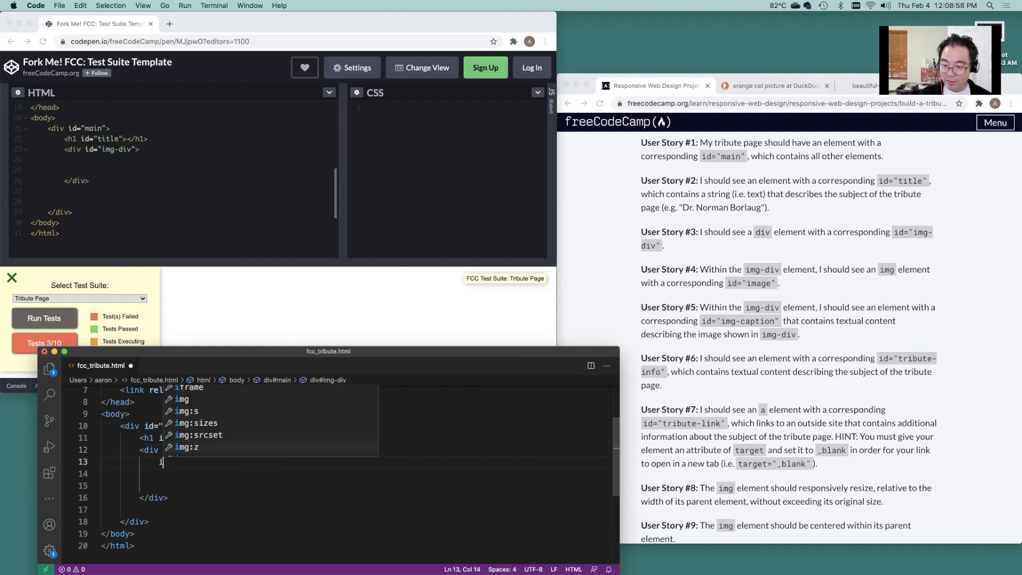
type("mg")
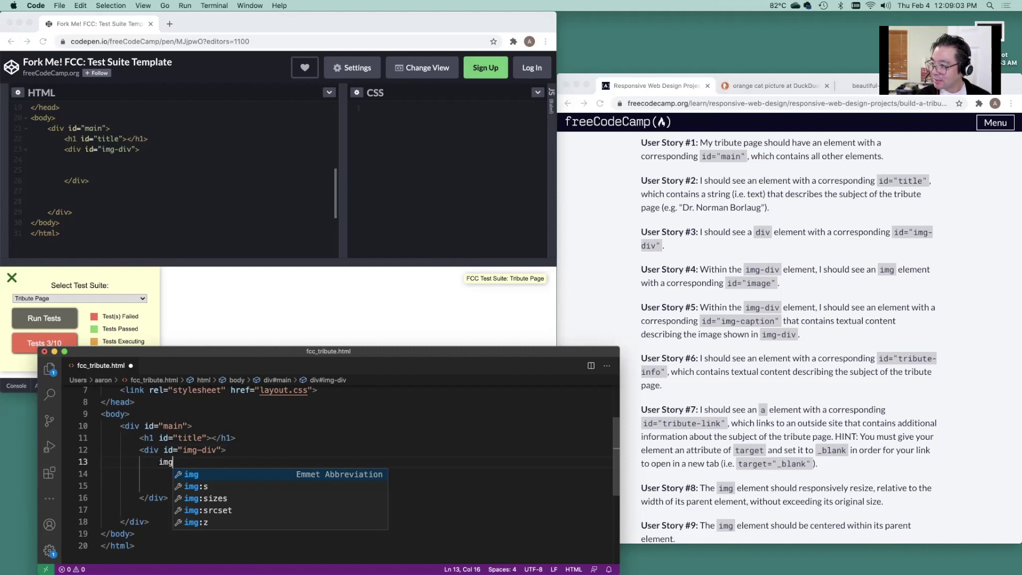
type("#ima")
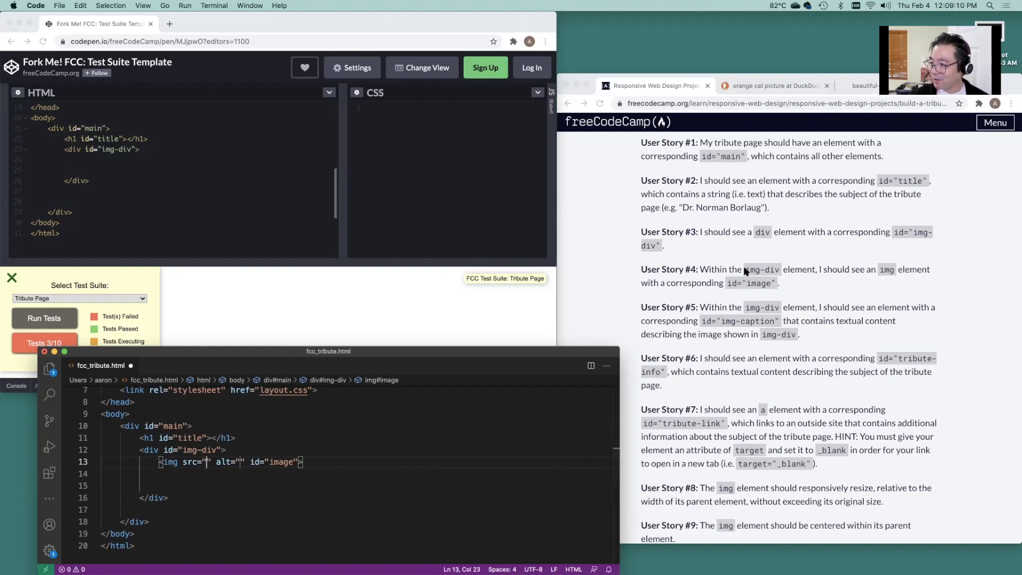
mouse_move(798, 381)
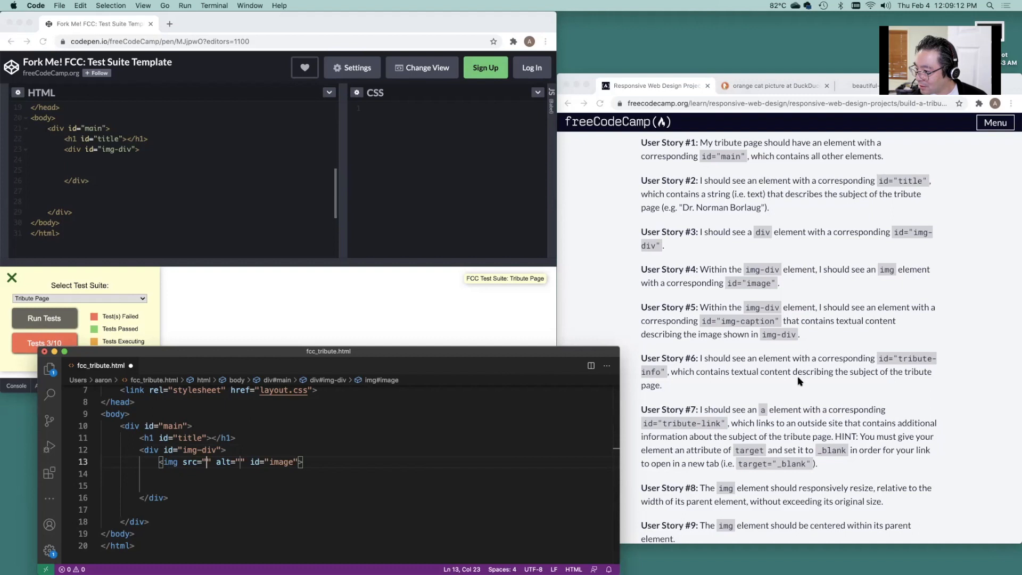
mouse_move(784, 447)
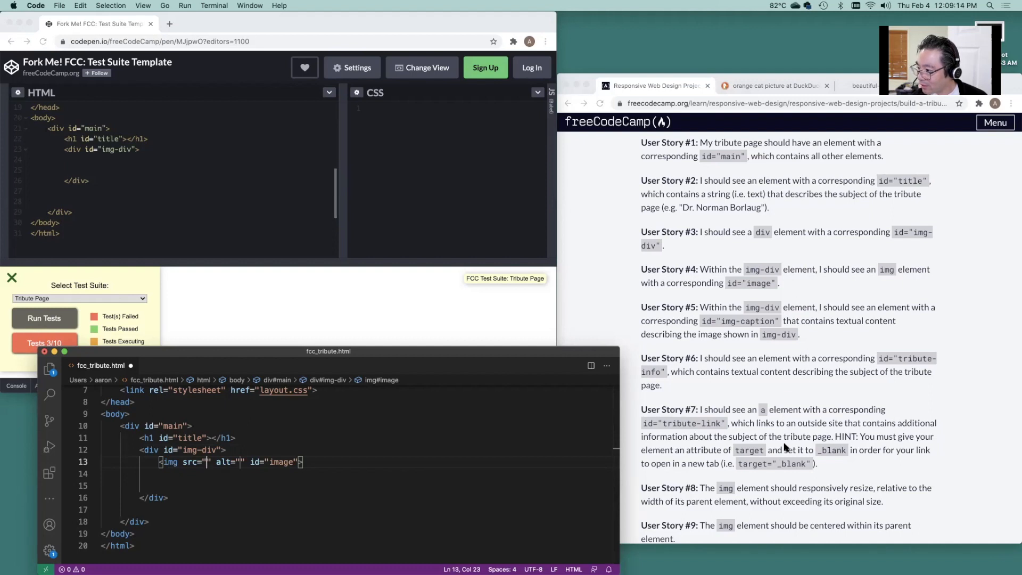
mouse_move(784, 423)
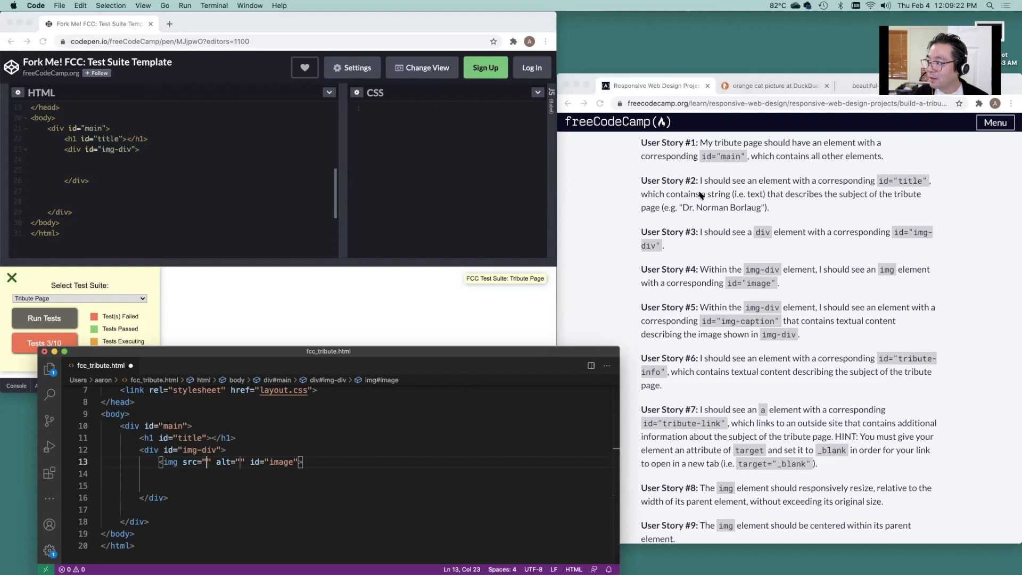
Open the orange tabby cat image results and select the photo's address
left_click(772, 85)
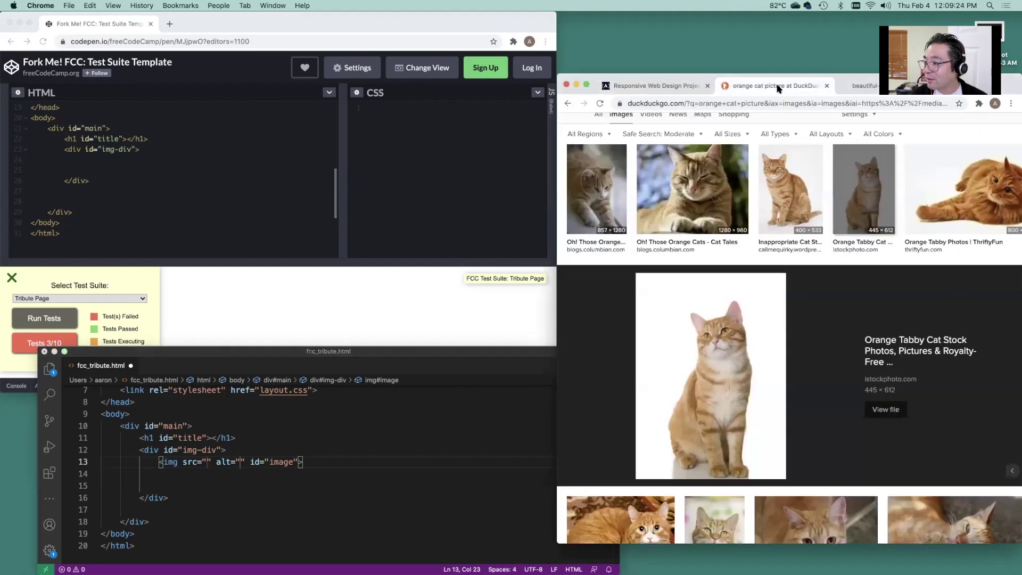
mouse_move(860, 86)
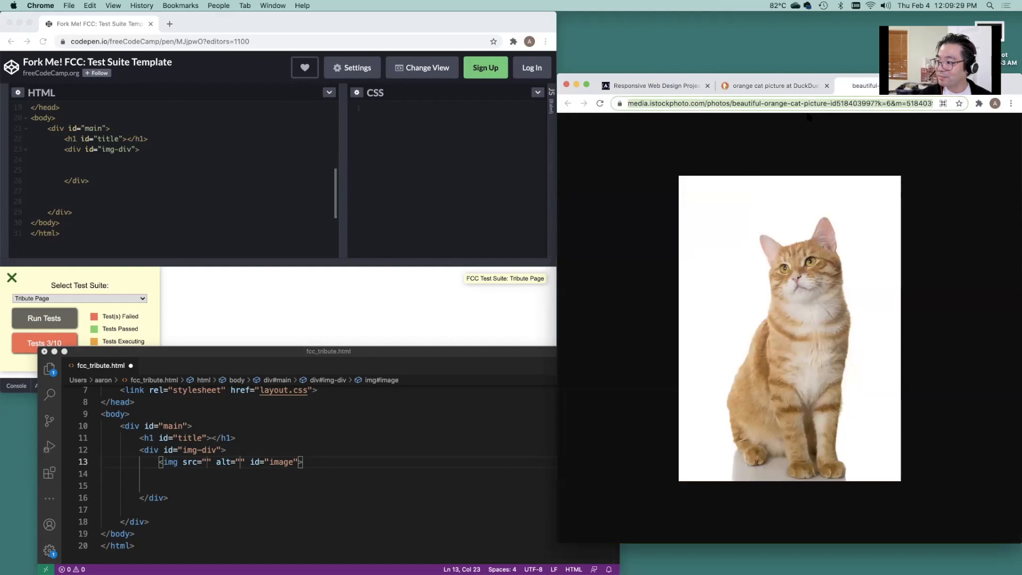
left_click(651, 85)
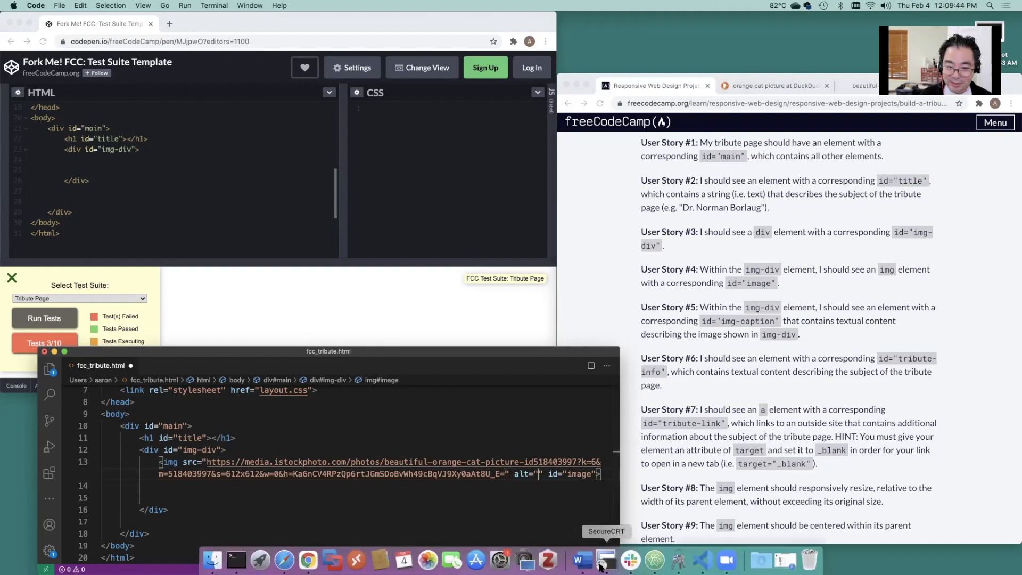
Set the image alt to 'Picture of an Orange Cat' and the h1 to 'Awesome Orange Cats'
type("Picture of an Orange Cat")
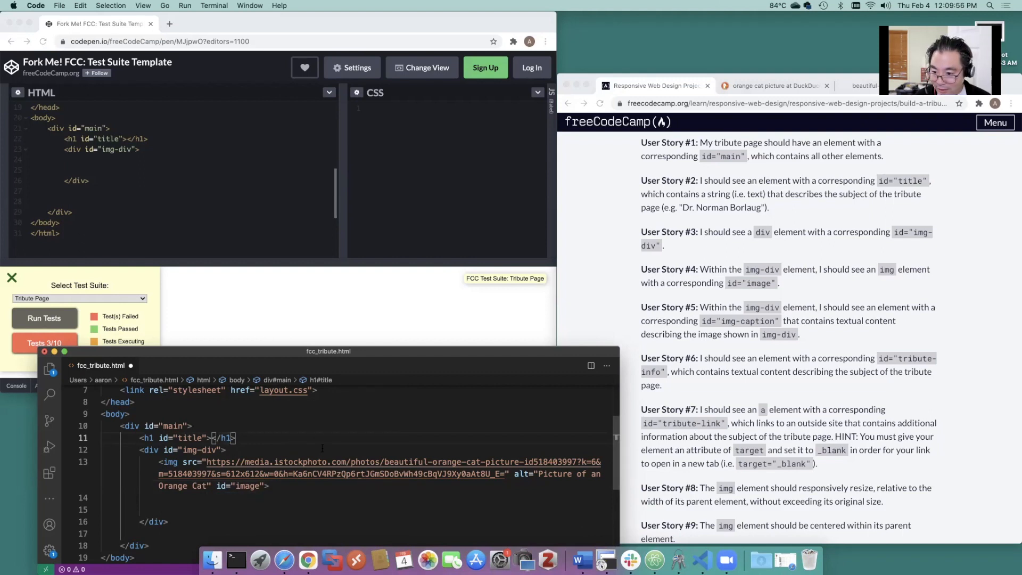
type("A")
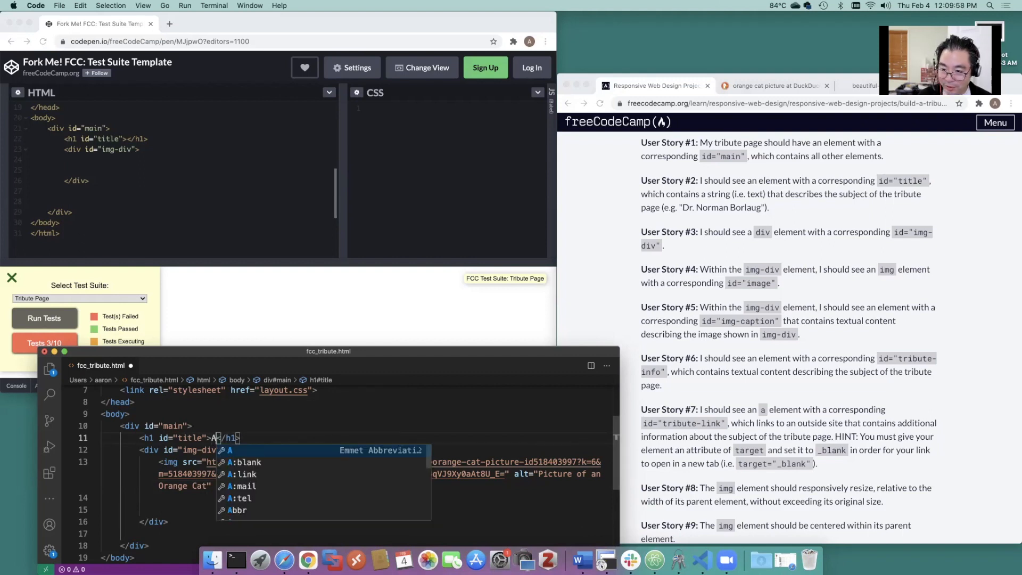
type("Awesome Or")
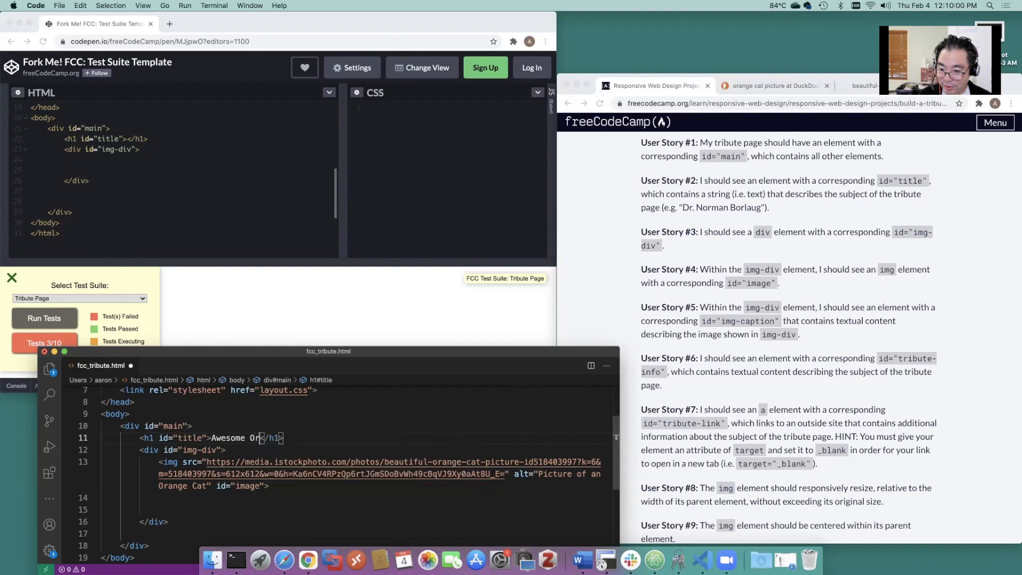
type("ange Cats")
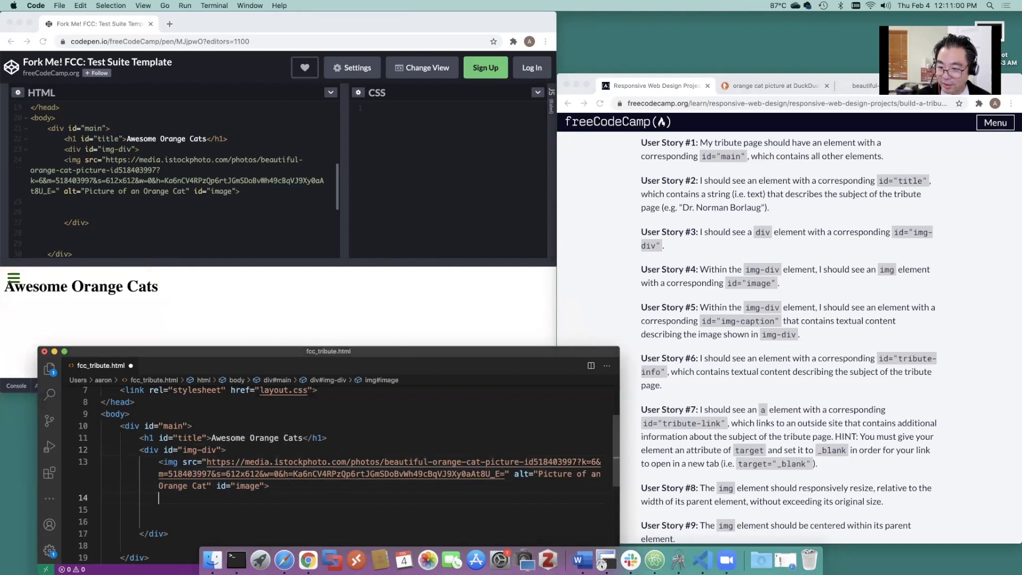
Expand figcaption#img-caption with text 'Orange Cat' below the image and select that line
type("figcapt")
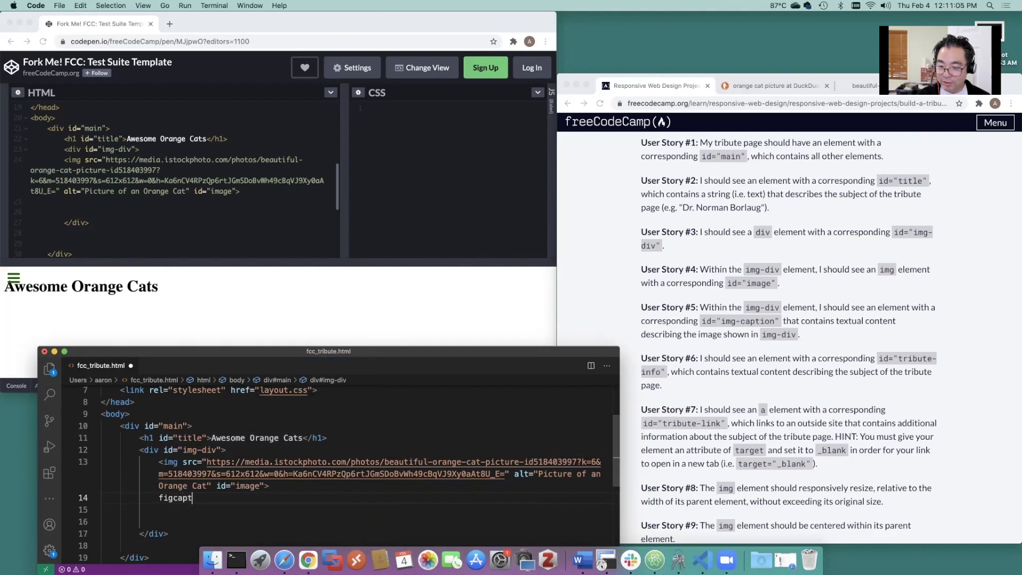
type("ion")
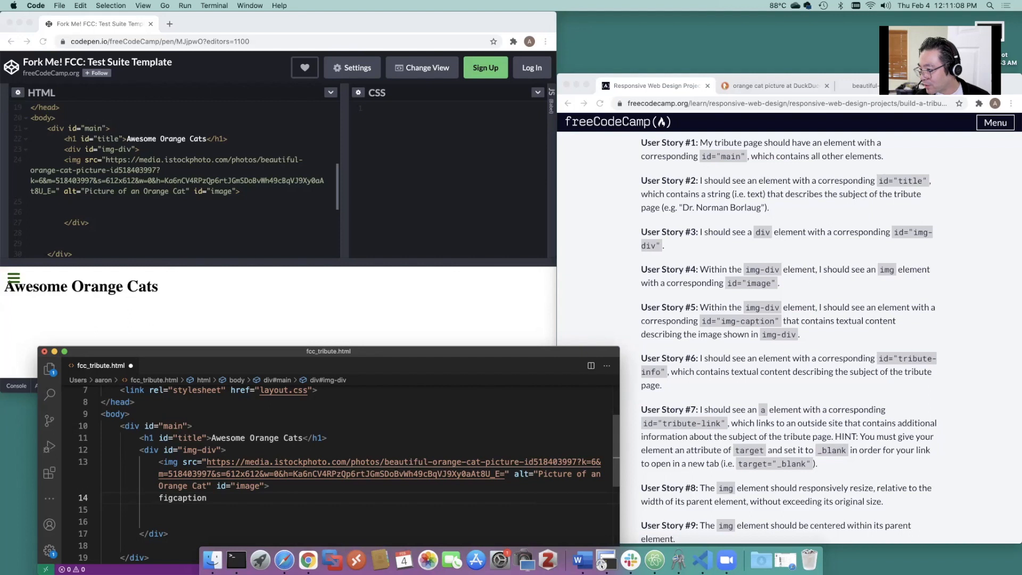
type("#img")
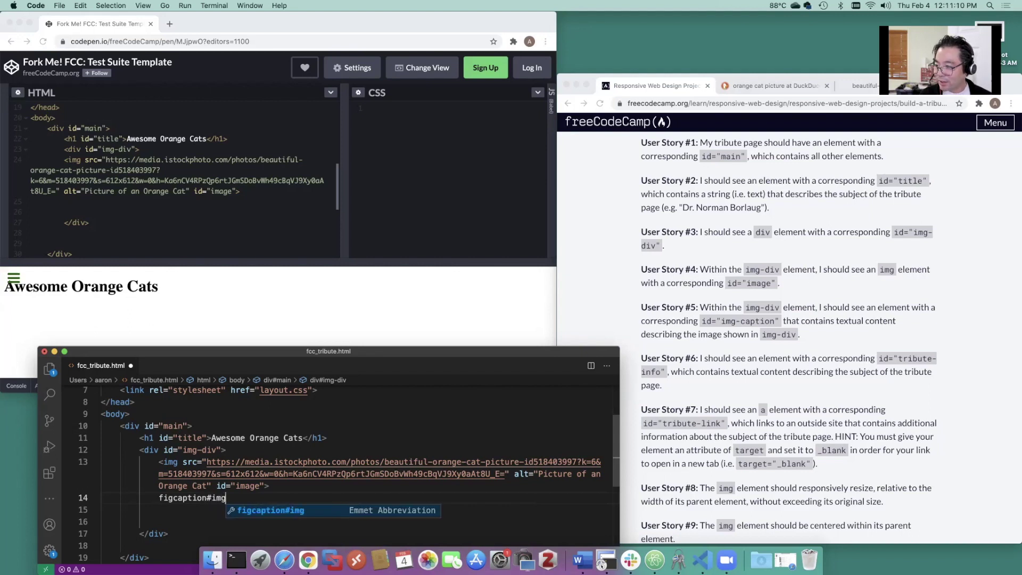
type("-caption{")
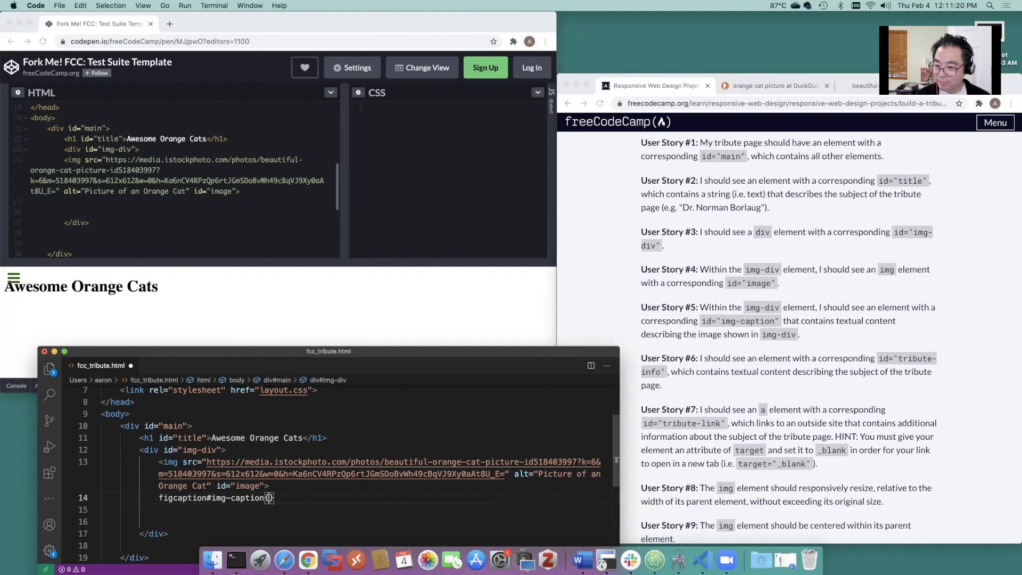
type("Orange Cat</figcaption>")
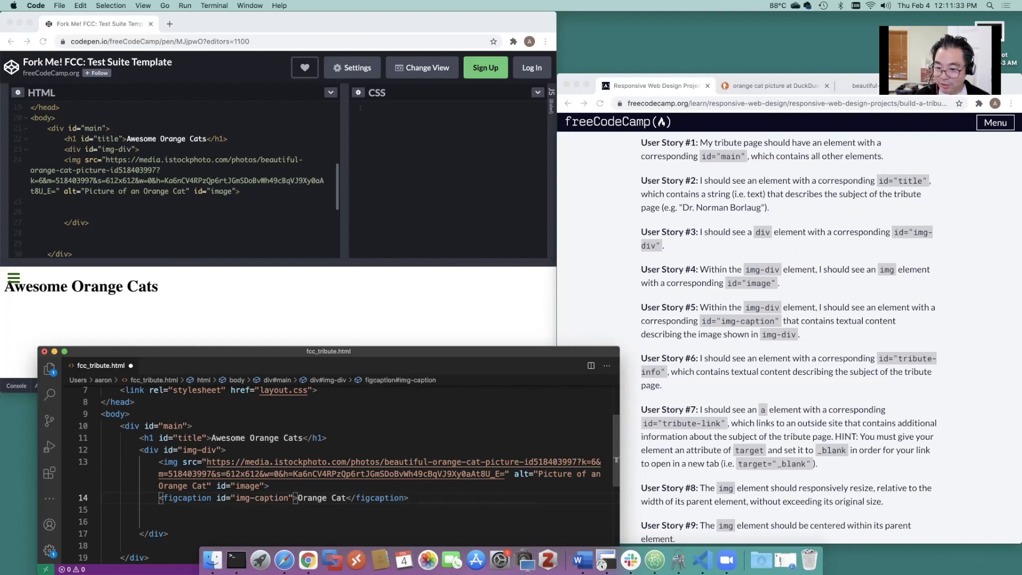
triple_click(255, 497)
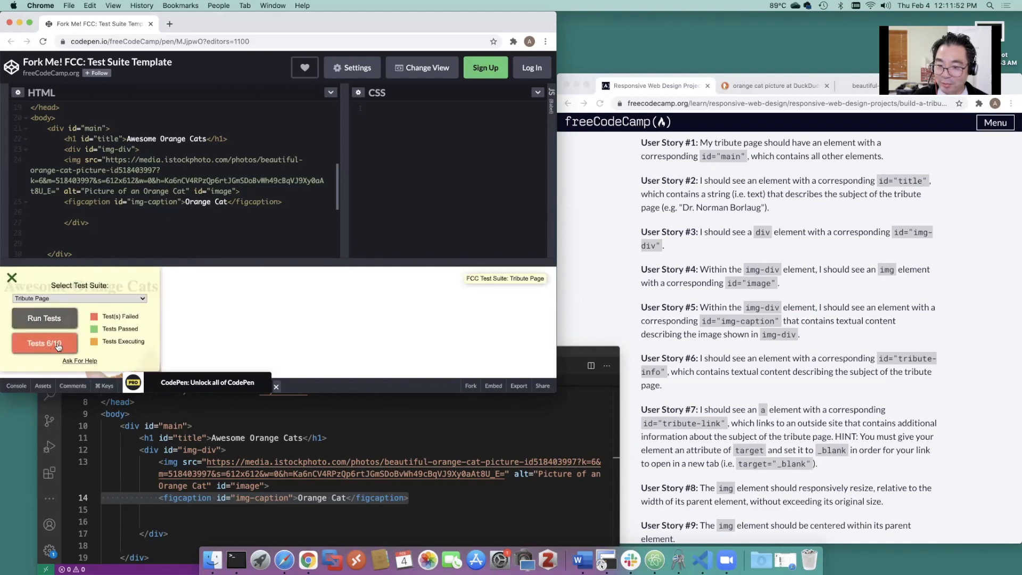
Hide the CodePen test panel and scroll the brief to user stories 4–9
left_click(12, 277)
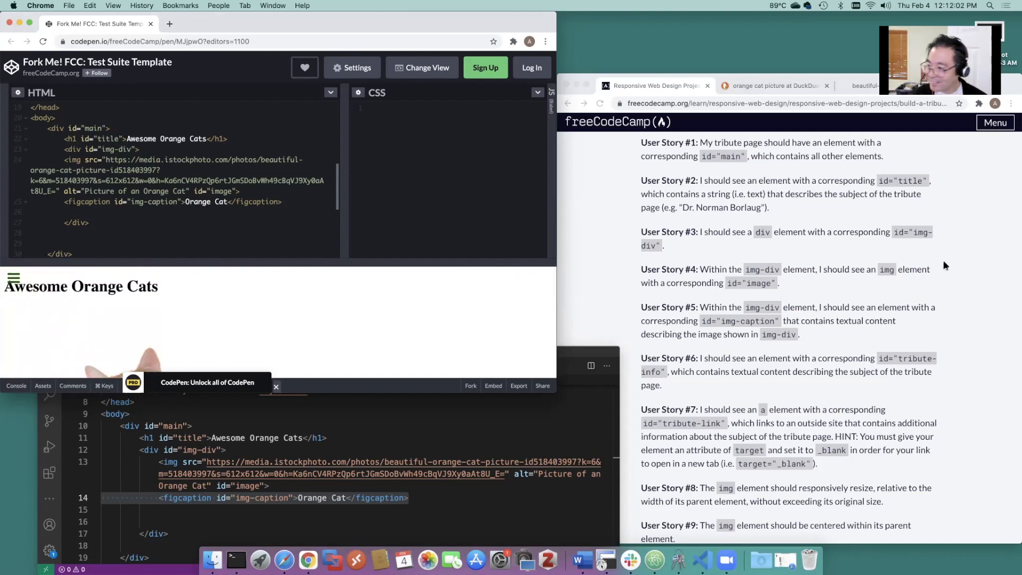
scroll("down", 3)
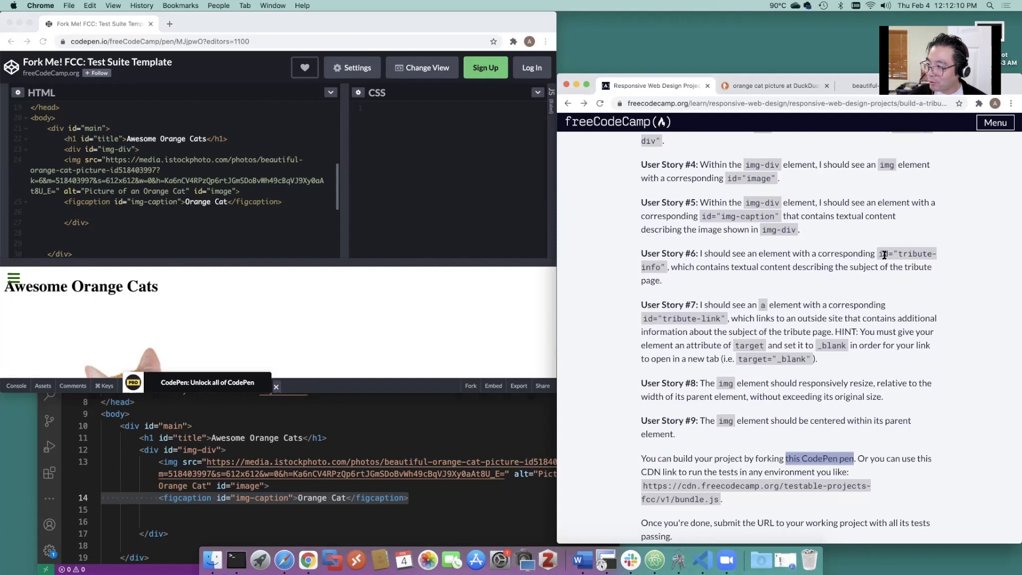
mouse_move(730, 264)
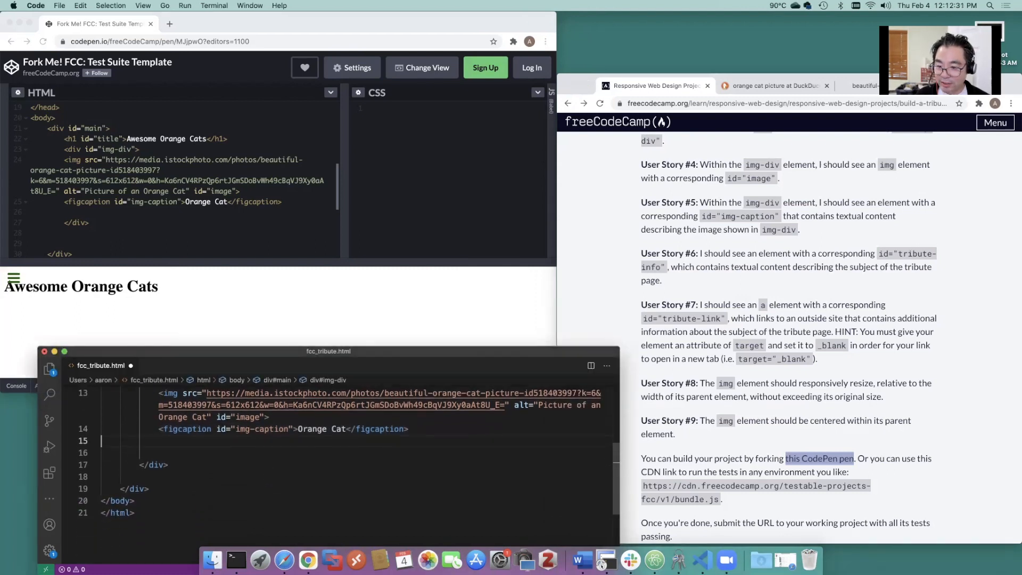
Add a p#tribute-info paragraph with bold 'Orange Cat Attributes'
scroll("up", 3)
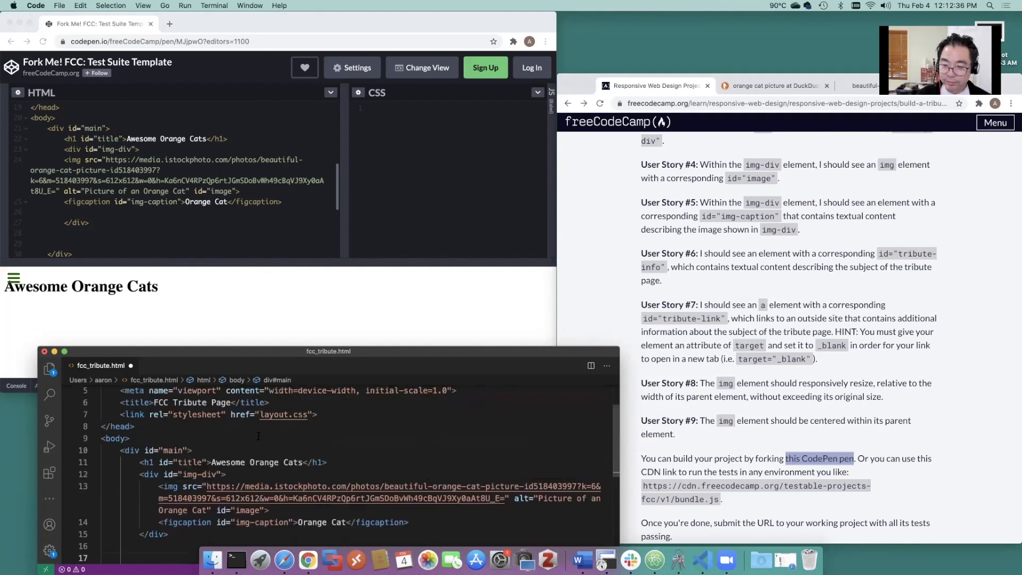
scroll("down", 3)
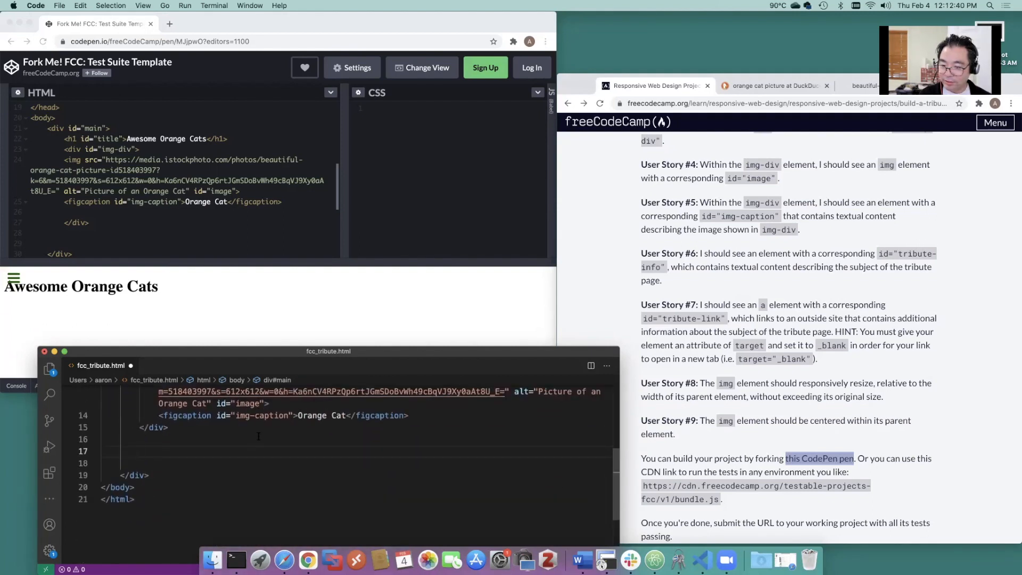
type("p#")
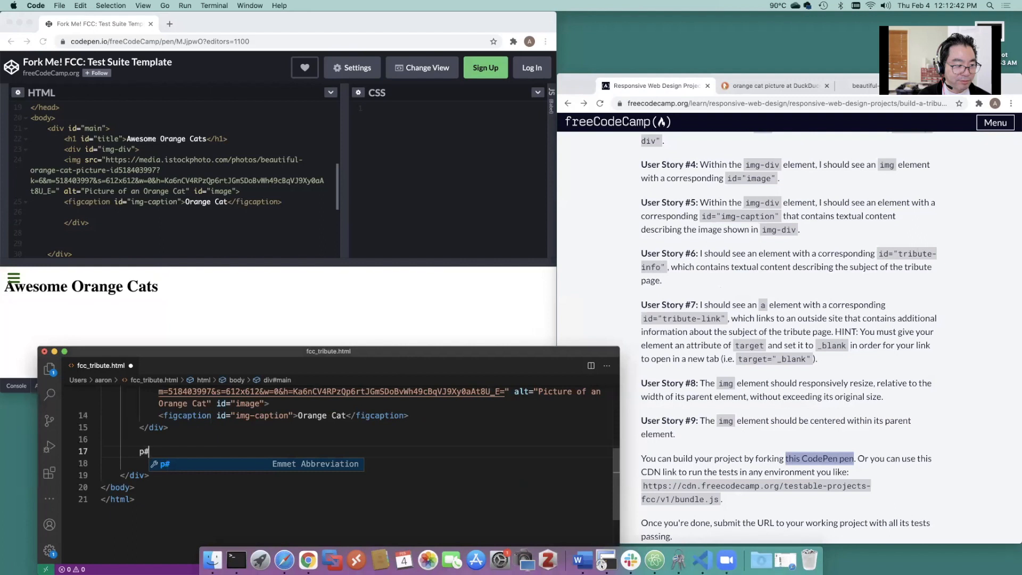
type("tribute-info\">")
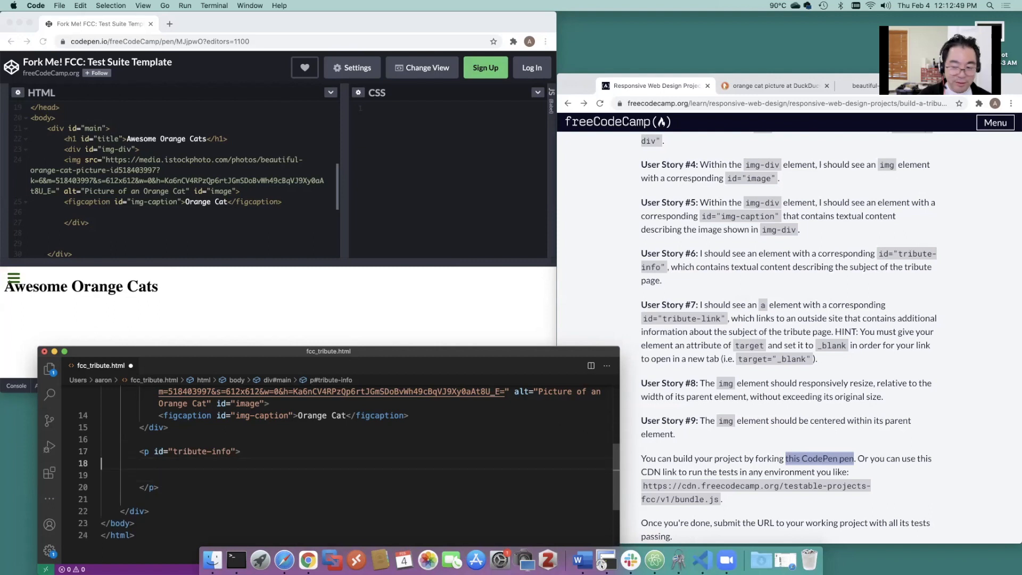
type("b{")
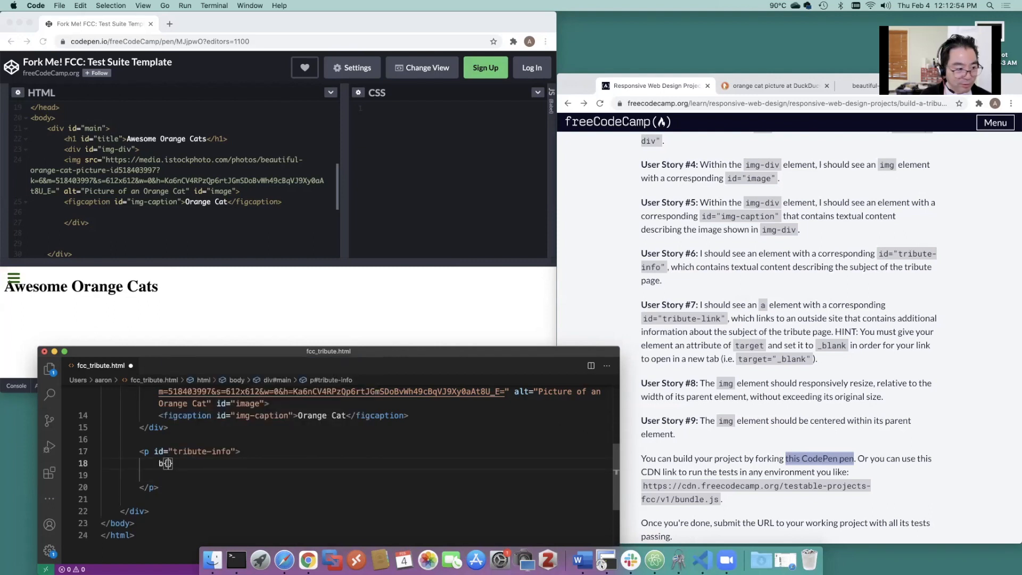
type("{Orange Cat Attributes</b>")
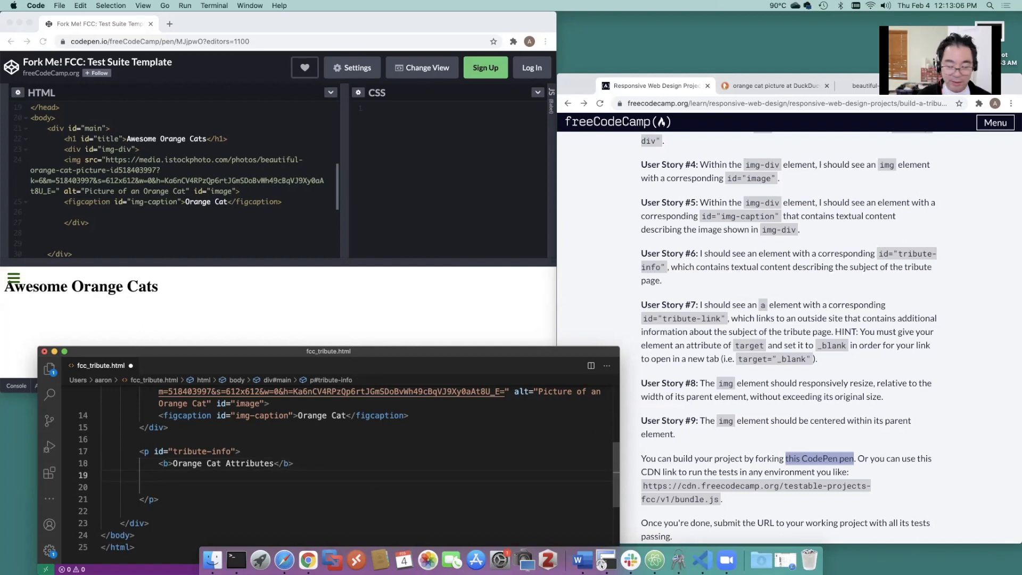
Add a two-item list (ul>li*2) and write the items about liking eating and humans
type("ul>")
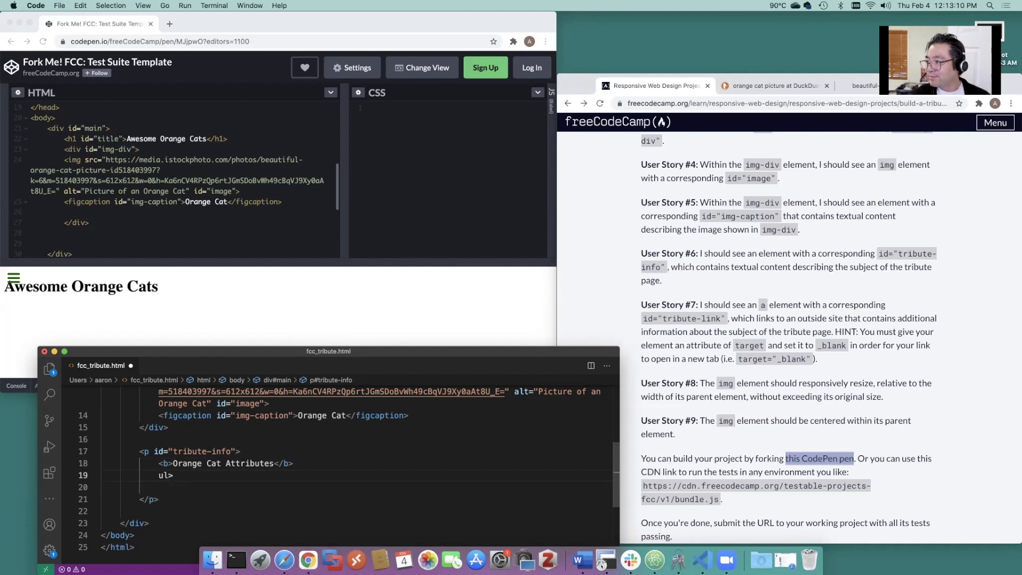
type("l")
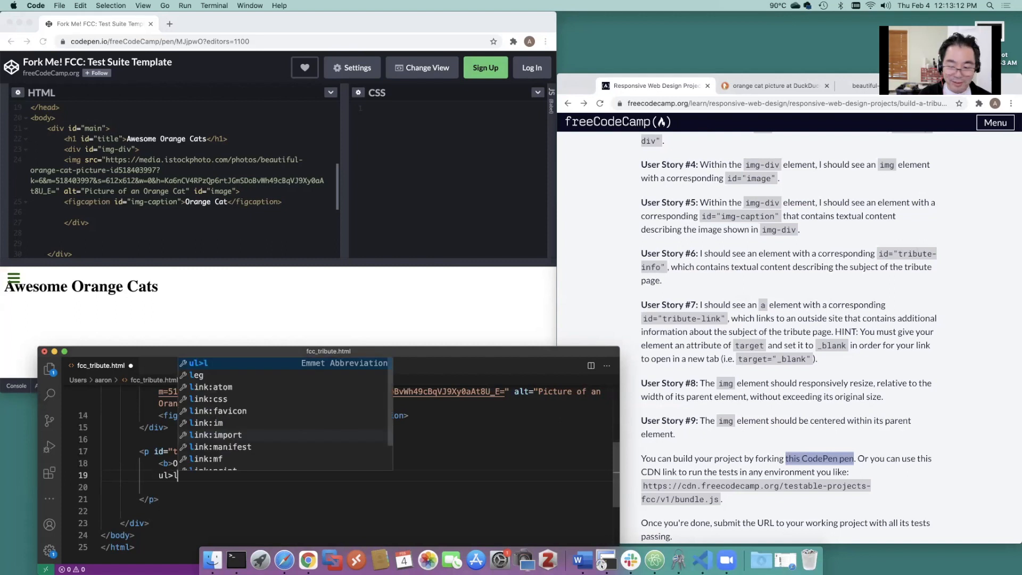
type("i")
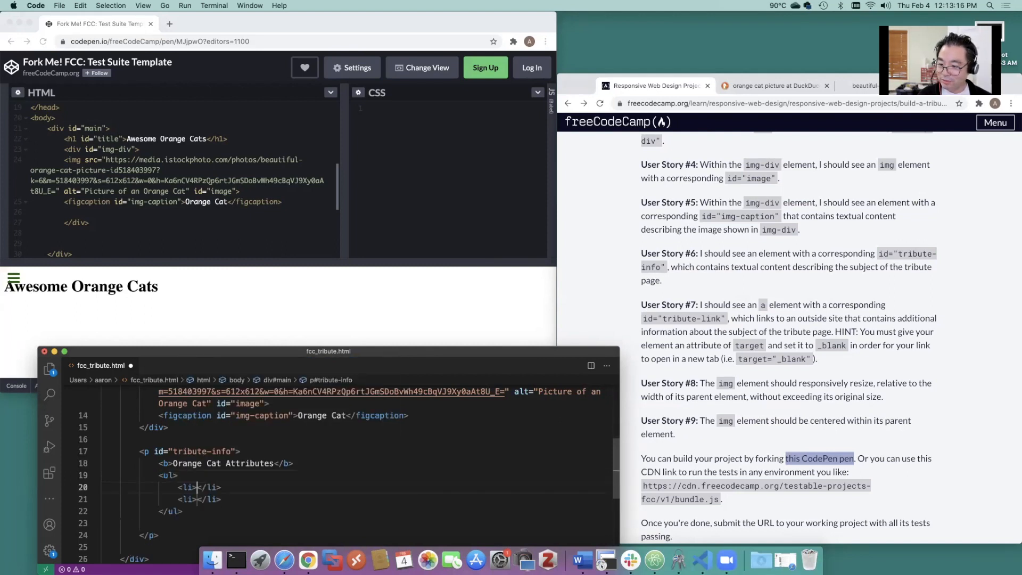
left_click(209, 487)
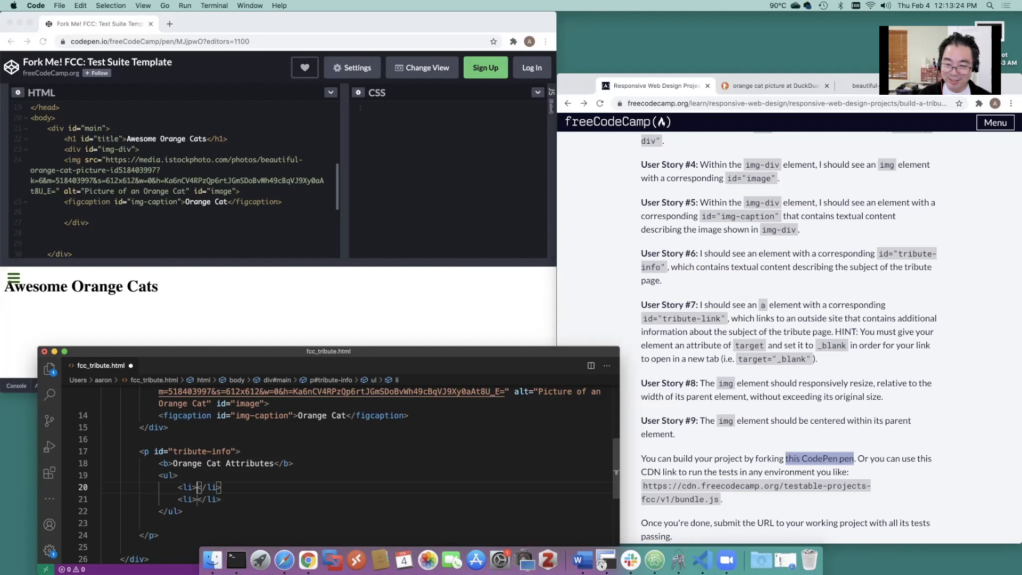
type("Tender")
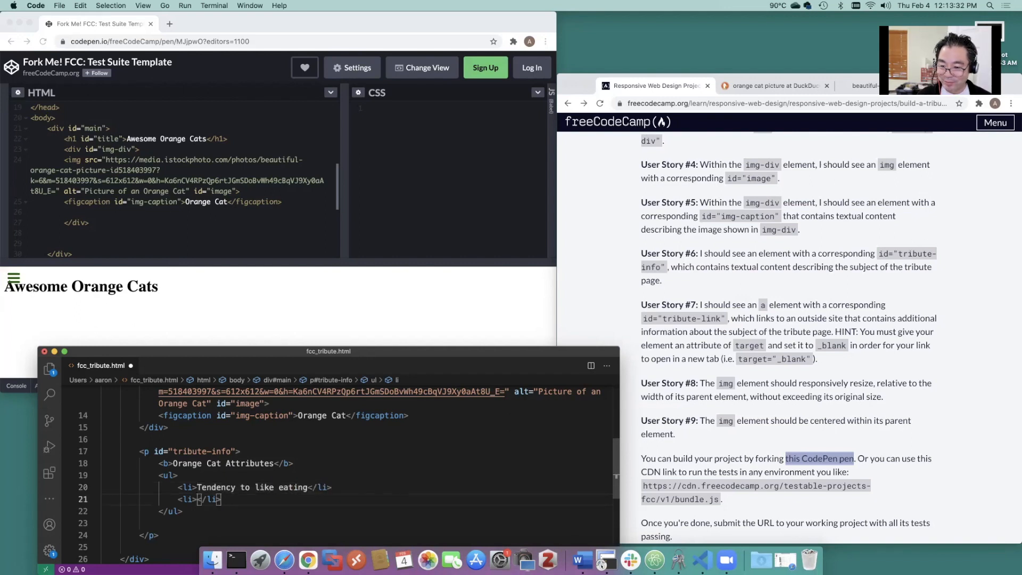
type("Tendency to like humans")
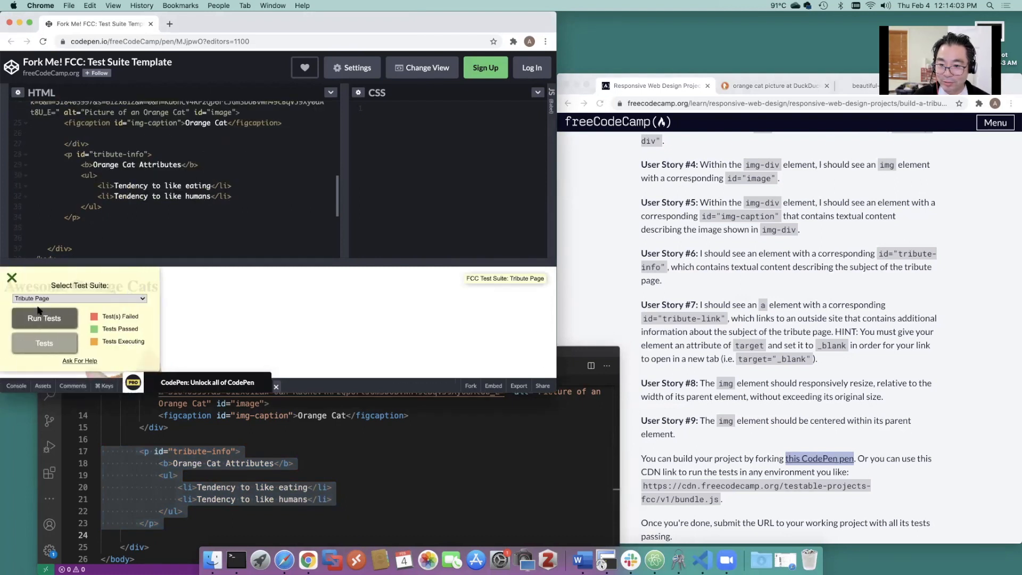
Dismiss the CodePen test panel and scroll the brief to User Story #7
left_click(44, 319)
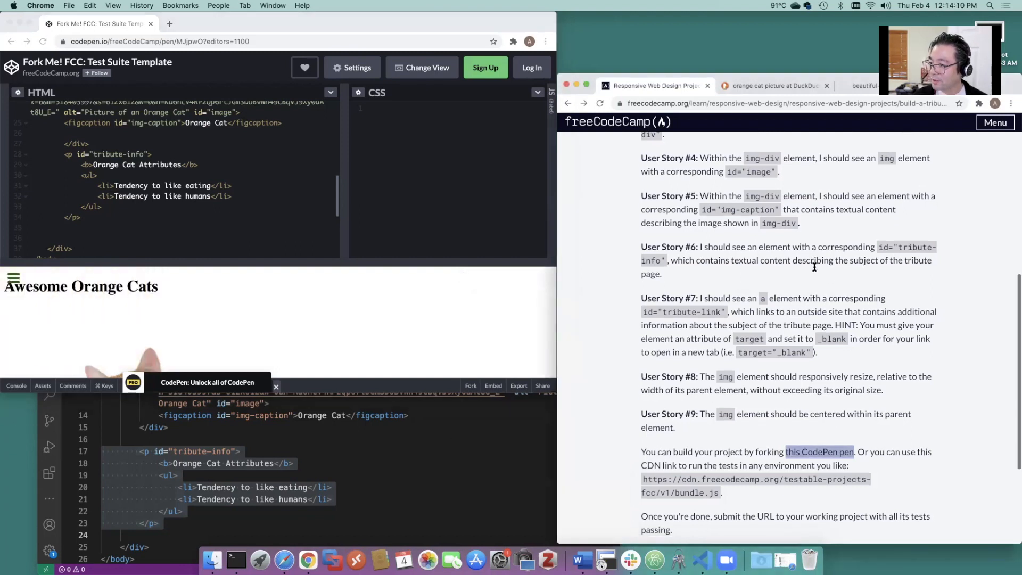
scroll("down", 3)
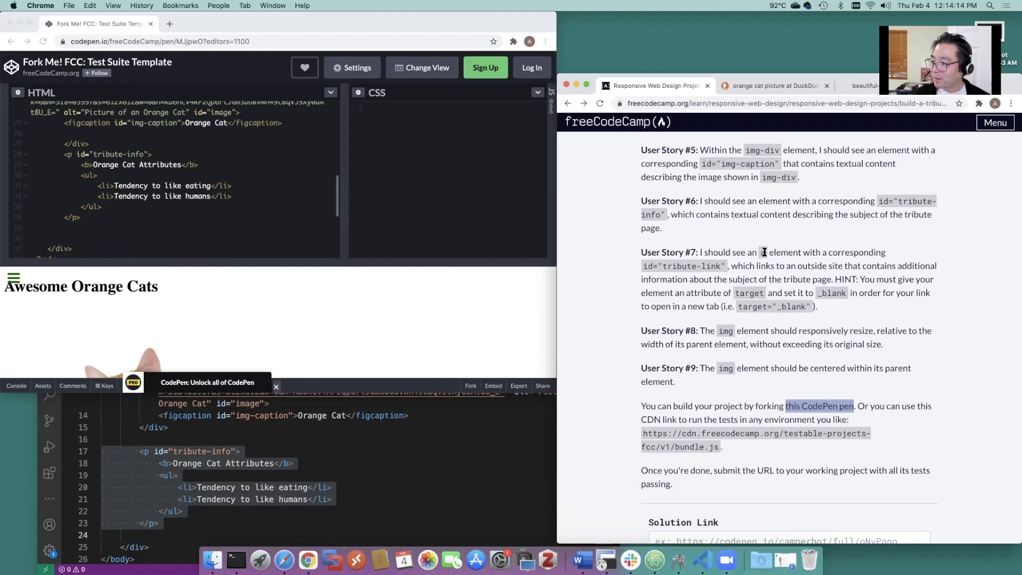
mouse_move(782, 241)
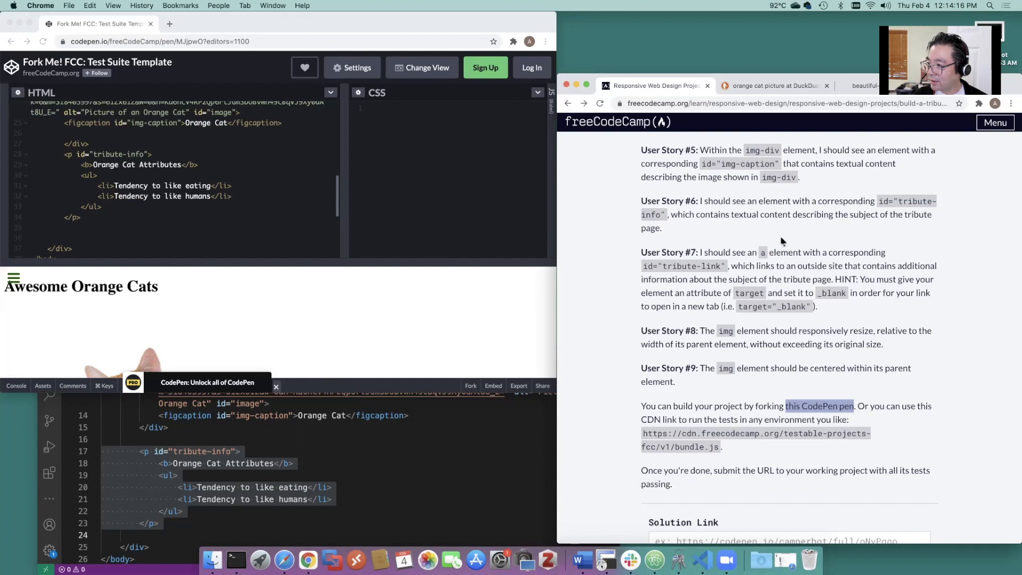
mouse_move(677, 268)
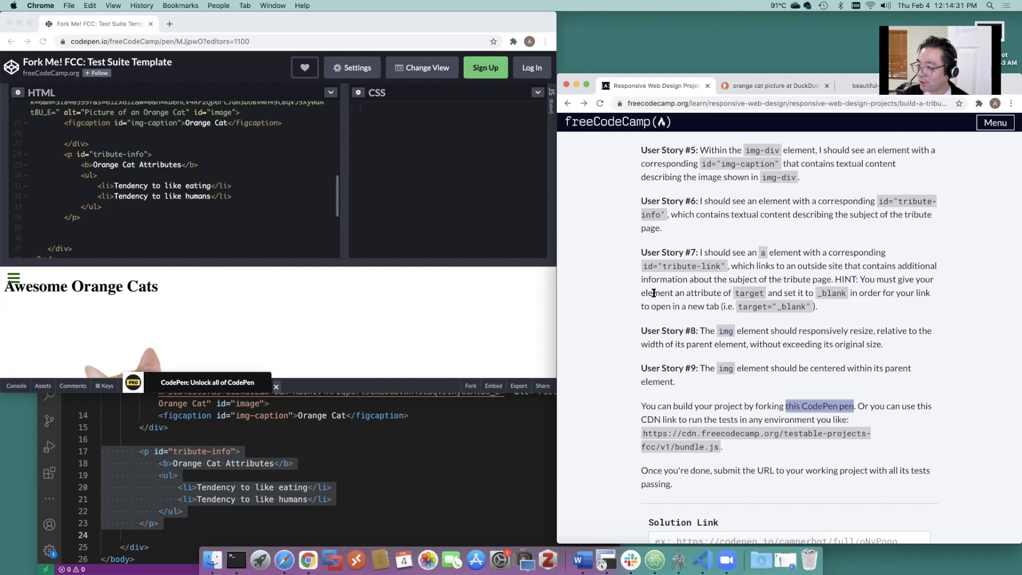
mouse_move(749, 293)
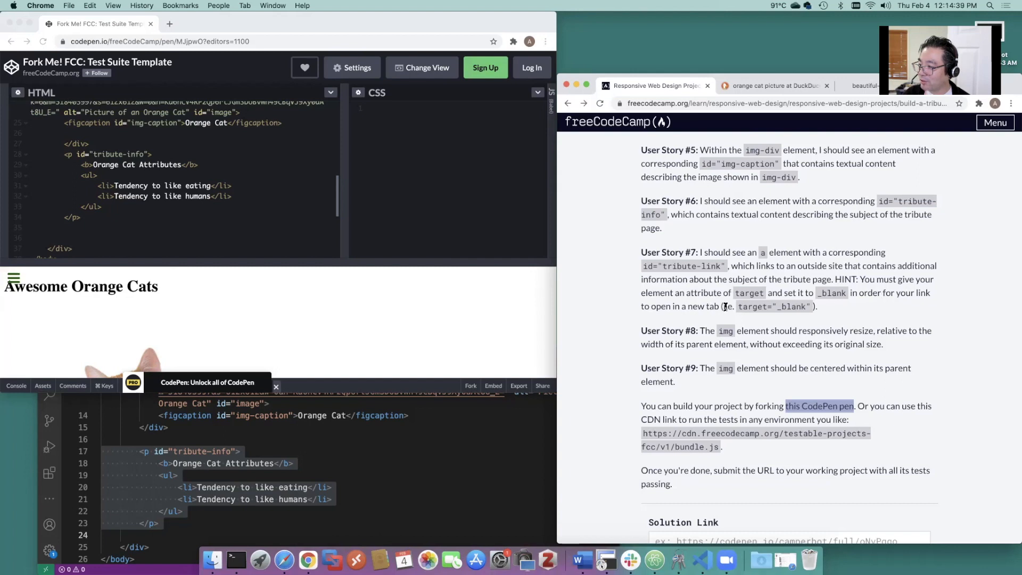
mouse_move(808, 306)
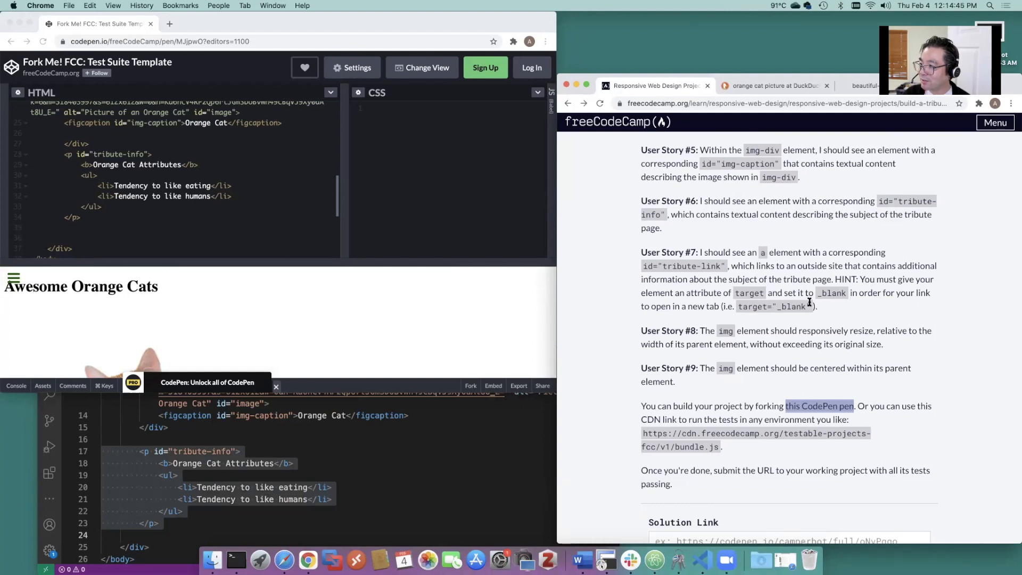
mouse_move(371, 128)
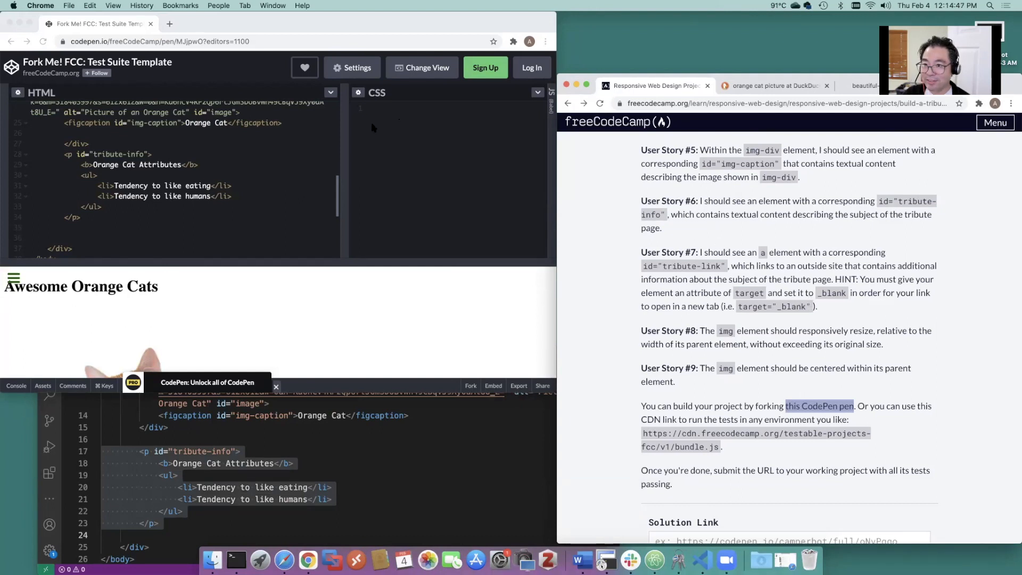
mouse_move(267, 267)
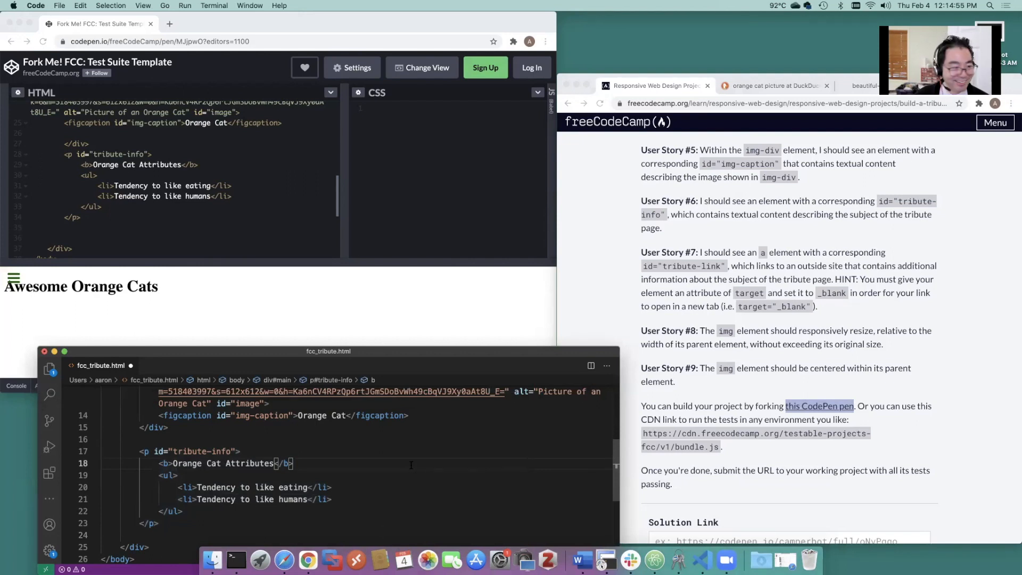
mouse_move(800, 350)
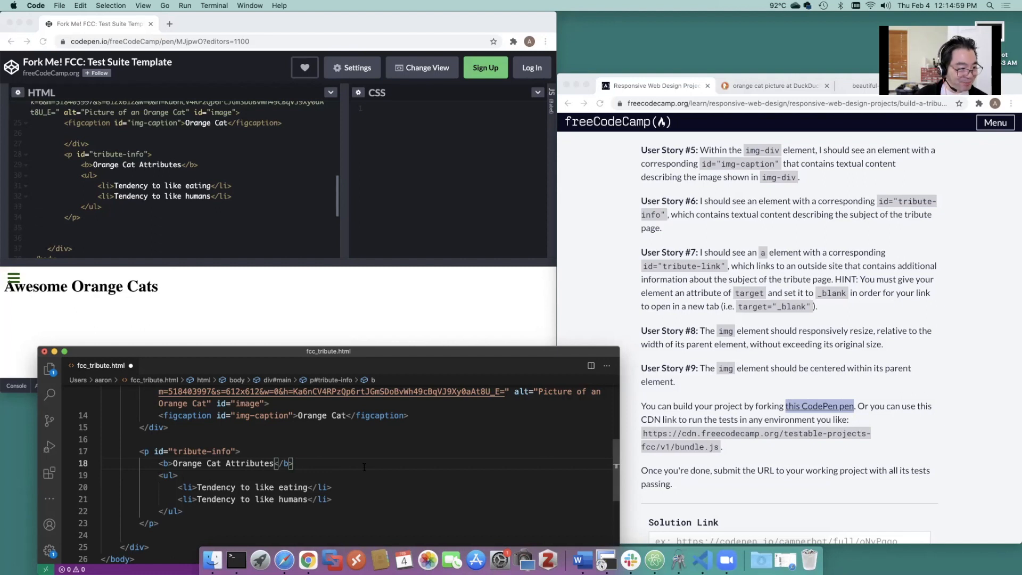
mouse_move(390, 435)
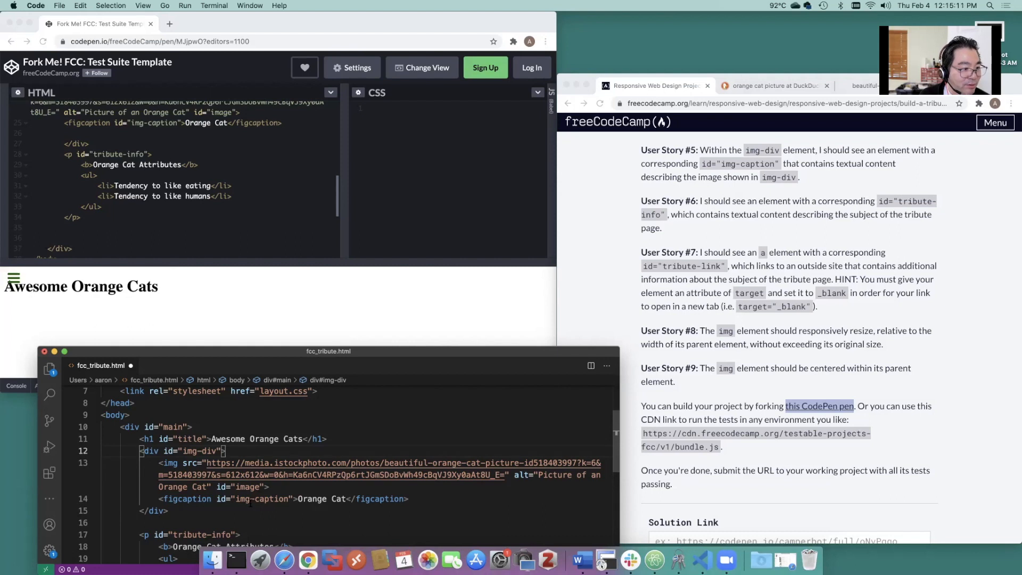
Add an a#tribute-link anchor in img-div with href '#' and target '_blank'
type("a#")
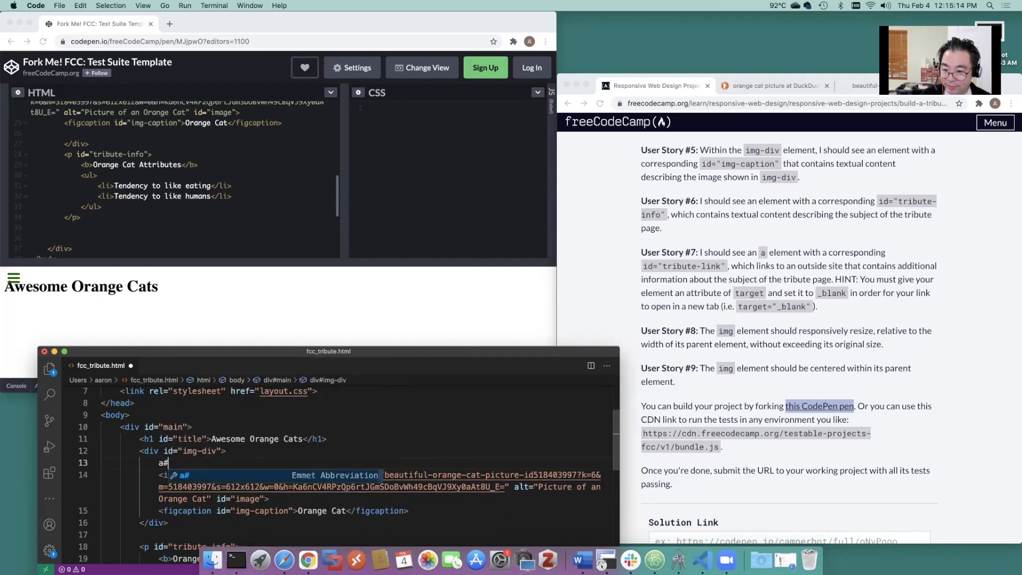
type("tribute-link\"></a>")
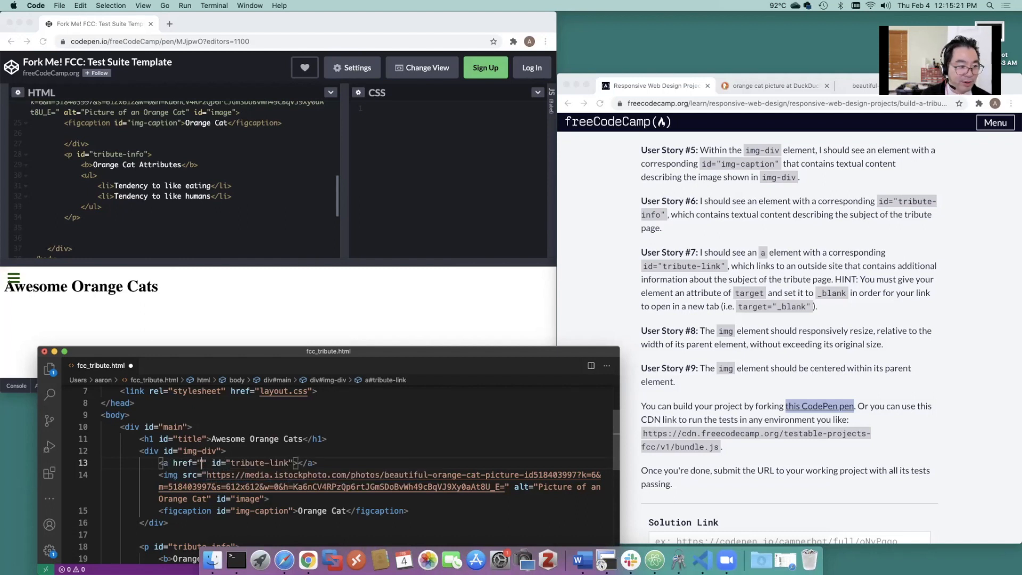
type("#")
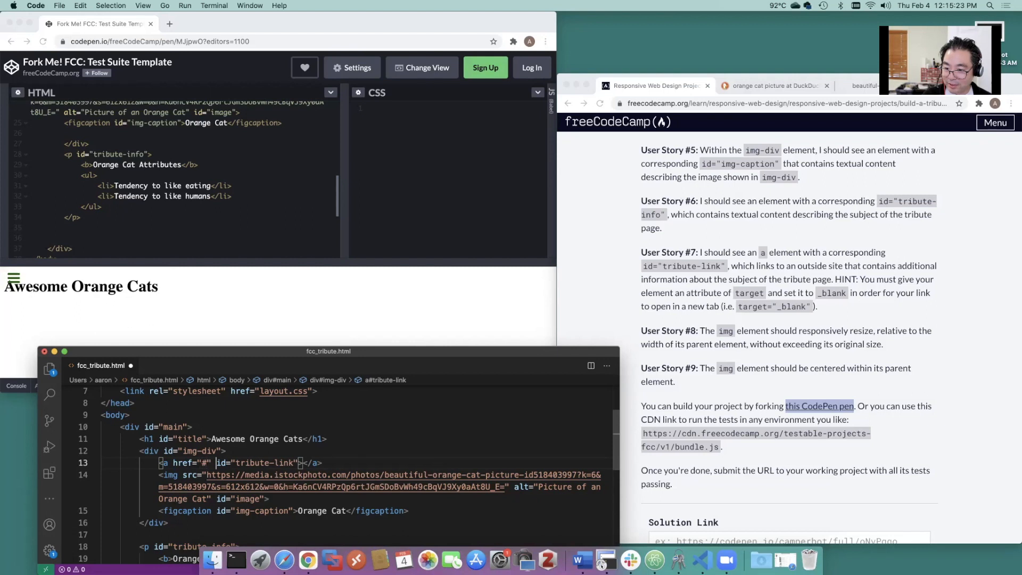
type("target=\"_blank")
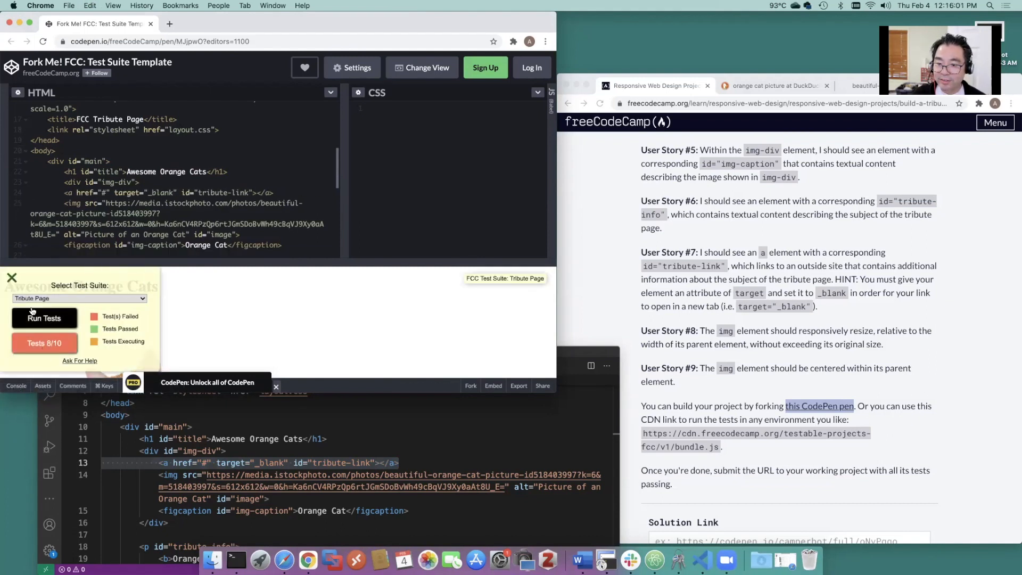
Close the test results and scroll the brief down to the Solution Link box
left_click(12, 277)
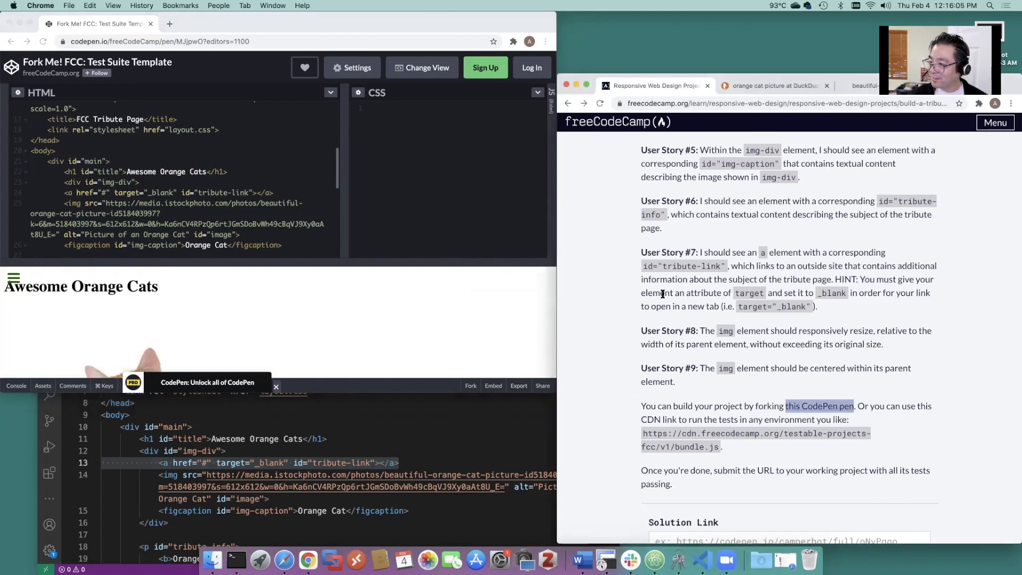
scroll("down", 3)
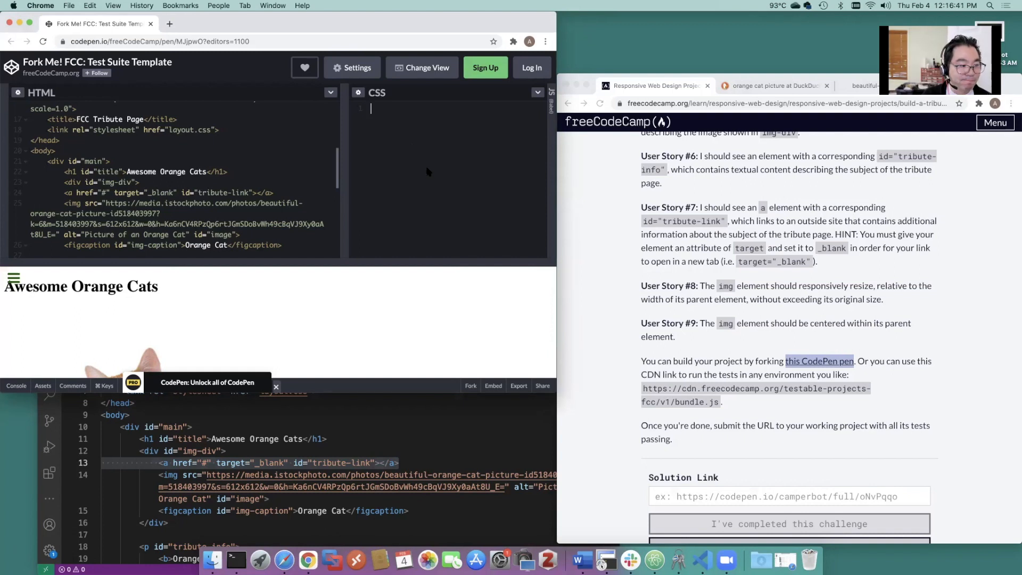
Give the #image rule height auto, display block, and auto left and right margins
type("#image {")
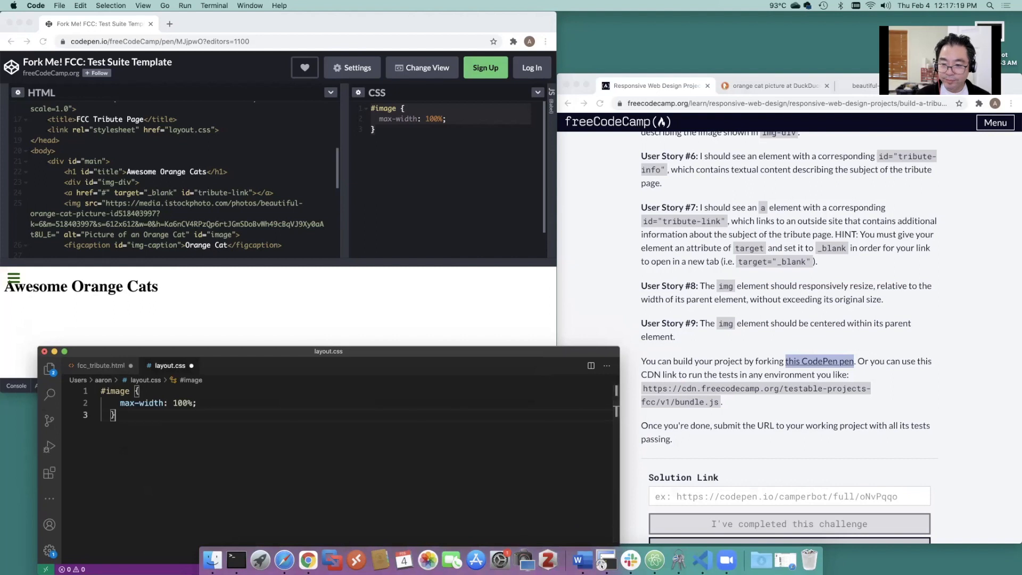
key("Return")
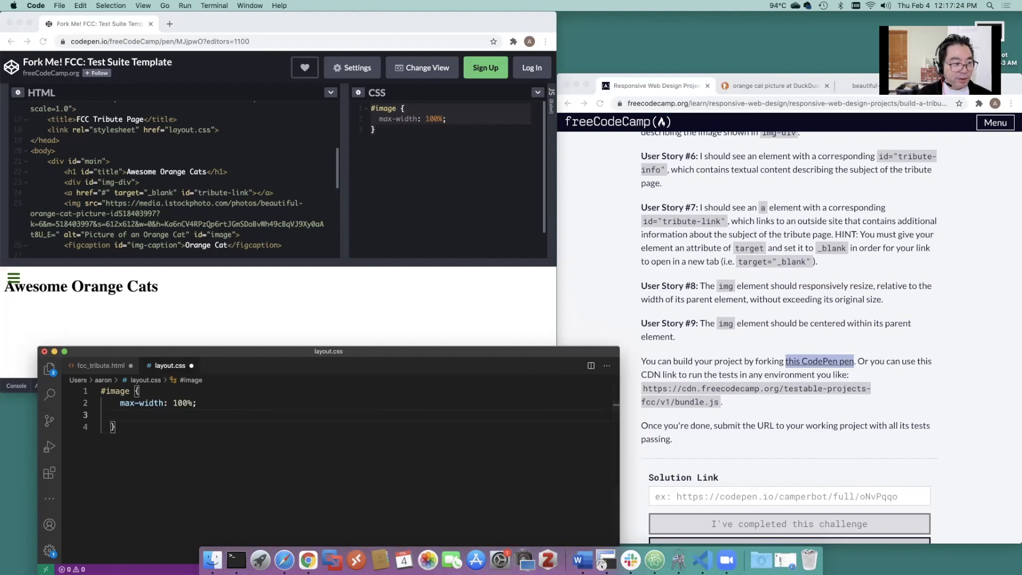
type("height")
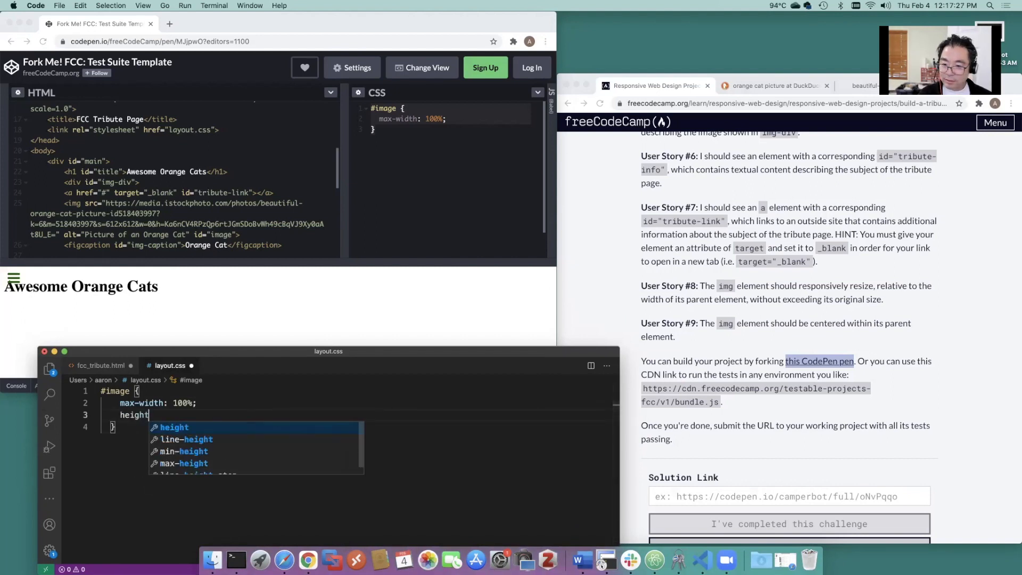
type(": auto;")
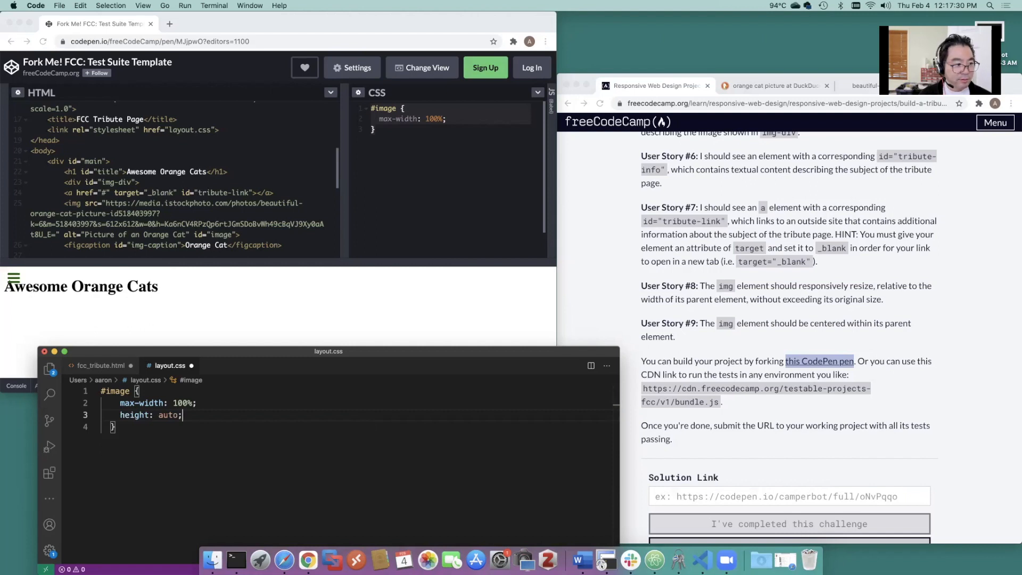
type("display: block;")
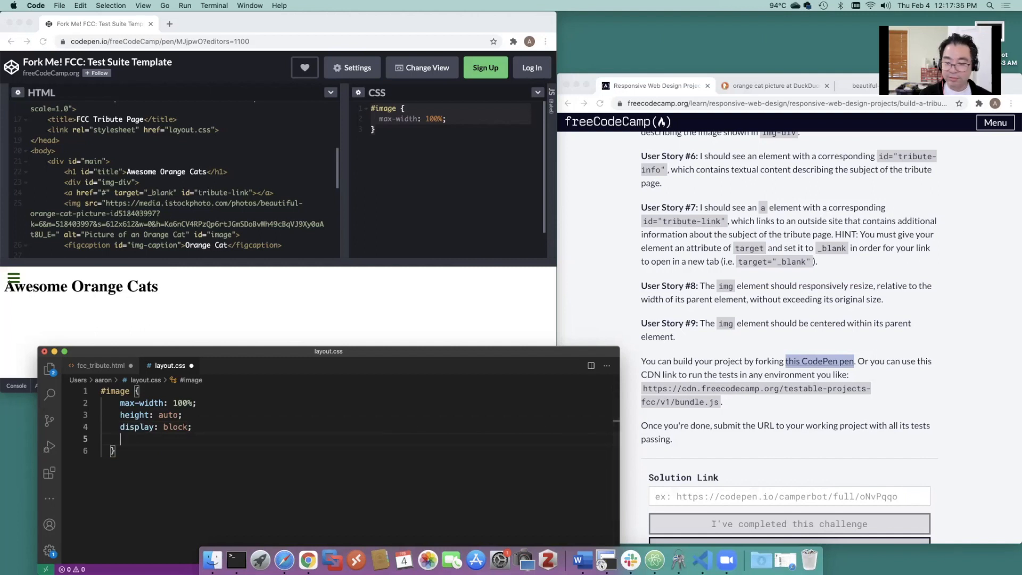
type("margin-left: auto;")
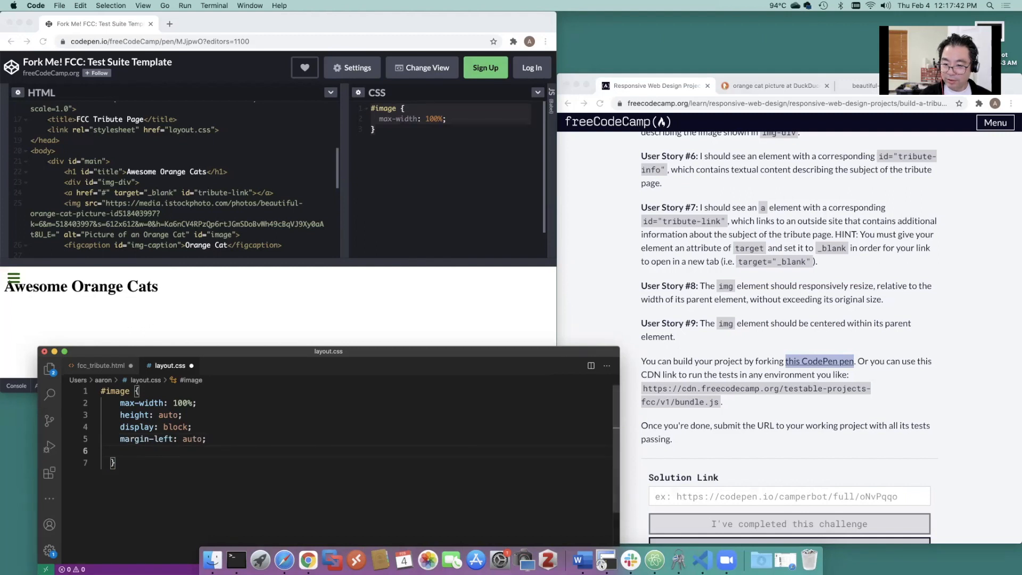
type("margin-right: ;")
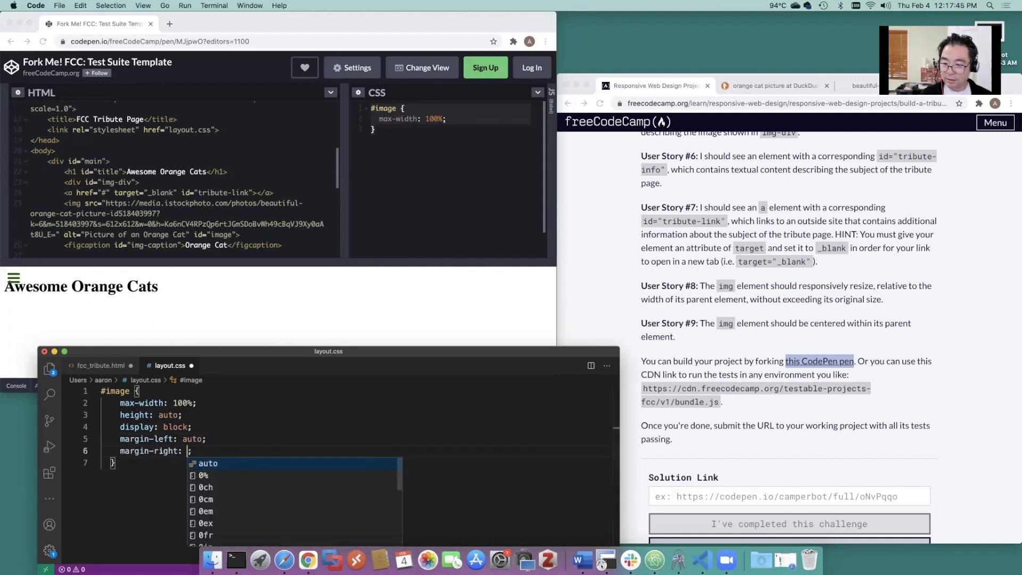
type("auto")
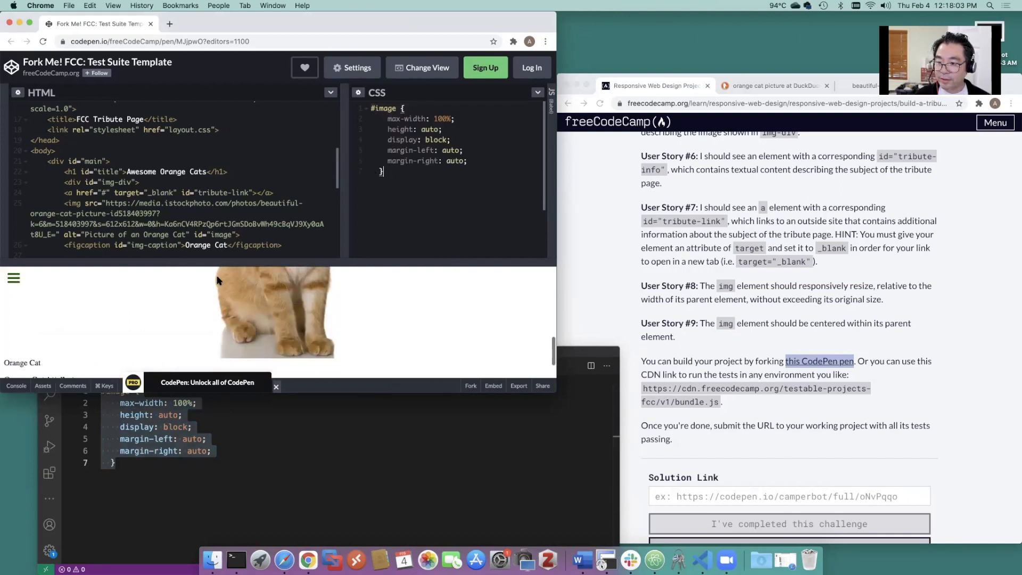
Run the tribute page test suite to 10/10 passing, then close it and view the centred image
left_click(43, 319)
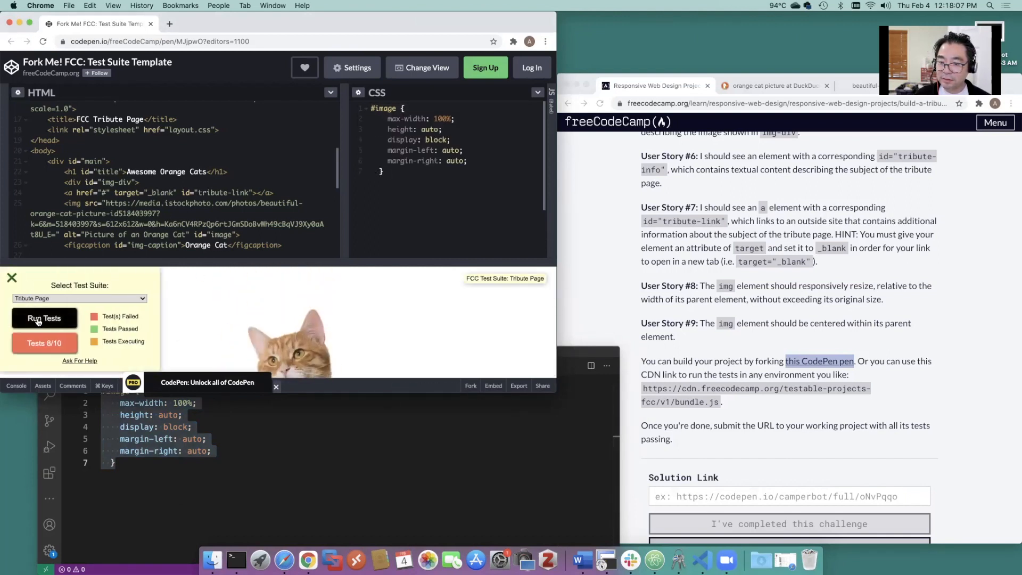
left_click(44, 318)
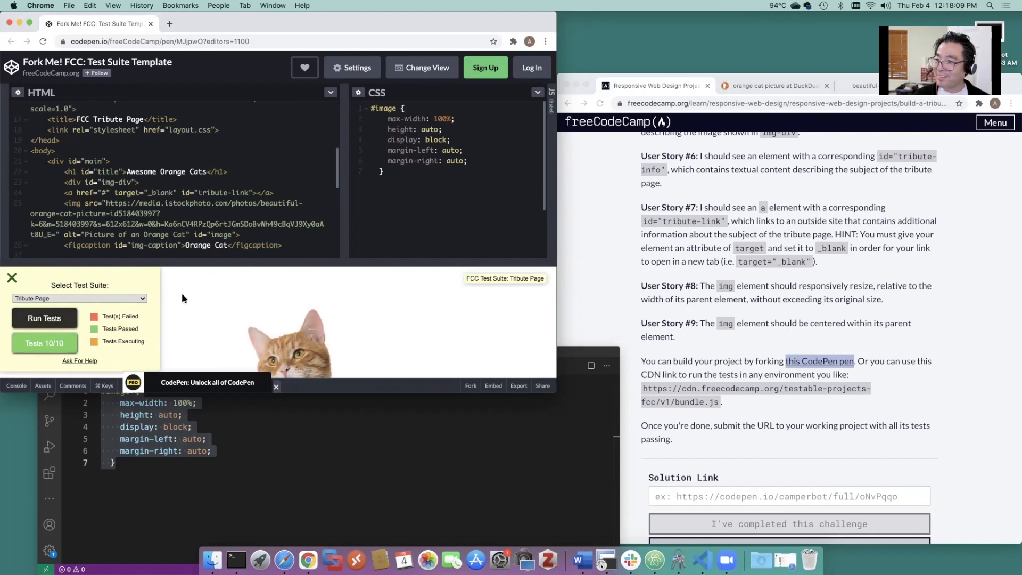
mouse_move(528, 284)
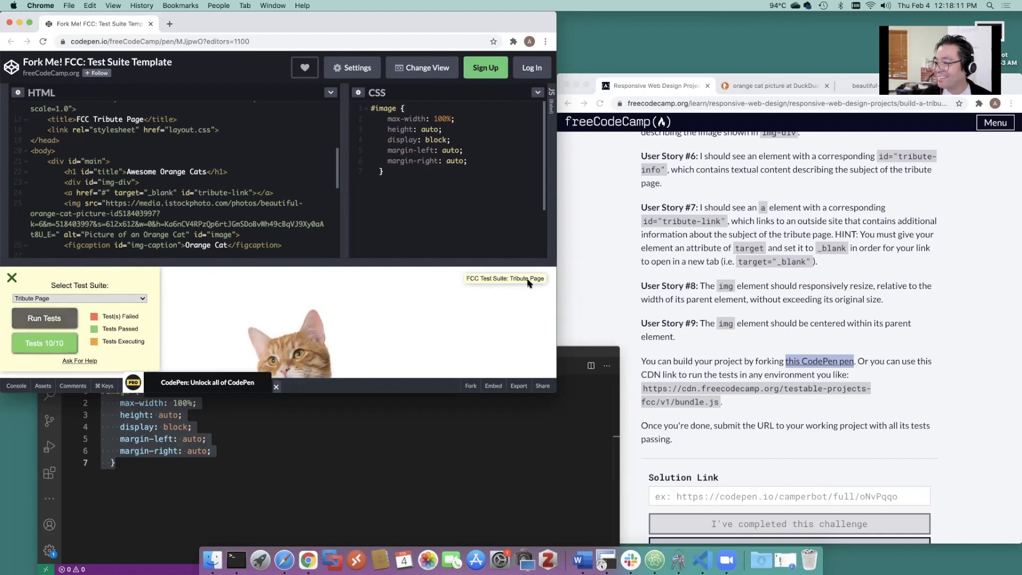
left_click(11, 277)
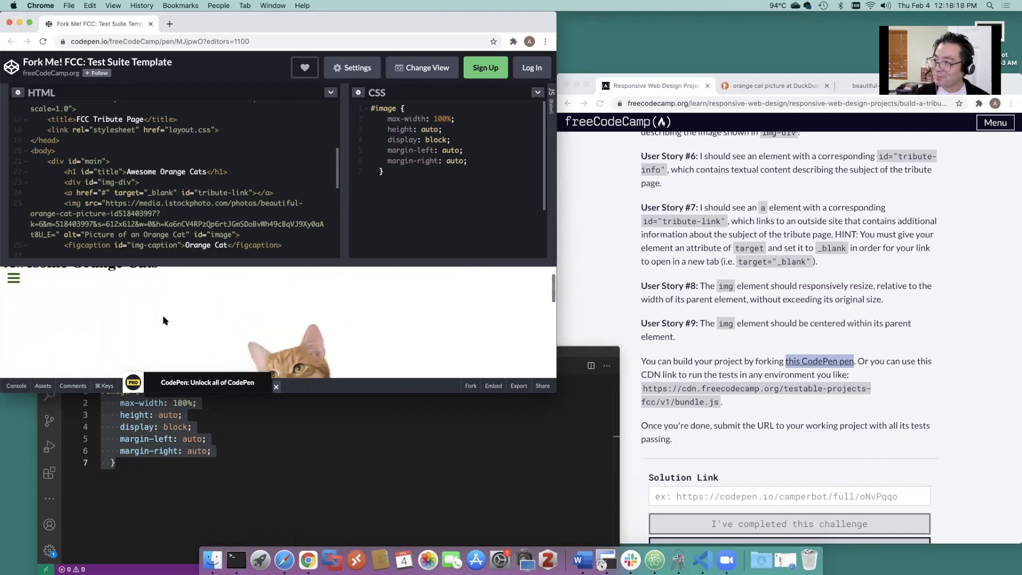
scroll("down", 3)
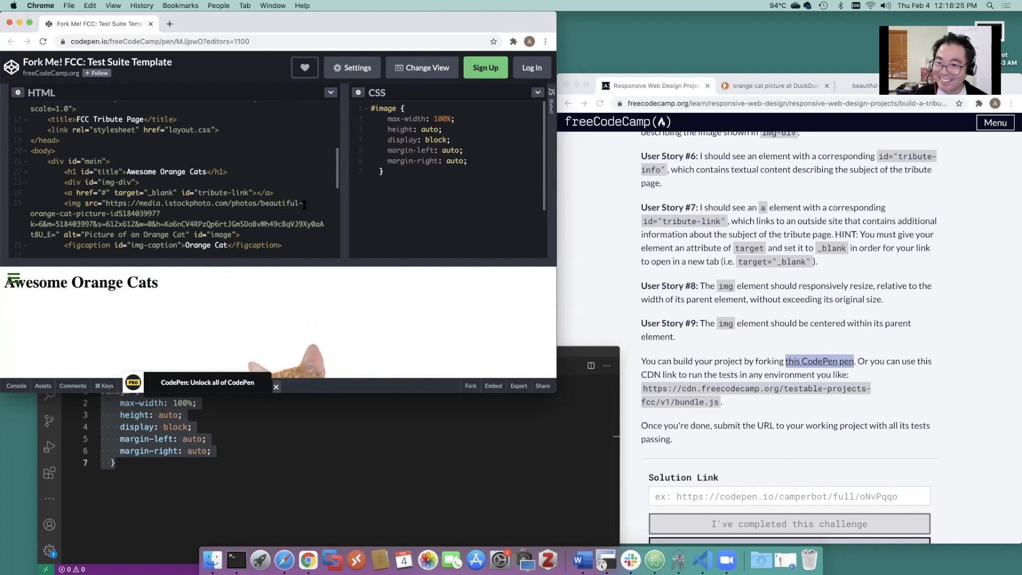
scroll("up", 3)
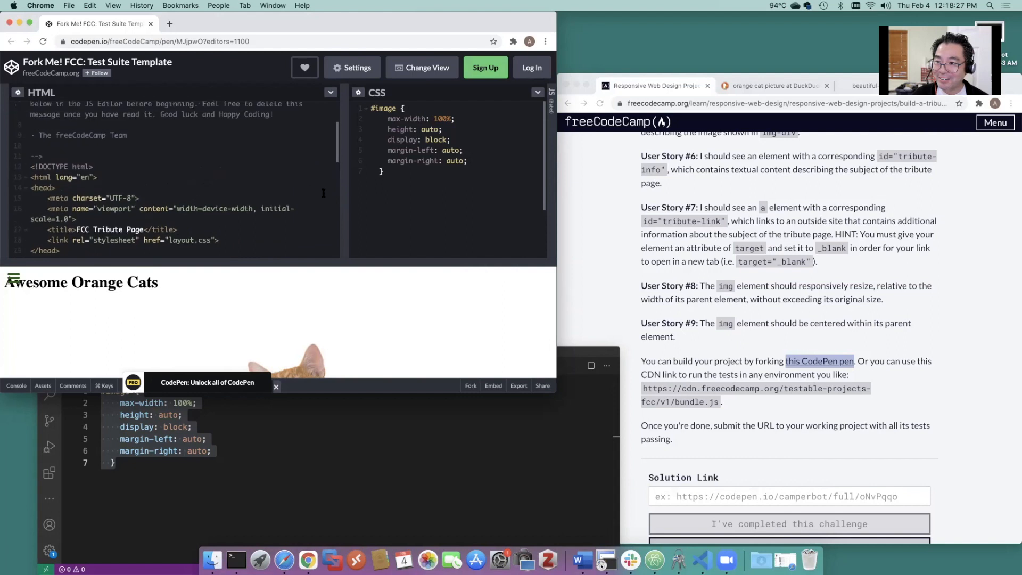
mouse_move(253, 275)
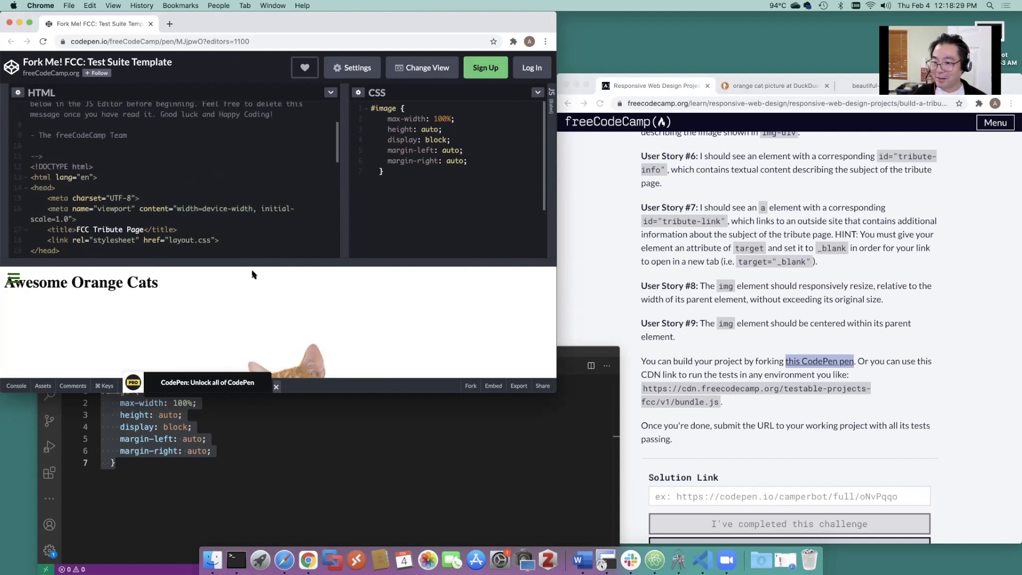
scroll("down", 3)
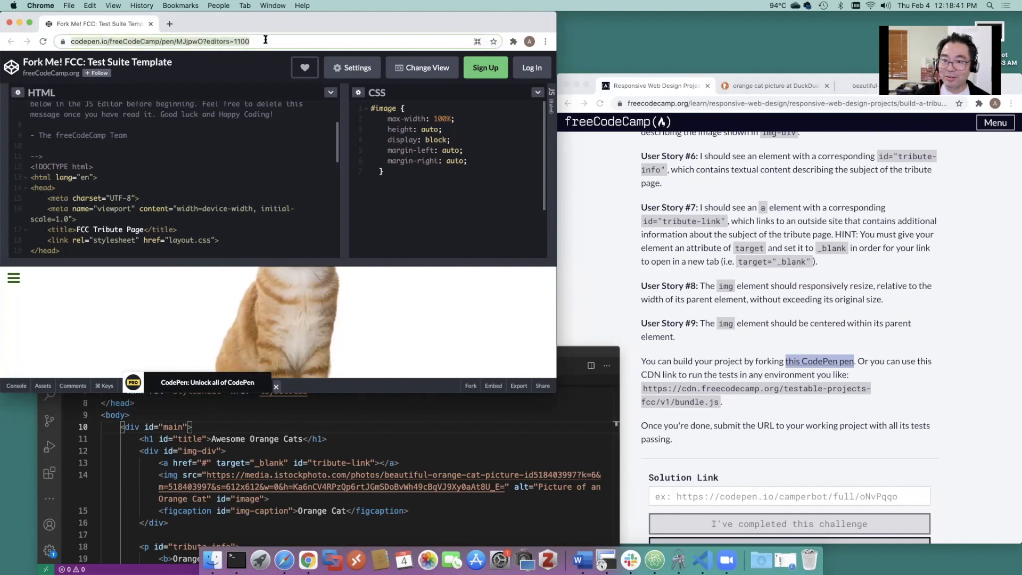
mouse_move(529, 320)
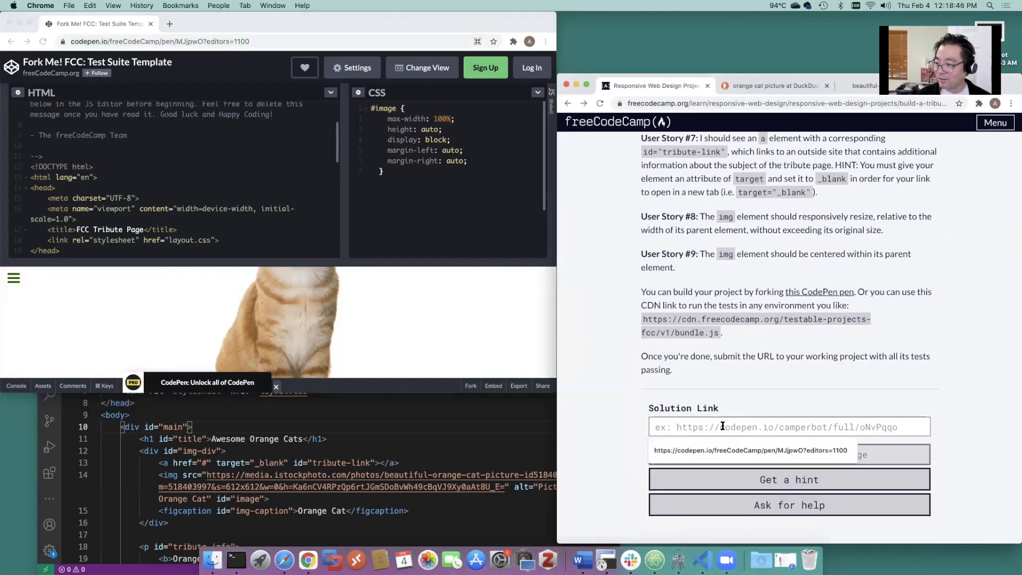
Submit the CodePen URL as the Solution Link and mark the challenge completed
left_click(750, 450)
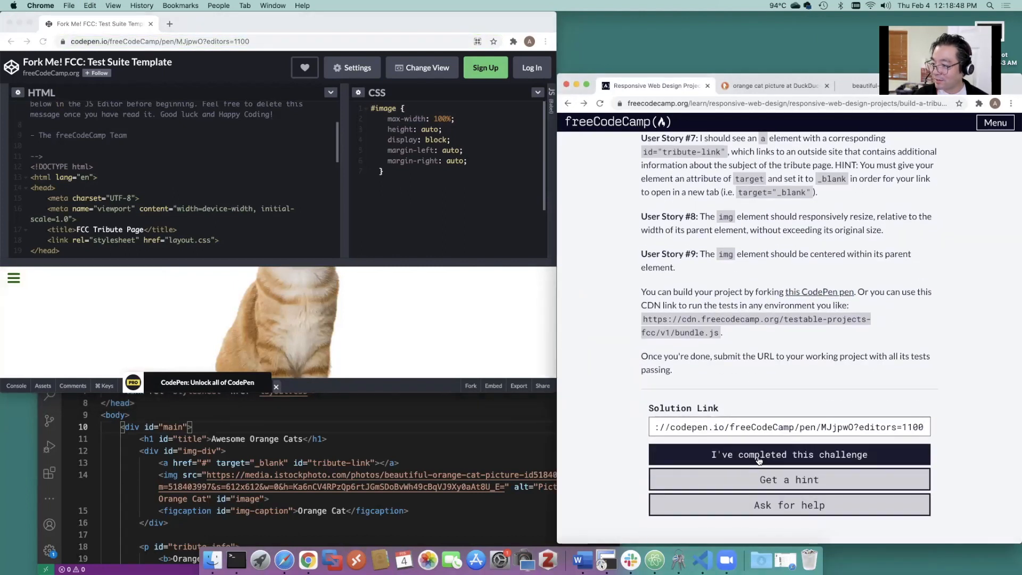
left_click(788, 454)
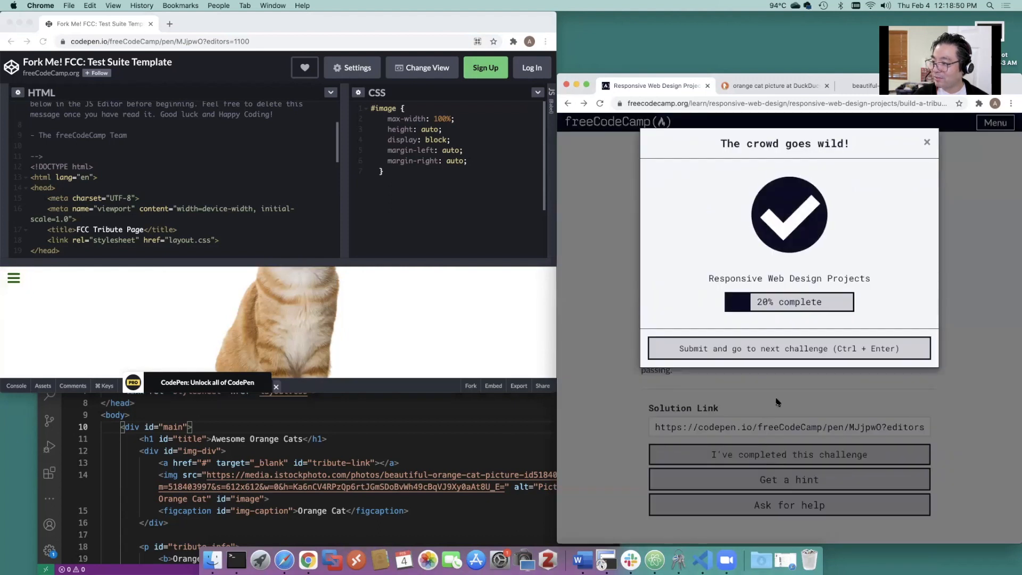